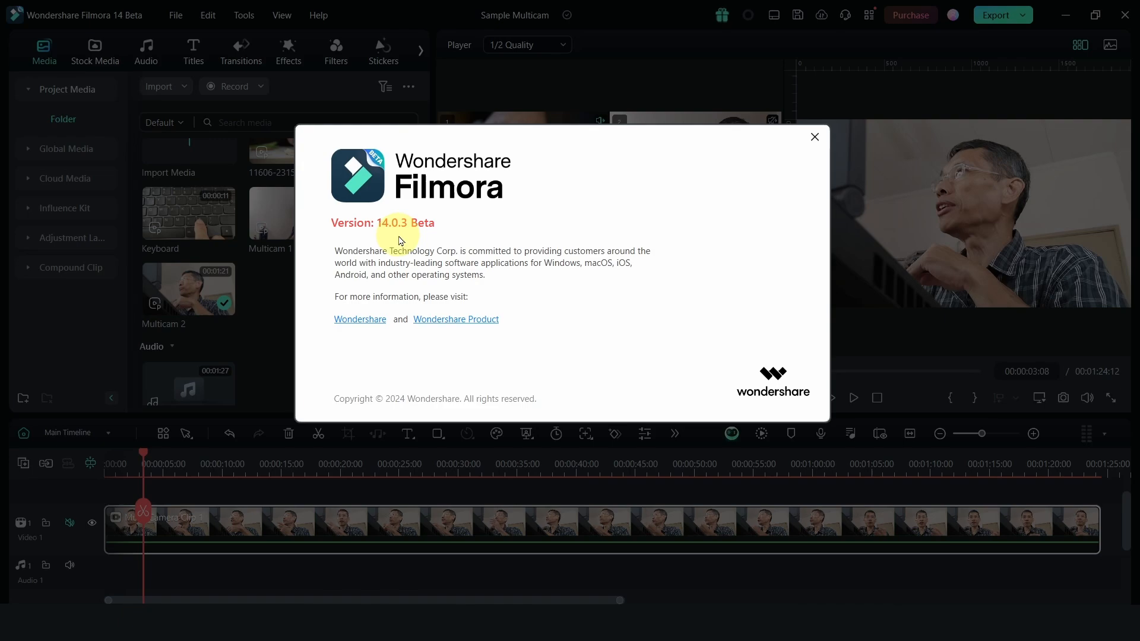
Close the About dialog and check for updates, confirming the latest version 14.0.3
{"action": "left_click", "coordinate": [815, 136]}
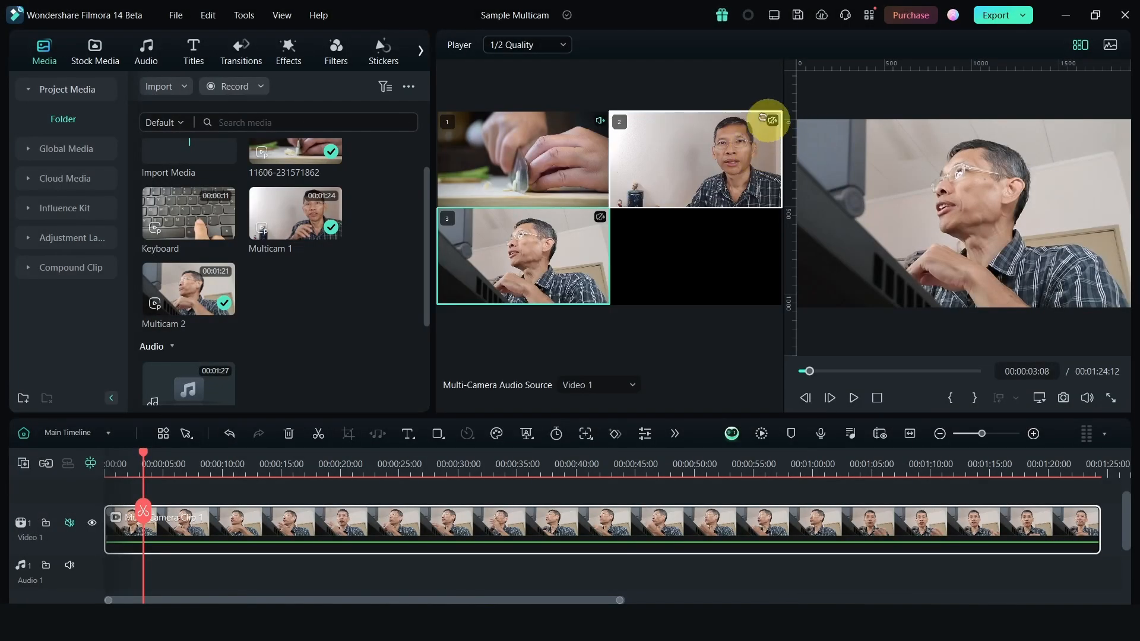
{"action": "left_click", "coordinate": [318, 15]}
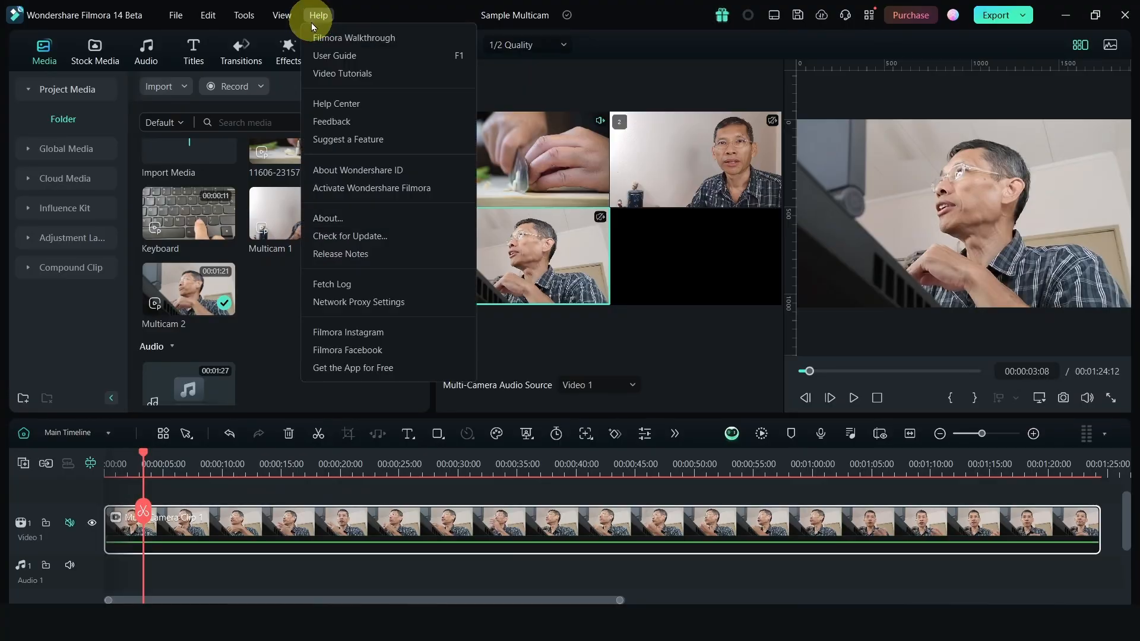
{"action": "left_click", "coordinate": [350, 236]}
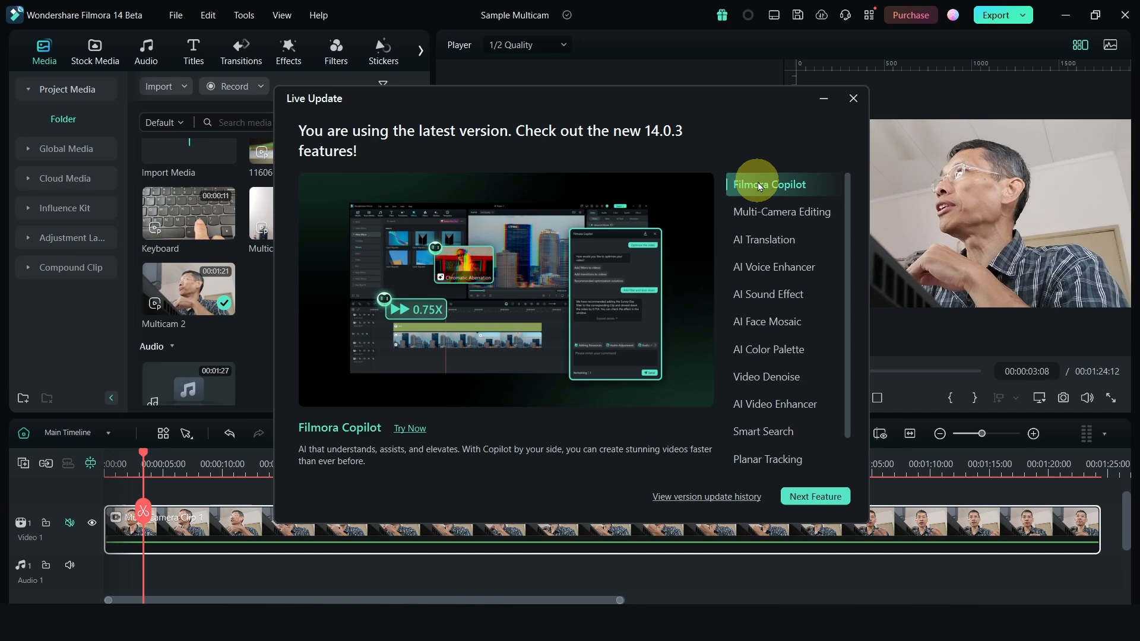
{"action": "mouse_move", "coordinate": [303, 501]}
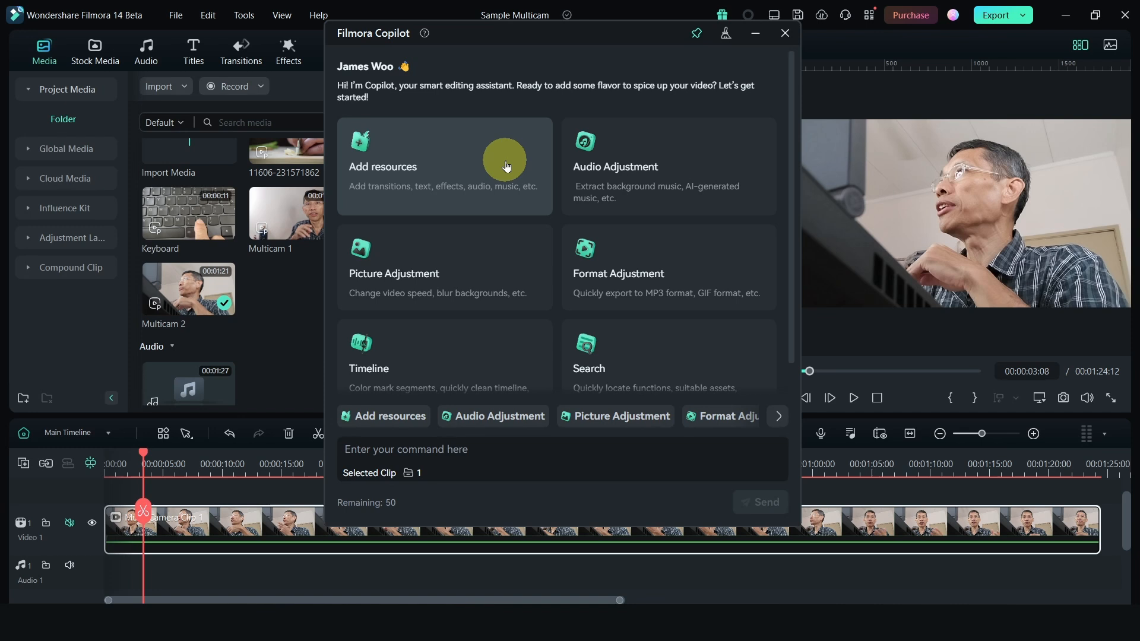
{"action": "mouse_move", "coordinate": [374, 259]}
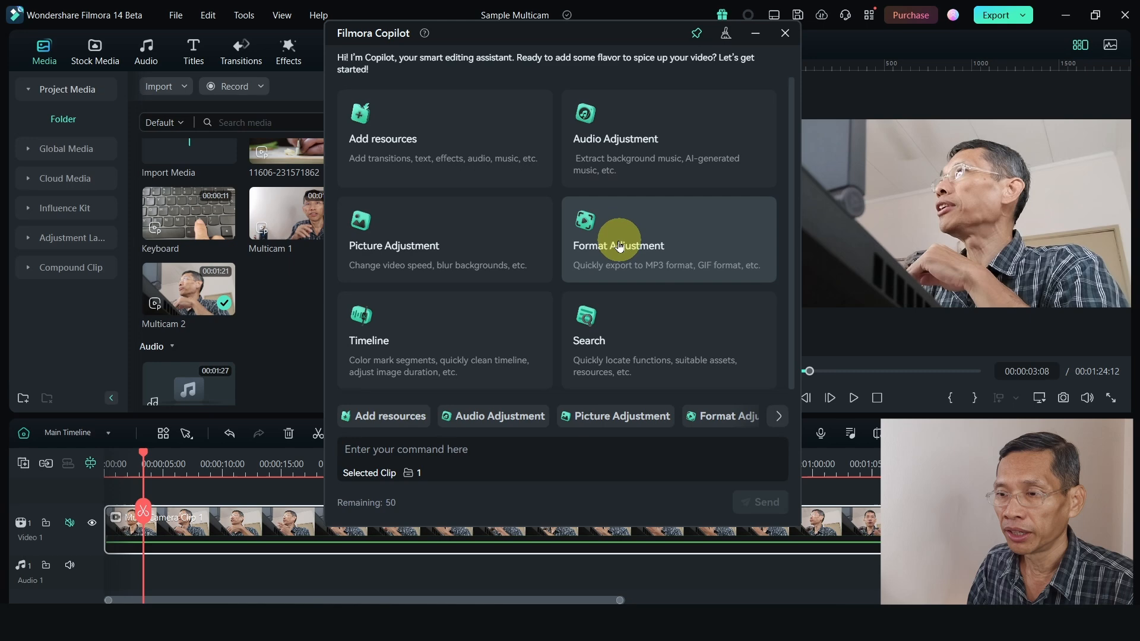
{"action": "mouse_move", "coordinate": [452, 455]}
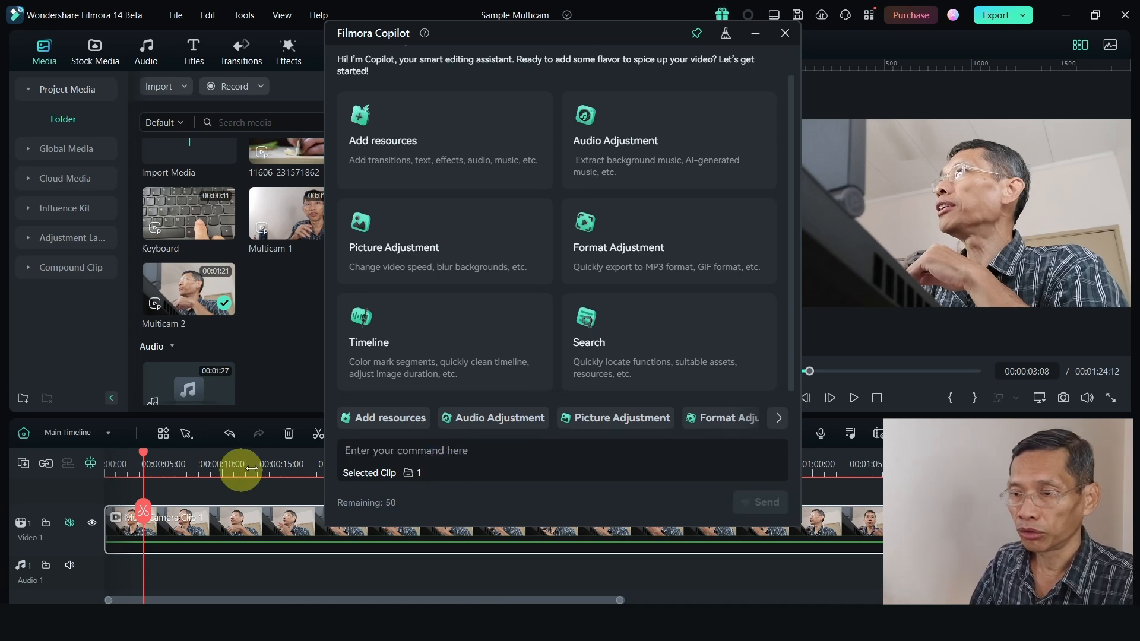
Ask Copilot for a cool, modern and fast transition, then start another command
{"action": "type", "text": "transti"}
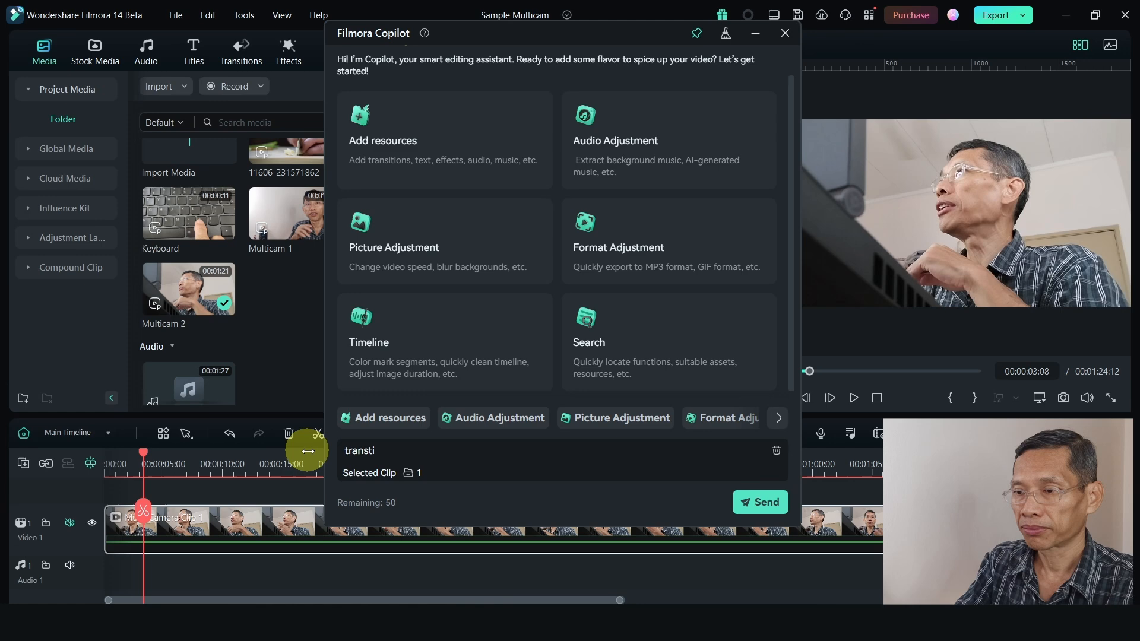
{"action": "left_click", "coordinate": [760, 502]}
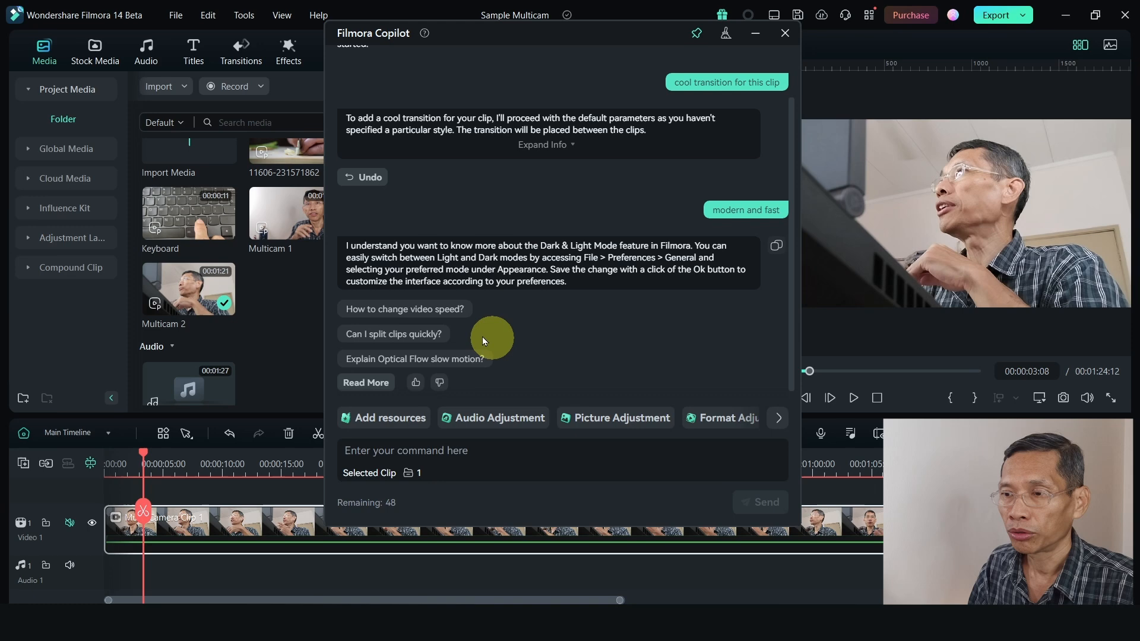
{"action": "mouse_move", "coordinate": [537, 358]}
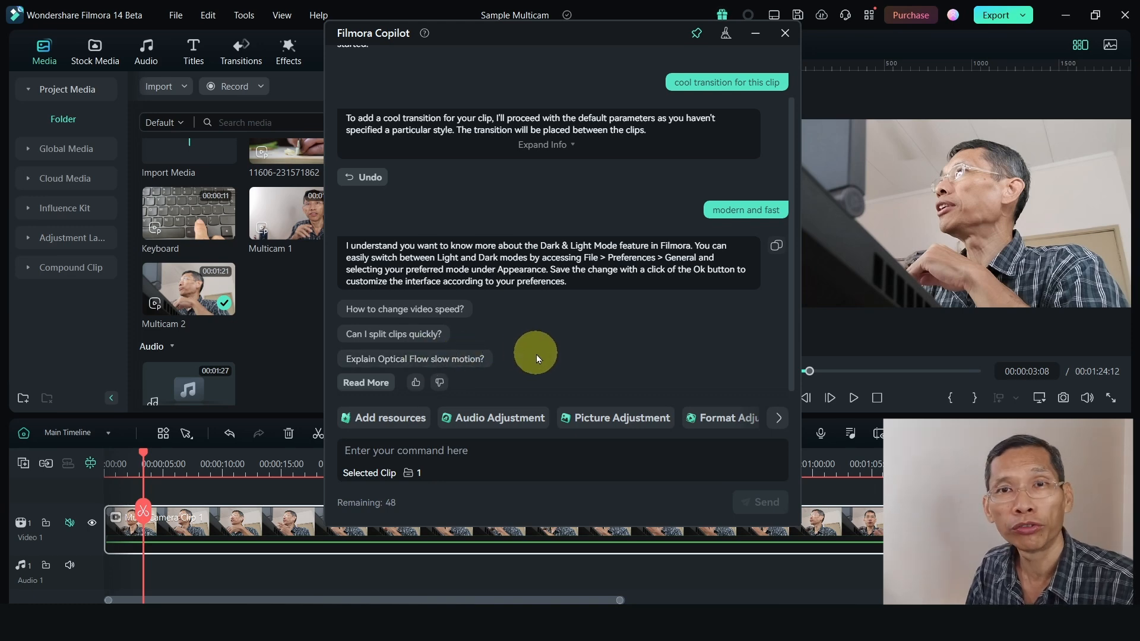
{"action": "mouse_move", "coordinate": [506, 456]}
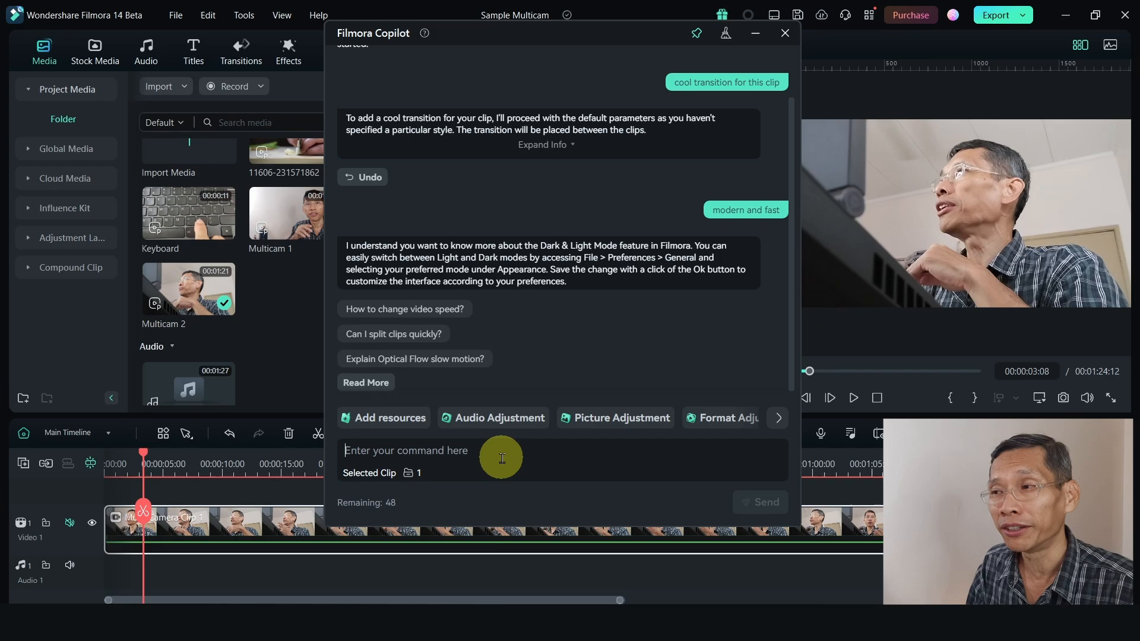
{"action": "left_click", "coordinate": [784, 32]}
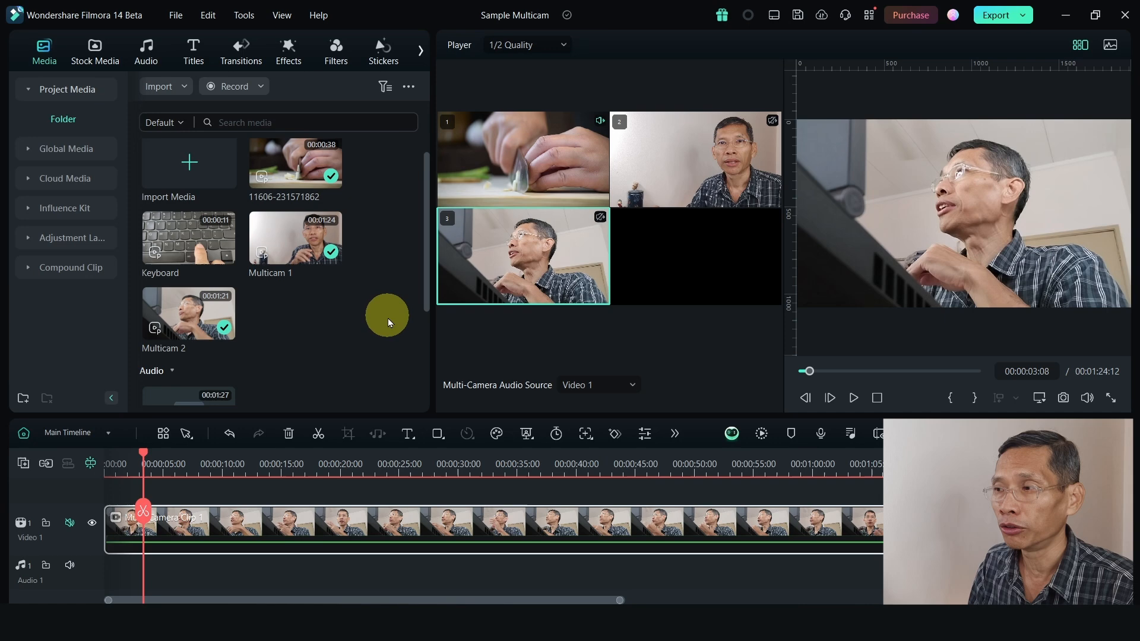
{"action": "mouse_move", "coordinate": [282, 168]}
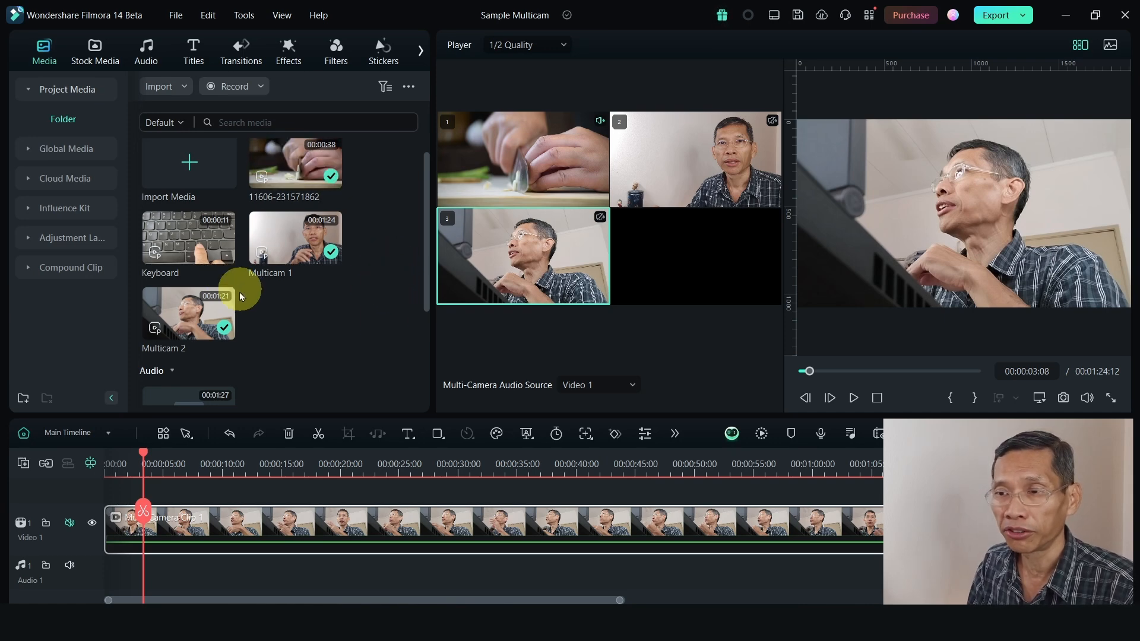
{"action": "mouse_move", "coordinate": [287, 179]}
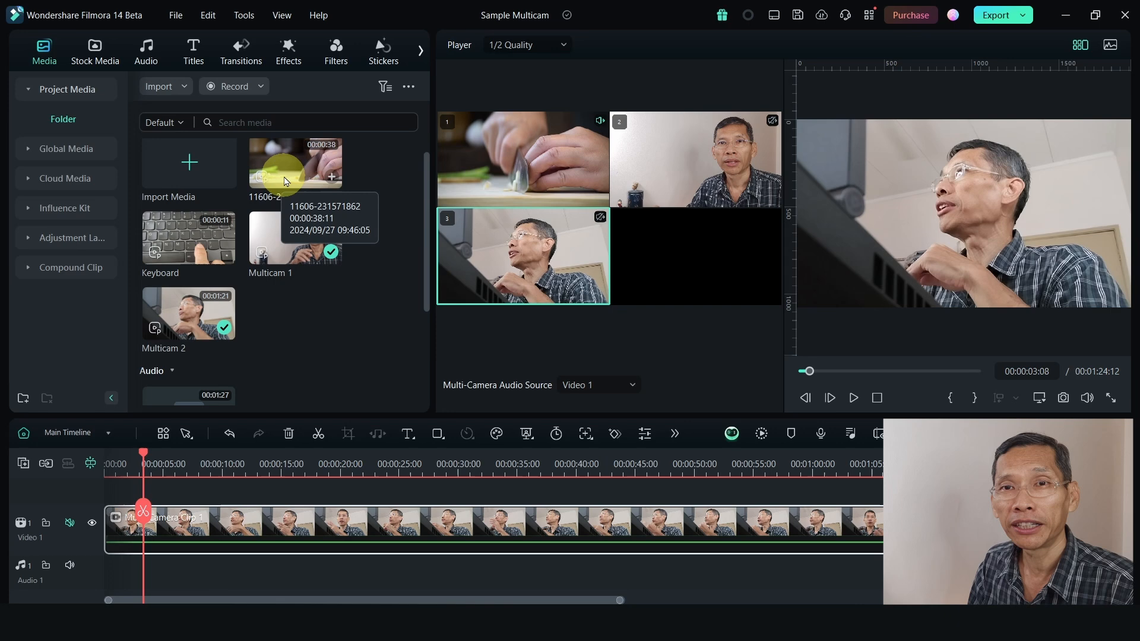
Check clip 11606's context menu for Create Multi-Camera Clip, then dismiss it
{"action": "right_click", "coordinate": [285, 178]}
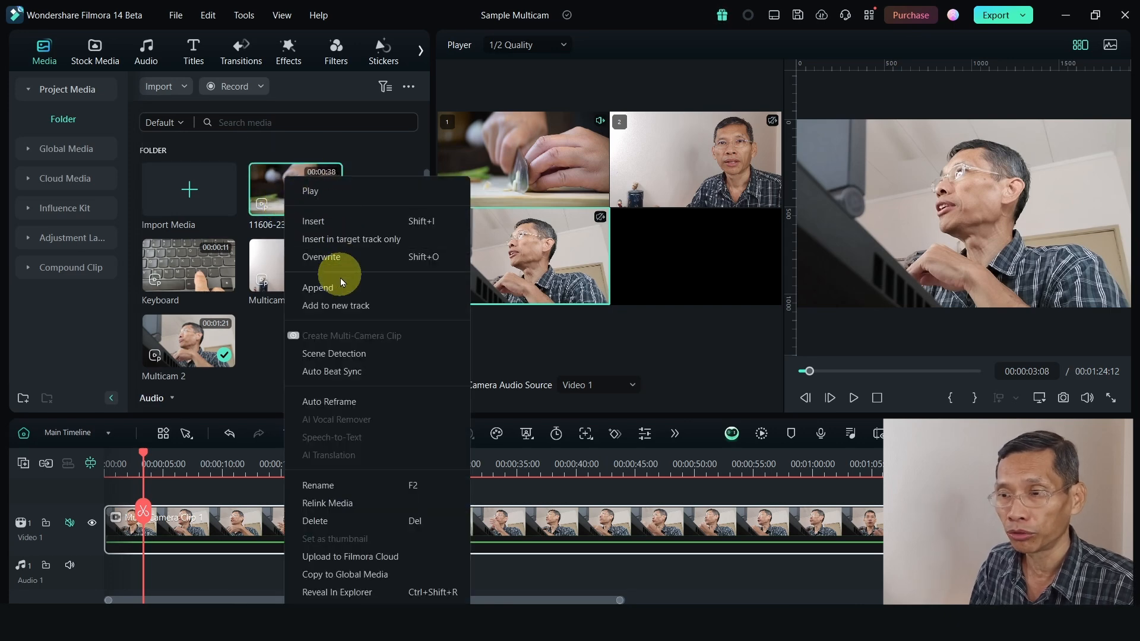
{"action": "mouse_move", "coordinate": [342, 345]}
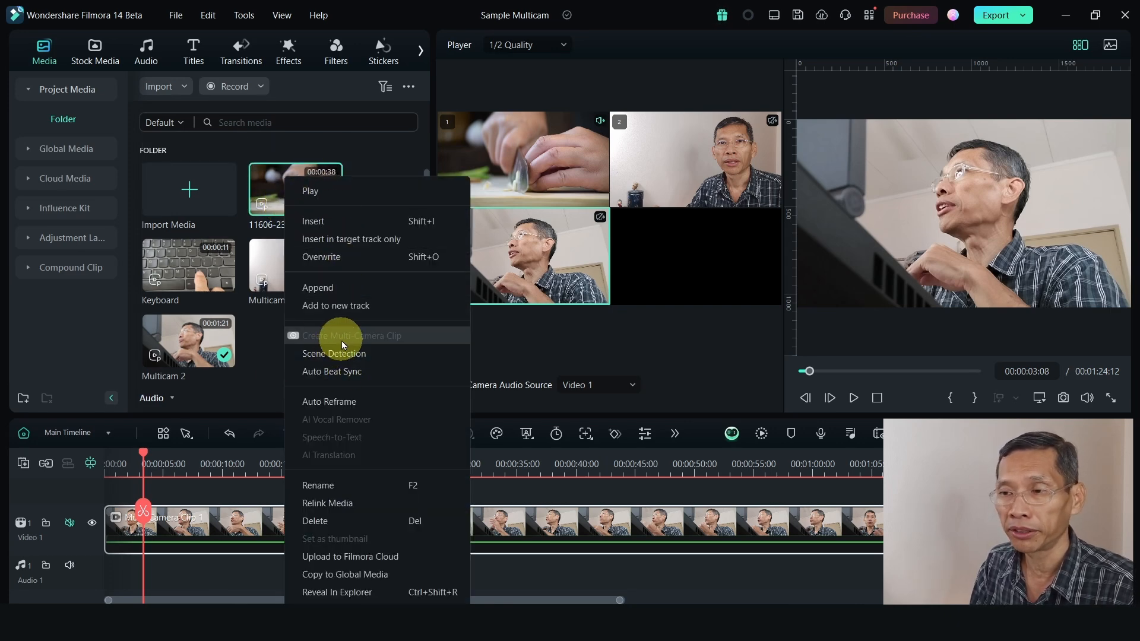
{"action": "left_click", "coordinate": [351, 336]}
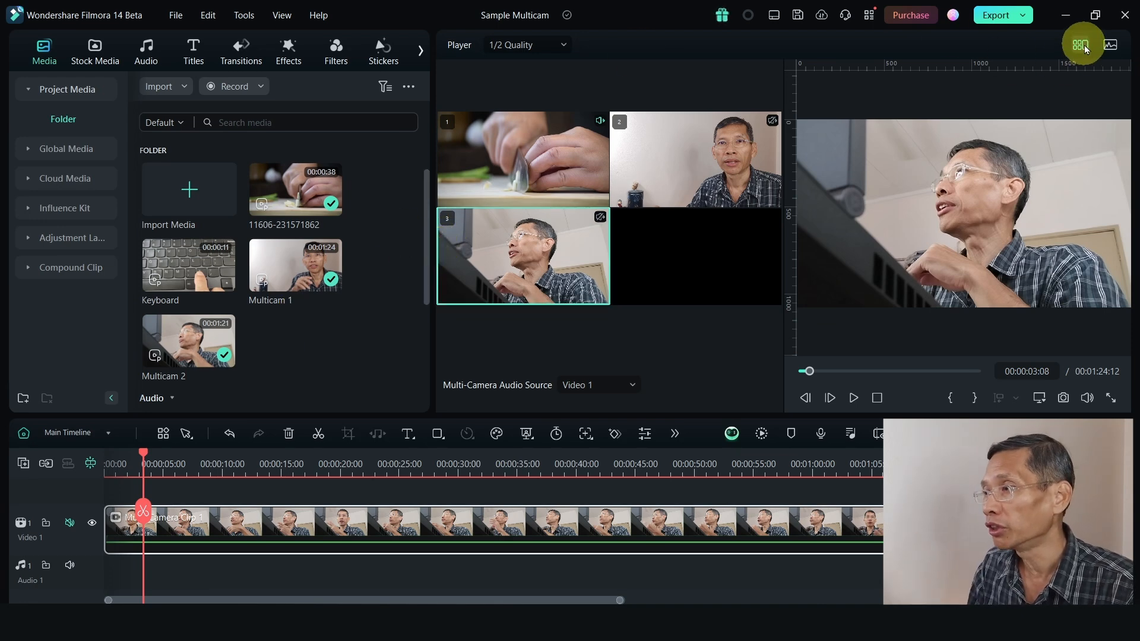
{"action": "mouse_move", "coordinate": [1082, 46]}
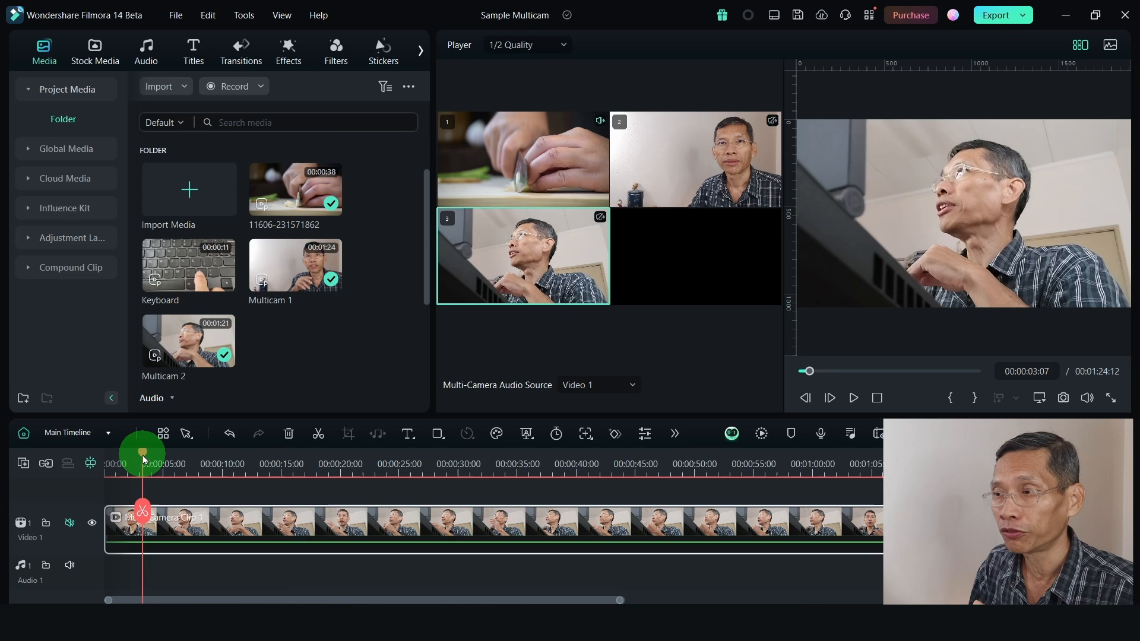
Cut the multicam clip to camera 2 at about 5 seconds
{"action": "left_click_drag", "start_coordinate": [143, 454], "coordinate": [139, 454]}
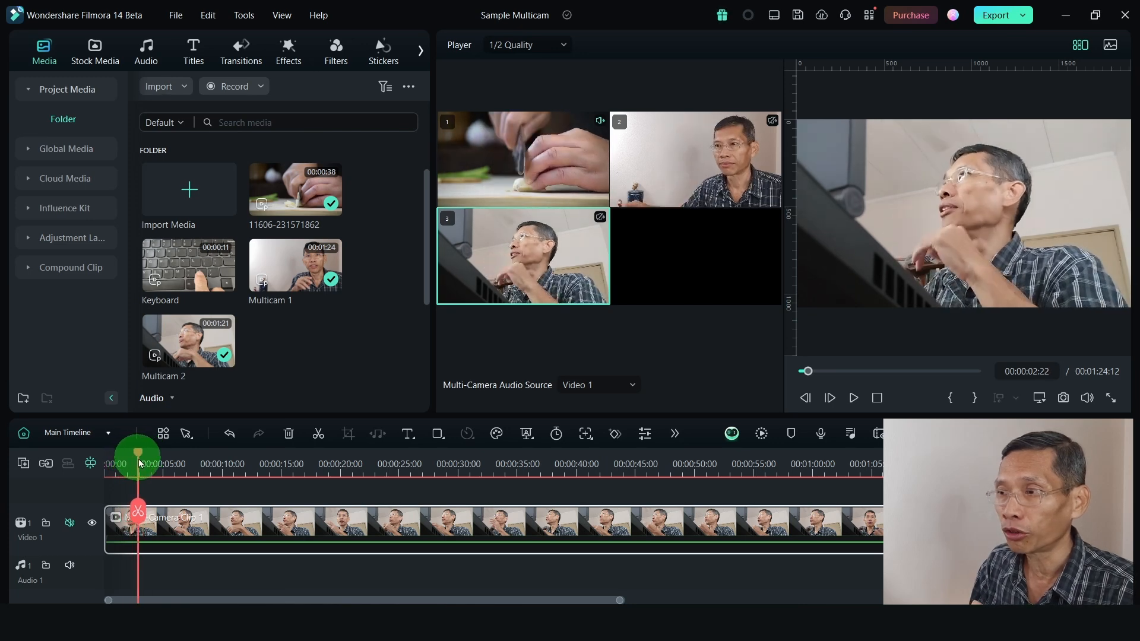
{"action": "left_click_drag", "start_coordinate": [137, 456], "coordinate": [168, 457]}
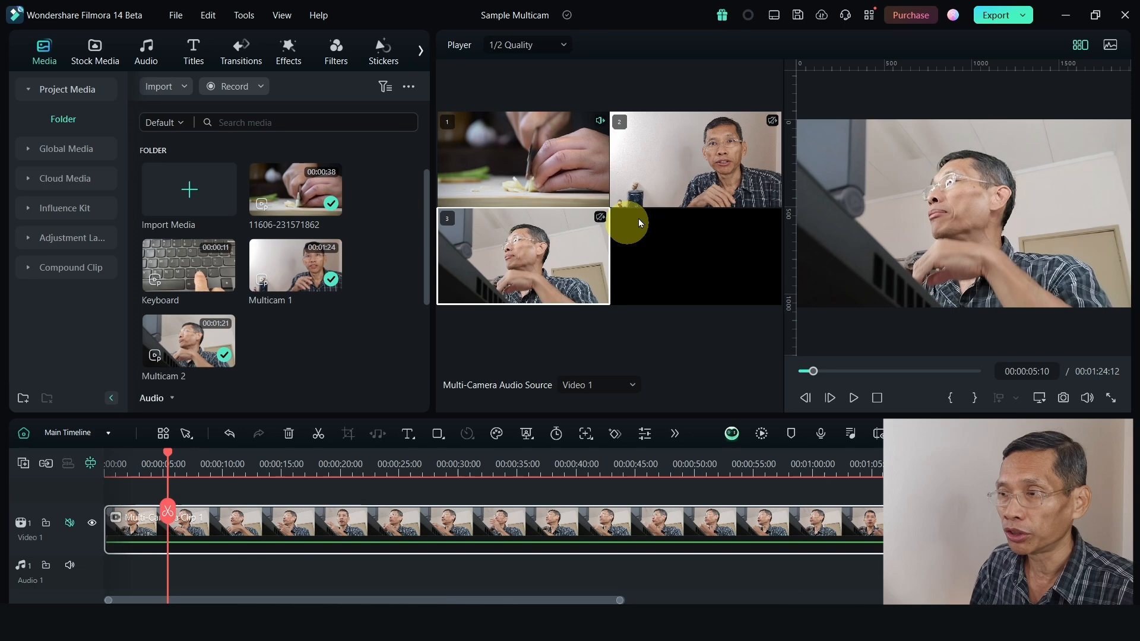
{"action": "left_click", "coordinate": [696, 159]}
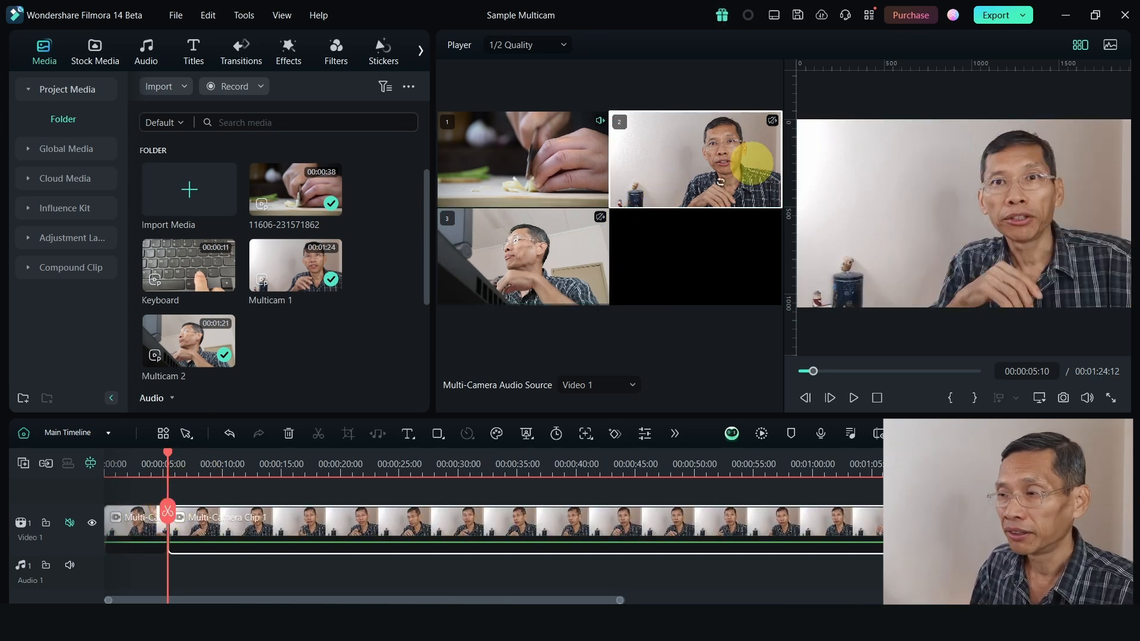
{"action": "left_click", "coordinate": [696, 159]}
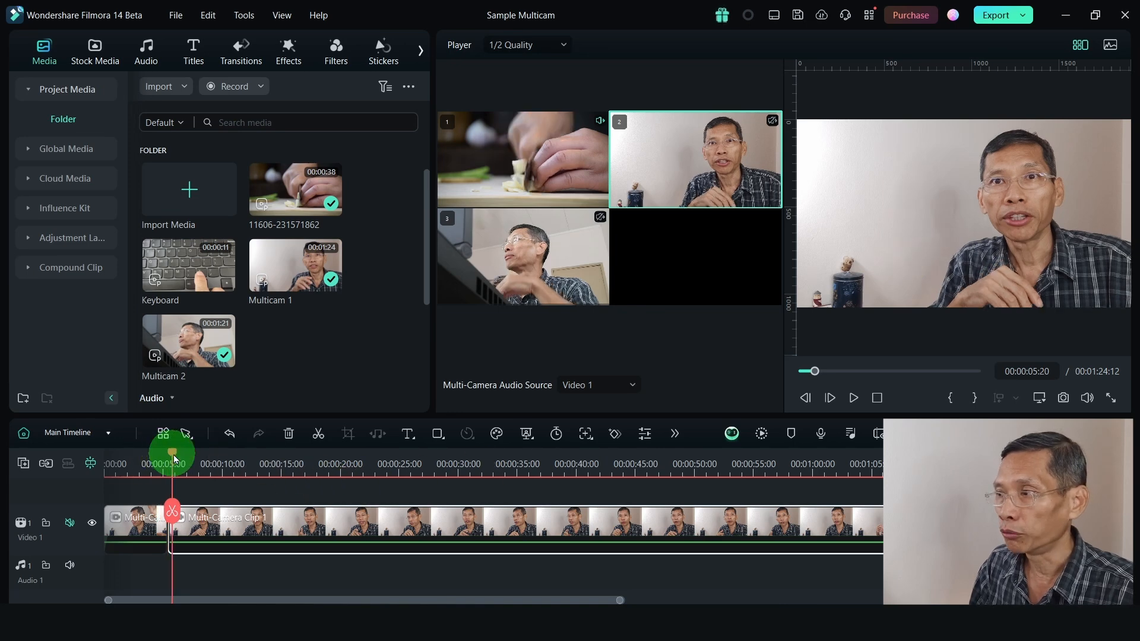
Cut to camera 3 at about 8 seconds and advance to 11 seconds
{"action": "left_click_drag", "start_coordinate": [173, 454], "coordinate": [206, 454]}
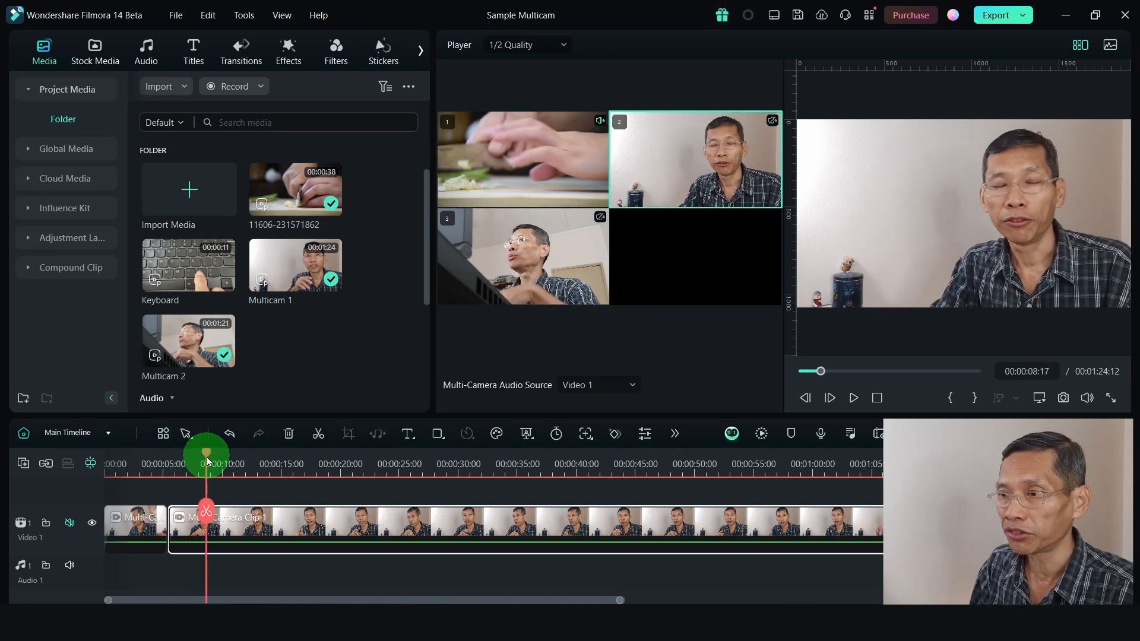
{"action": "mouse_move", "coordinate": [215, 512]}
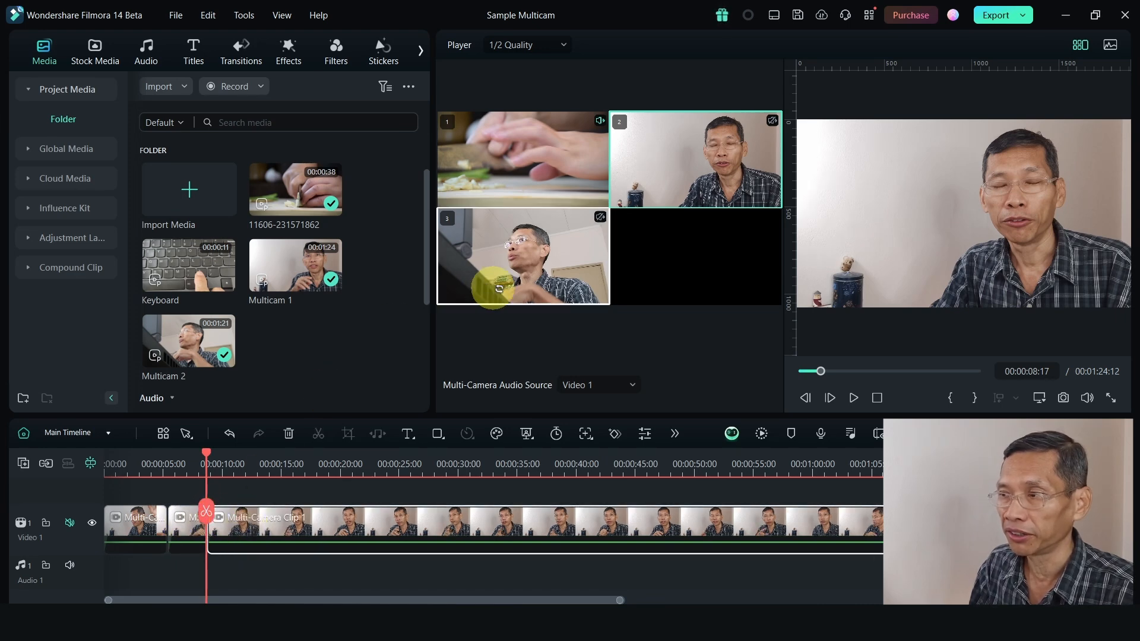
{"action": "left_click", "coordinate": [523, 255]}
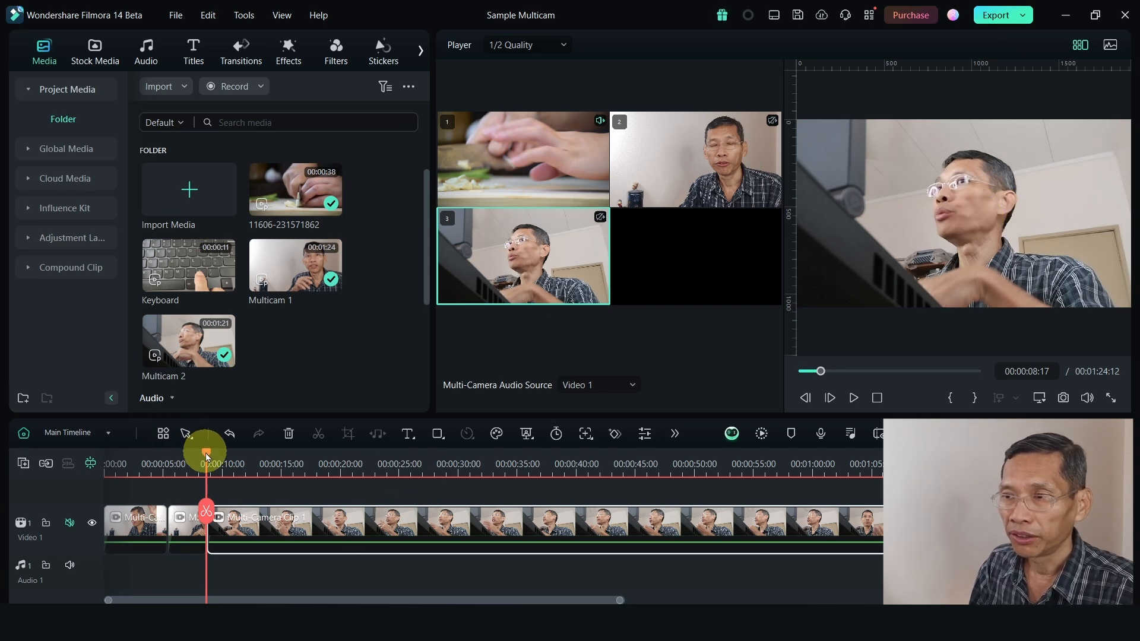
{"action": "left_click_drag", "start_coordinate": [206, 454], "coordinate": [230, 454]}
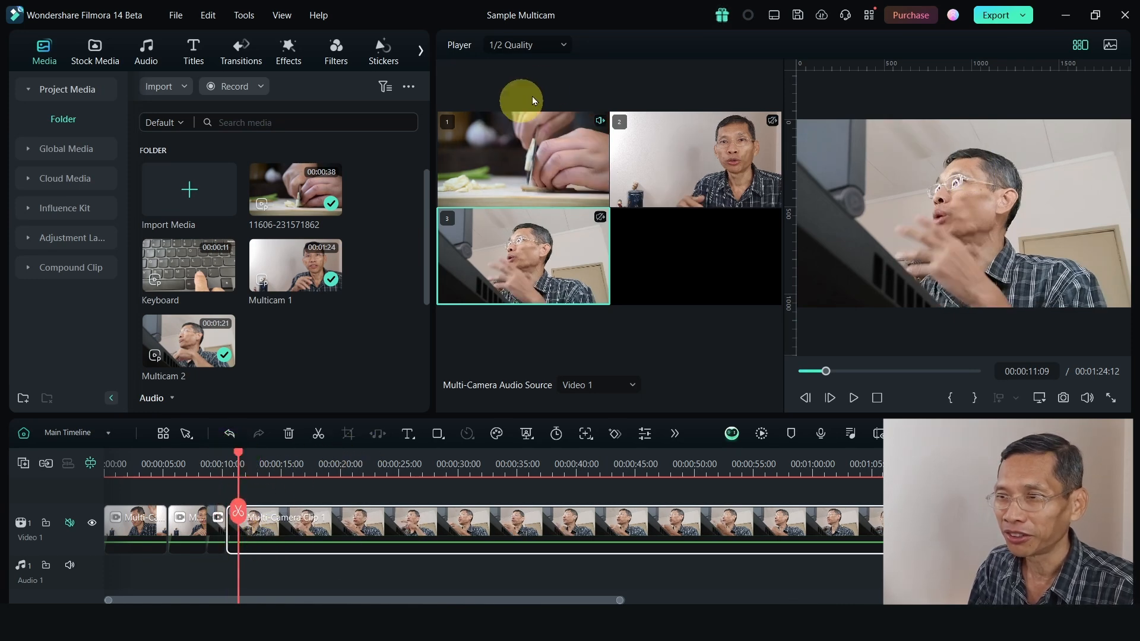
{"action": "left_click", "coordinate": [523, 159]}
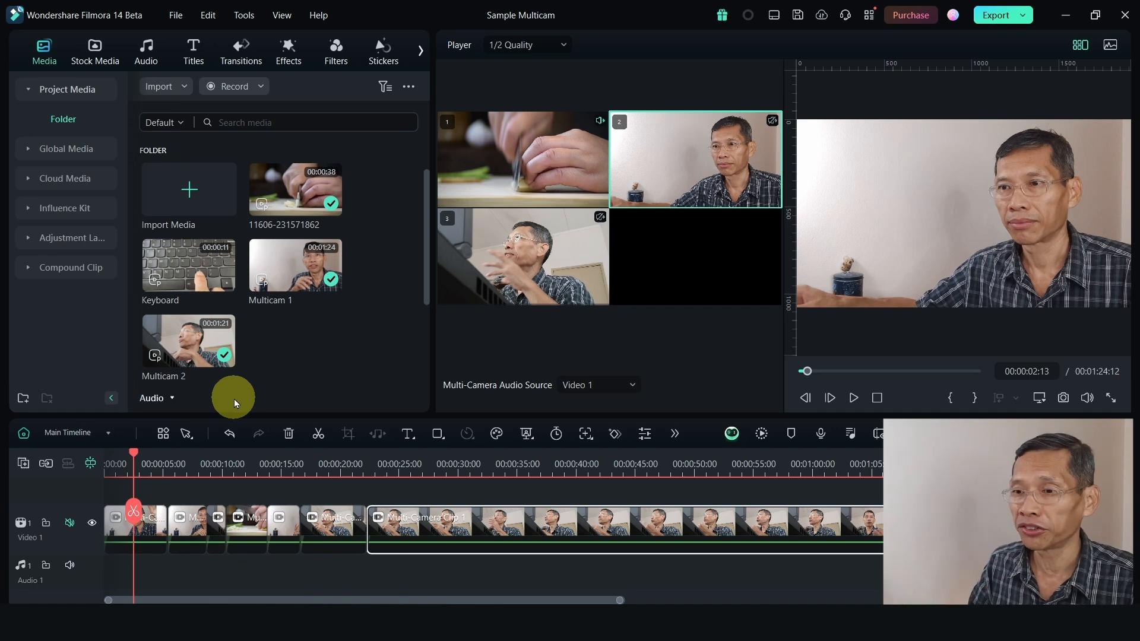
Switch back to camera 2 during playback and return the playhead to about 26 seconds
{"action": "left_click", "coordinate": [165, 464]}
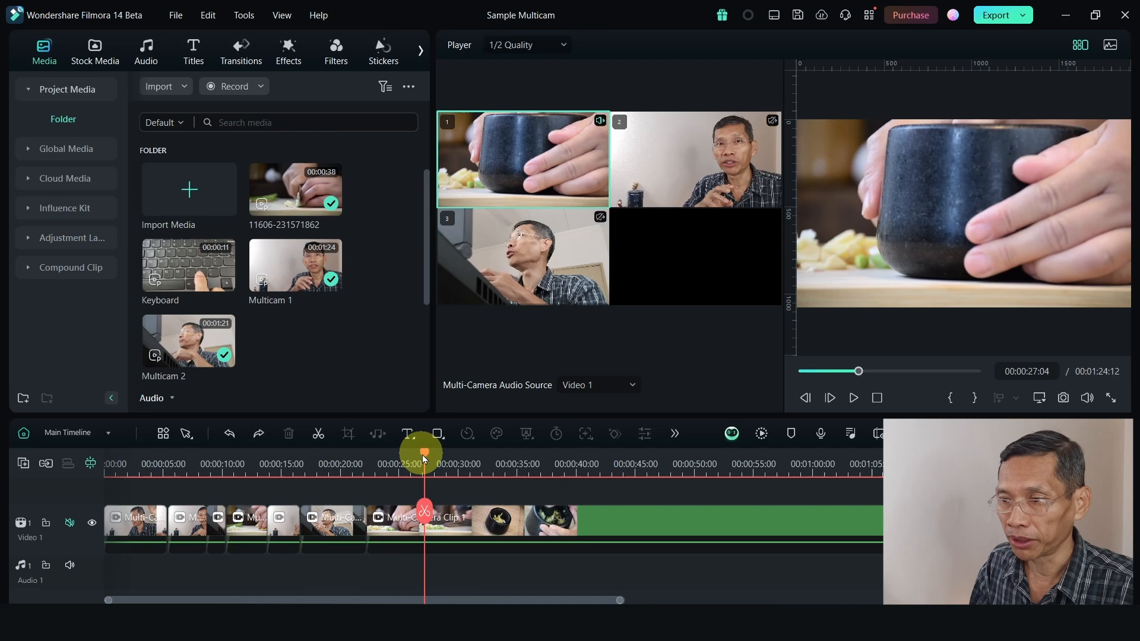
{"action": "left_click_drag", "start_coordinate": [424, 453], "coordinate": [399, 507]}
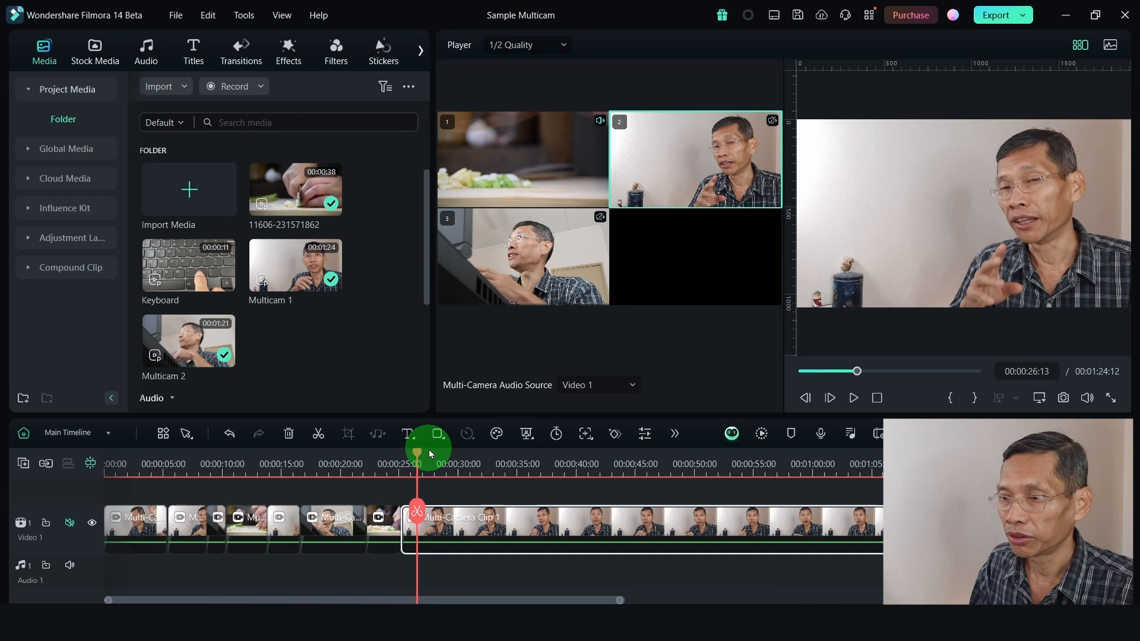
{"action": "mouse_move", "coordinate": [406, 434]}
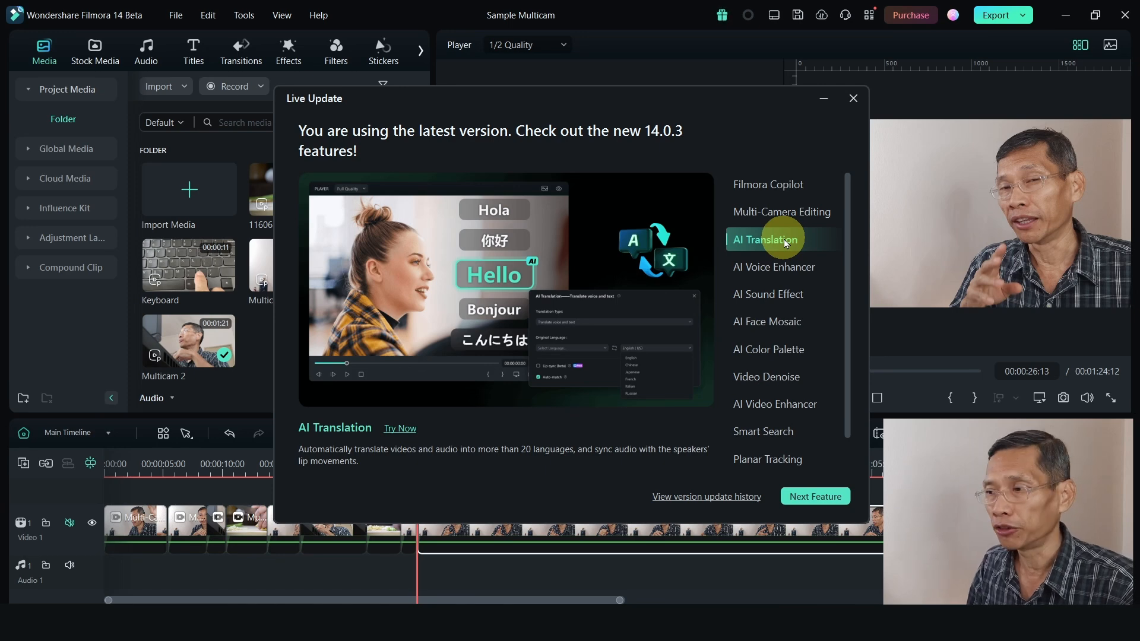
Select AI Voice Enhancer in the 14.0.3 feature list and scroll its details
{"action": "left_click", "coordinate": [774, 267]}
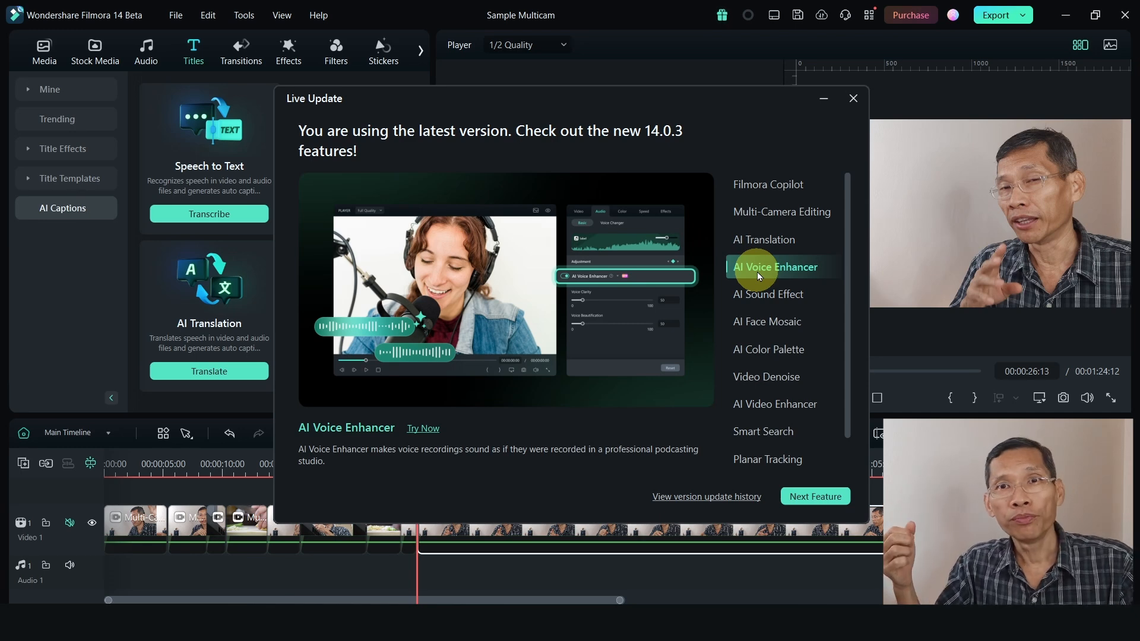
{"action": "scroll", "scroll_direction": "down", "scroll_amount": 3}
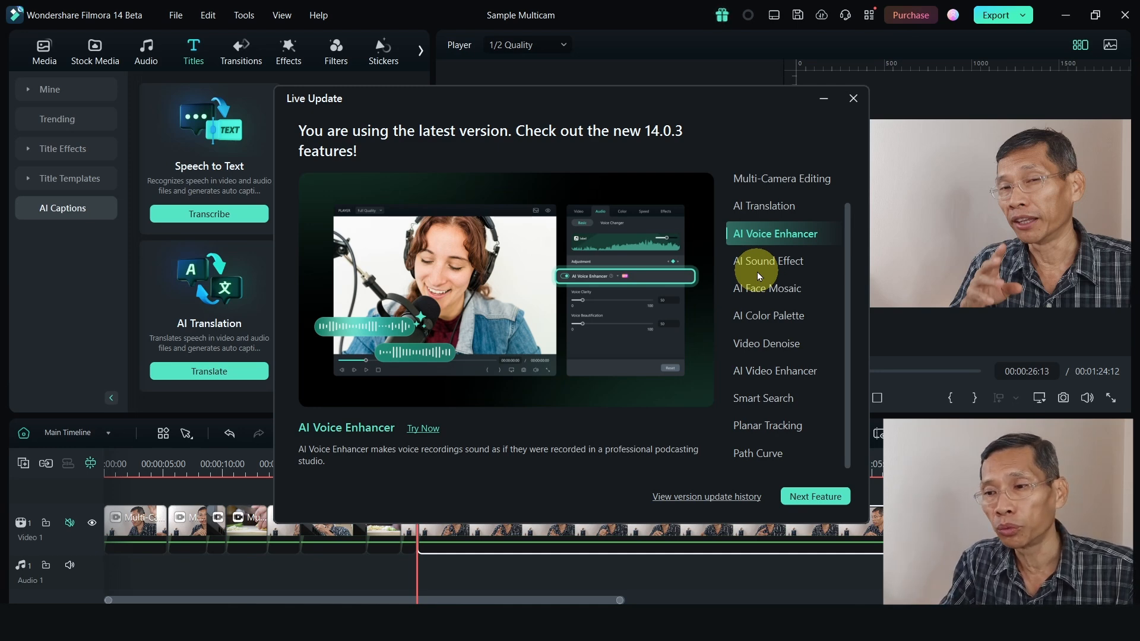
{"action": "mouse_move", "coordinate": [423, 432]}
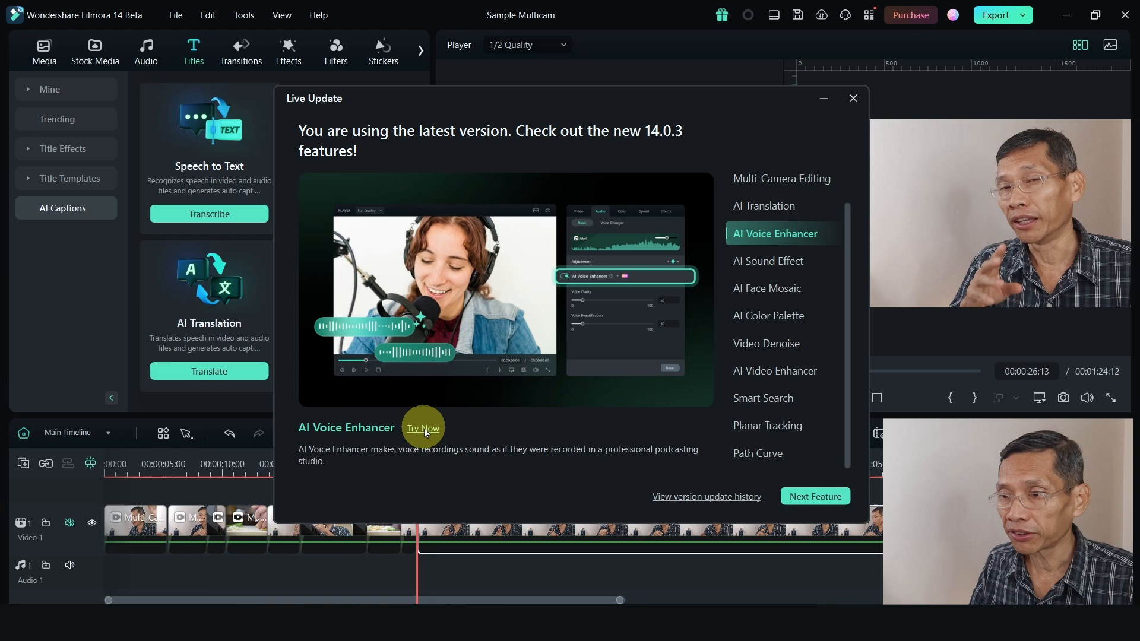
Try AI Voice Enhancer on the clip at clarity 80, beautification 70, and confirm
{"action": "left_click", "coordinate": [422, 428]}
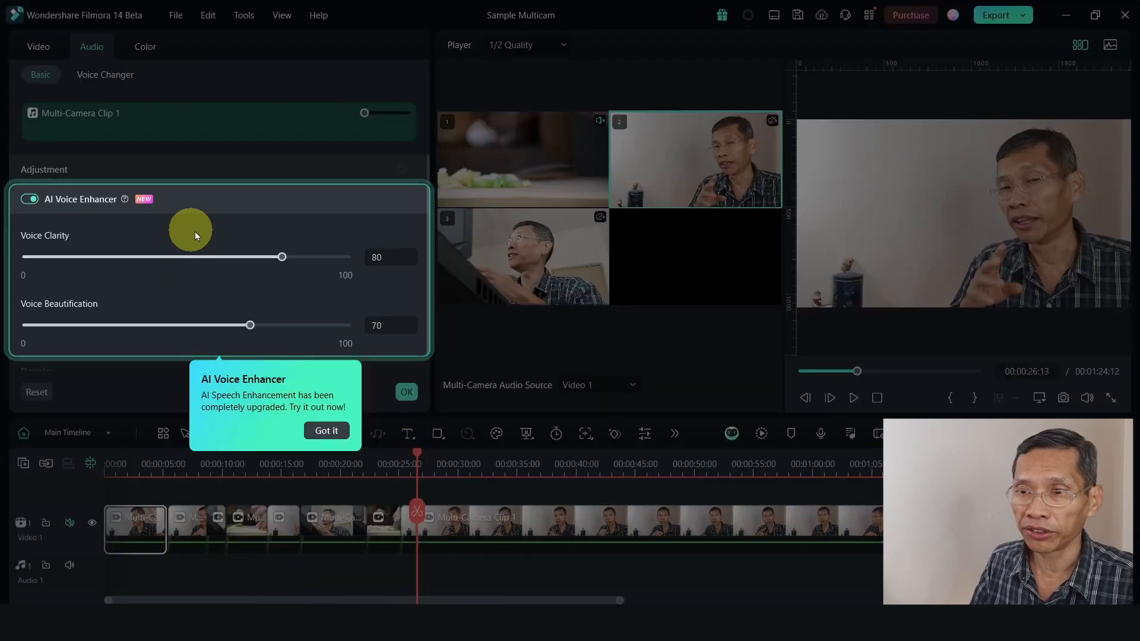
{"action": "left_click", "coordinate": [326, 430]}
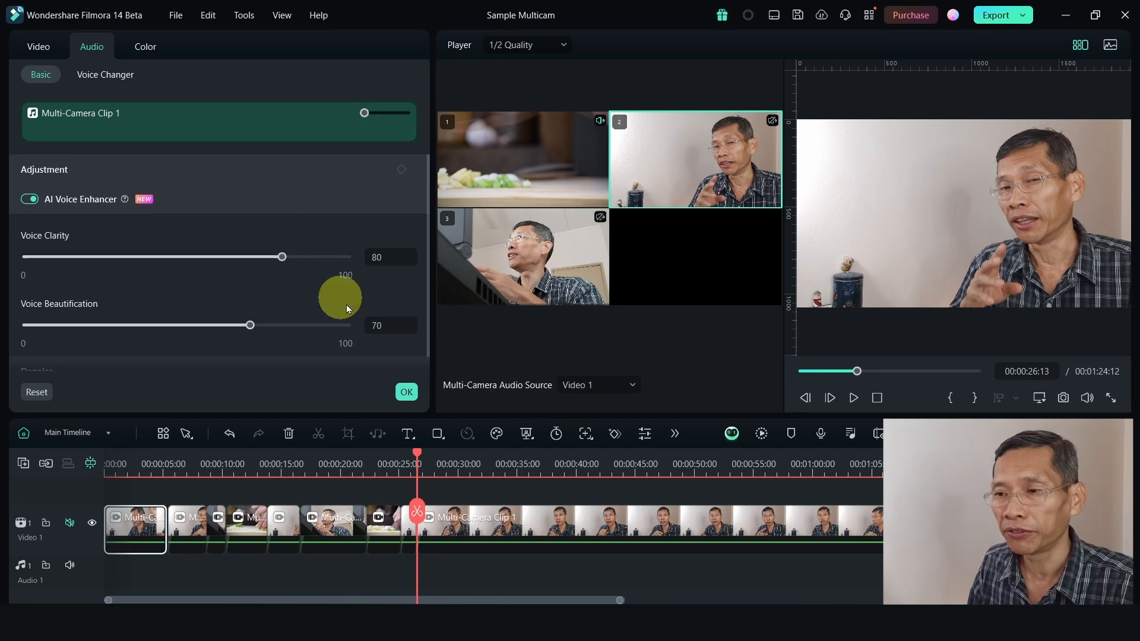
{"action": "left_click", "coordinate": [193, 51]}
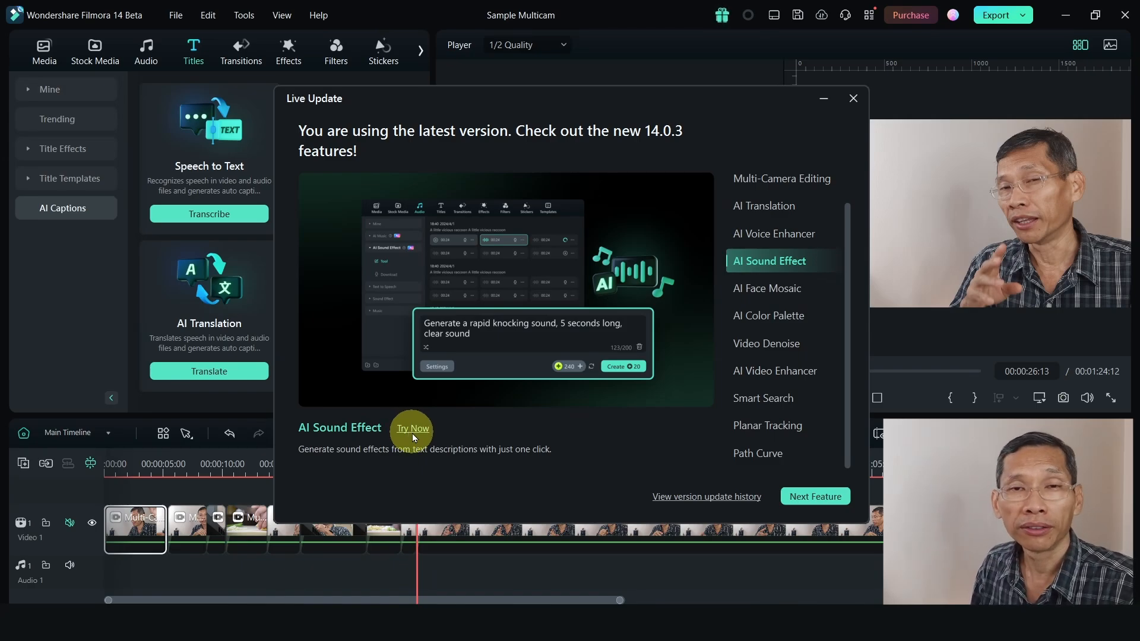
Try the AI Sound Effect generator from the Live Update overview
{"action": "left_click", "coordinate": [412, 429]}
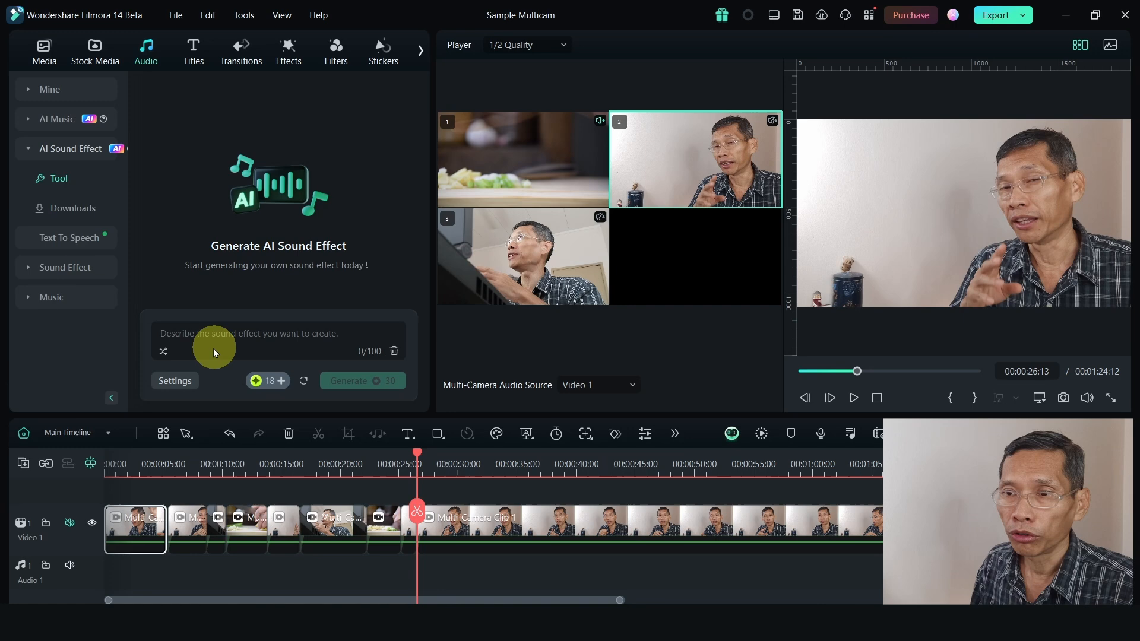
{"action": "mouse_move", "coordinate": [59, 196]}
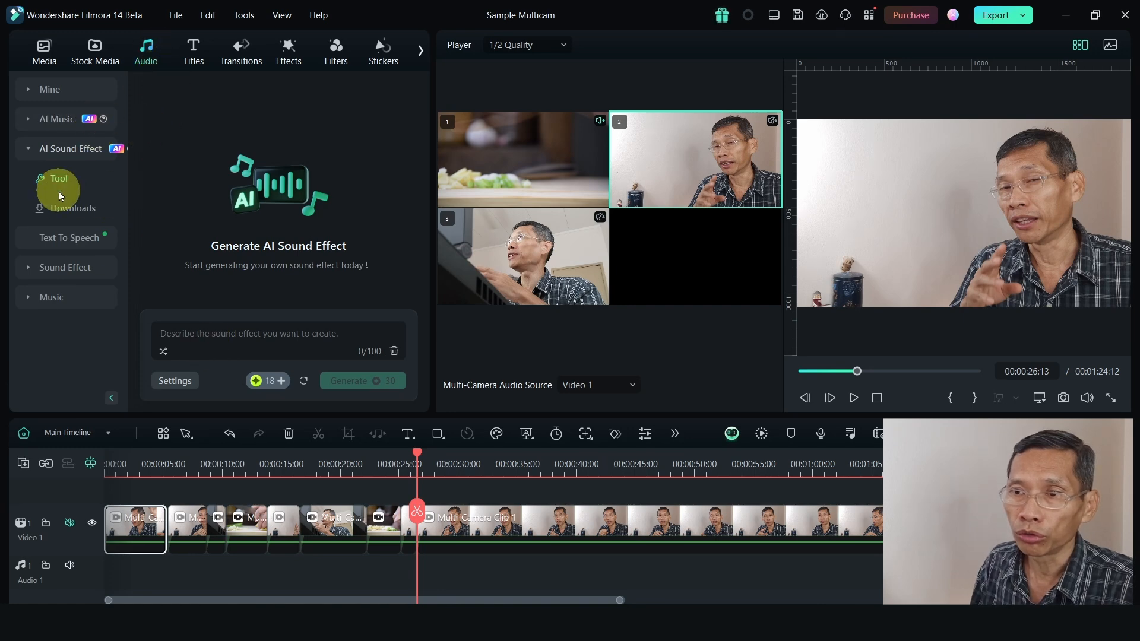
{"action": "mouse_move", "coordinate": [90, 173]}
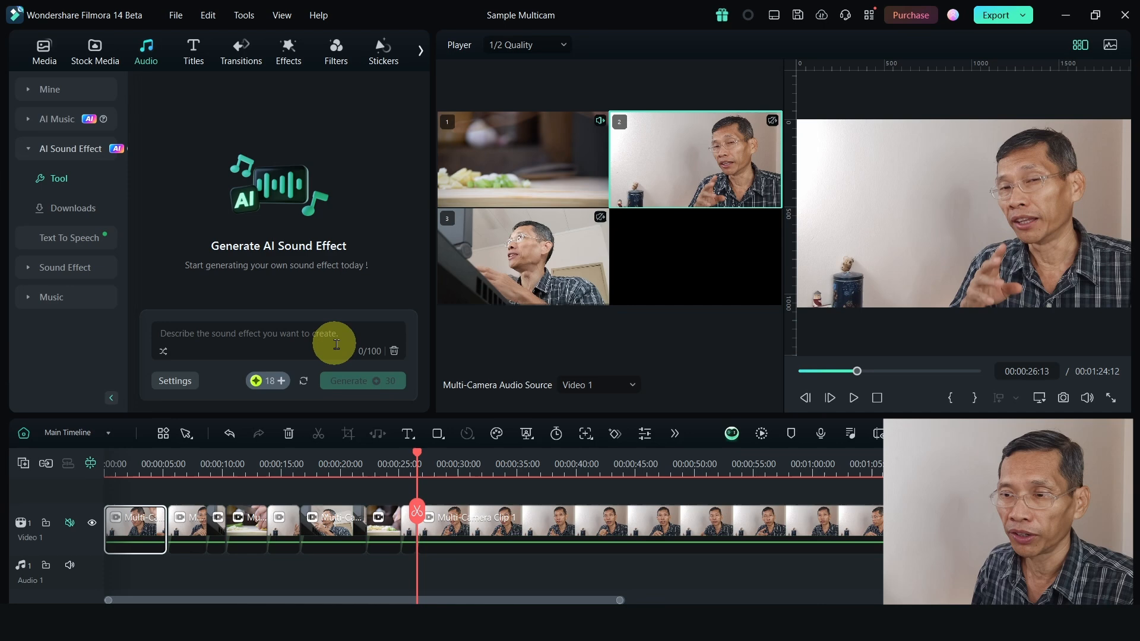
{"action": "mouse_move", "coordinate": [257, 383]}
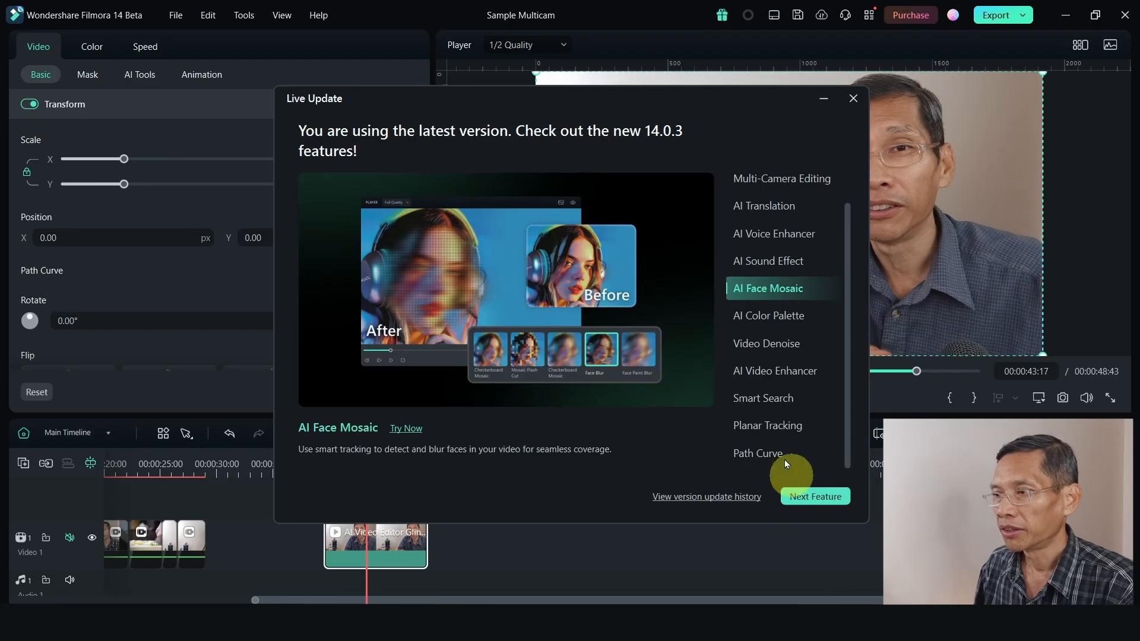
{"action": "mouse_move", "coordinate": [759, 288]}
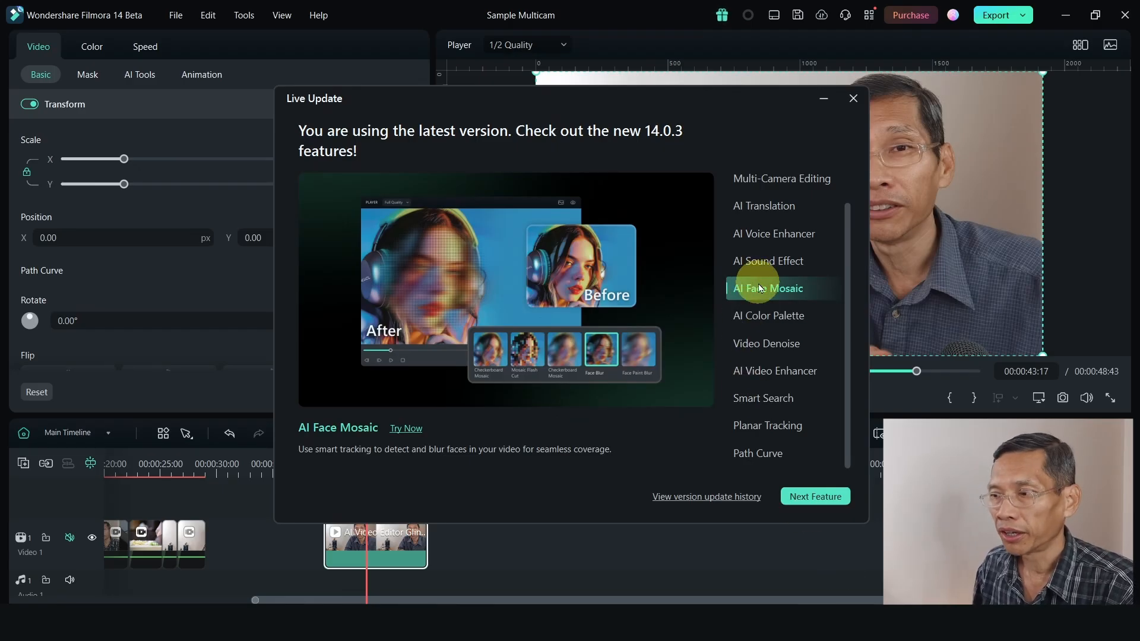
{"action": "mouse_move", "coordinate": [840, 107]}
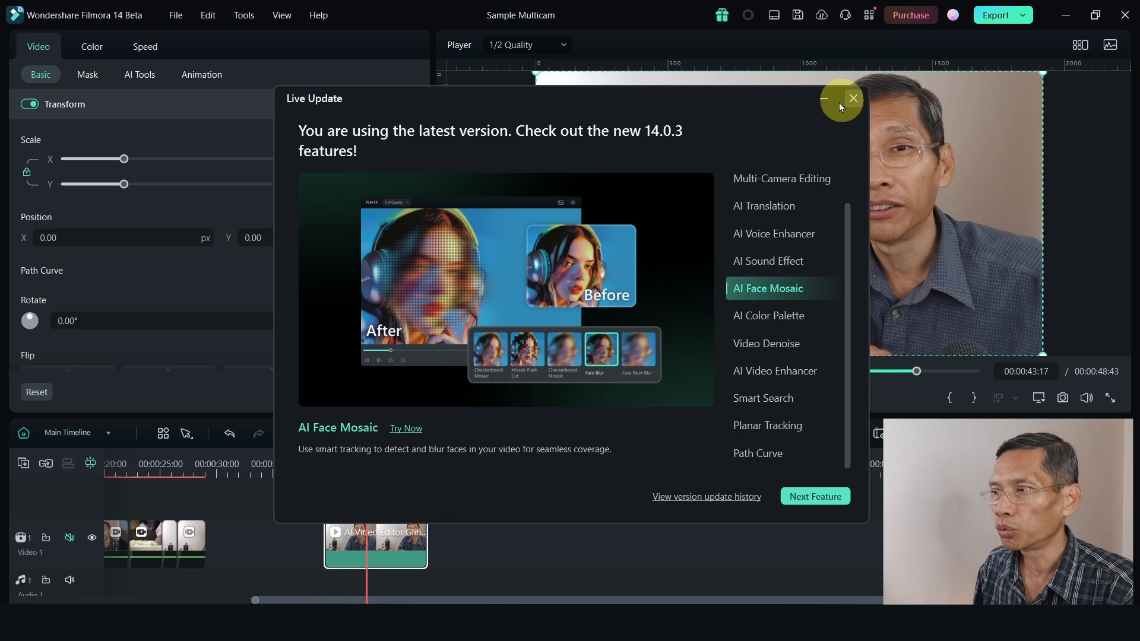
Close Live Update and apply AI Pastel Blur face mosaic to the talking-head clip near 40 seconds
{"action": "left_click", "coordinate": [852, 98]}
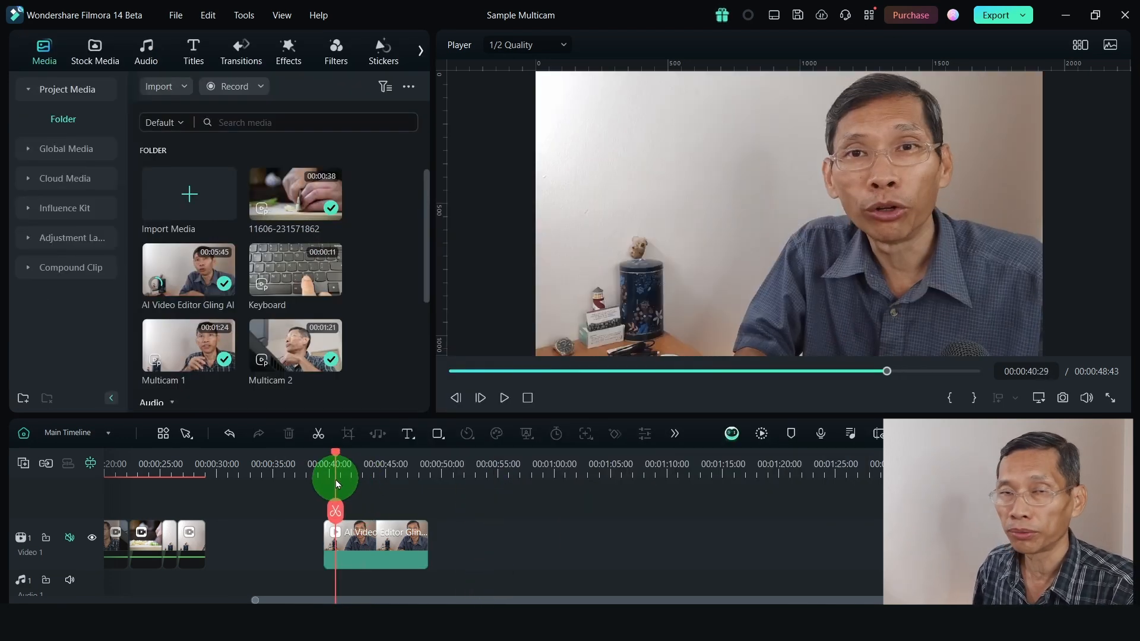
{"action": "left_click", "coordinate": [372, 547]}
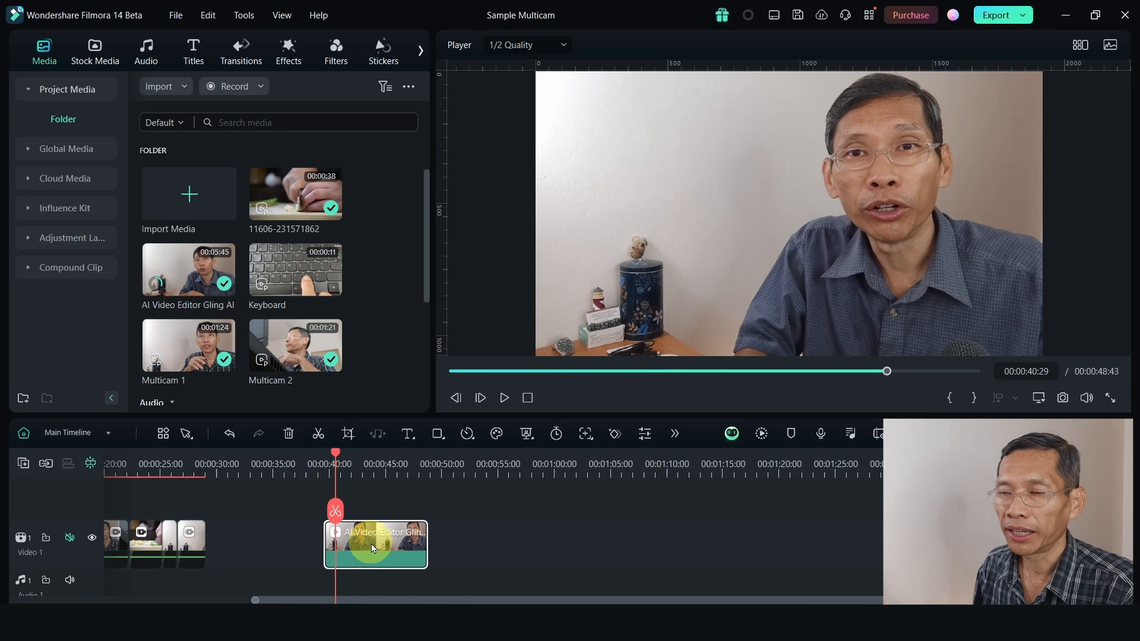
{"action": "left_click", "coordinate": [288, 51]}
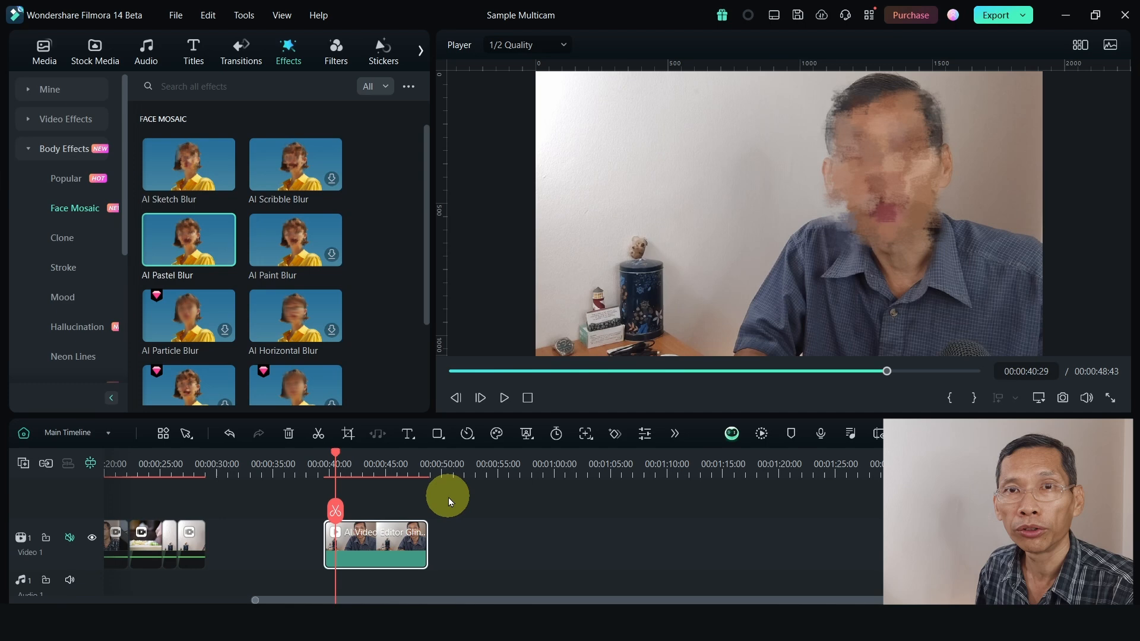
{"action": "mouse_move", "coordinate": [870, 153]}
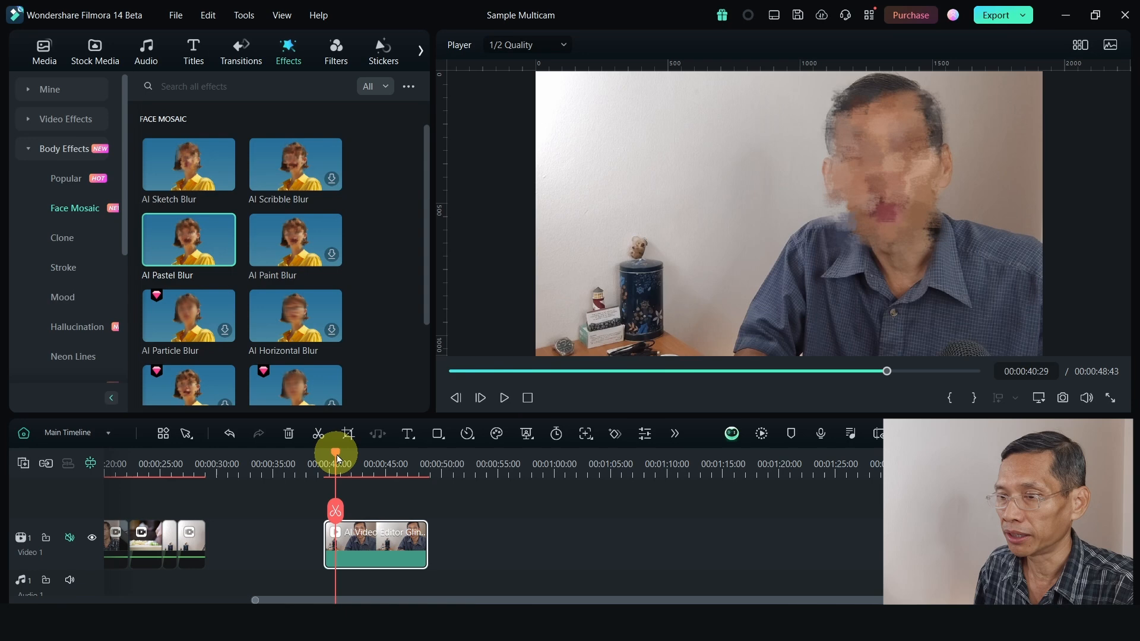
{"action": "left_click", "coordinate": [504, 398]}
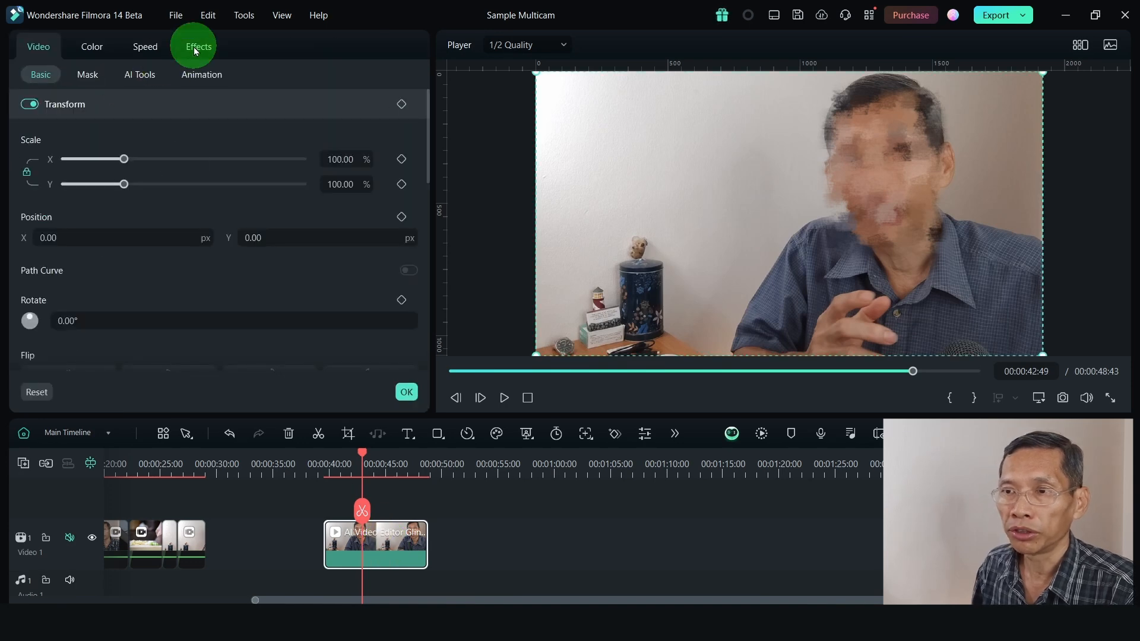
Tune the pastel face blur to strength 19 and feather 50
{"action": "left_click", "coordinate": [198, 47]}
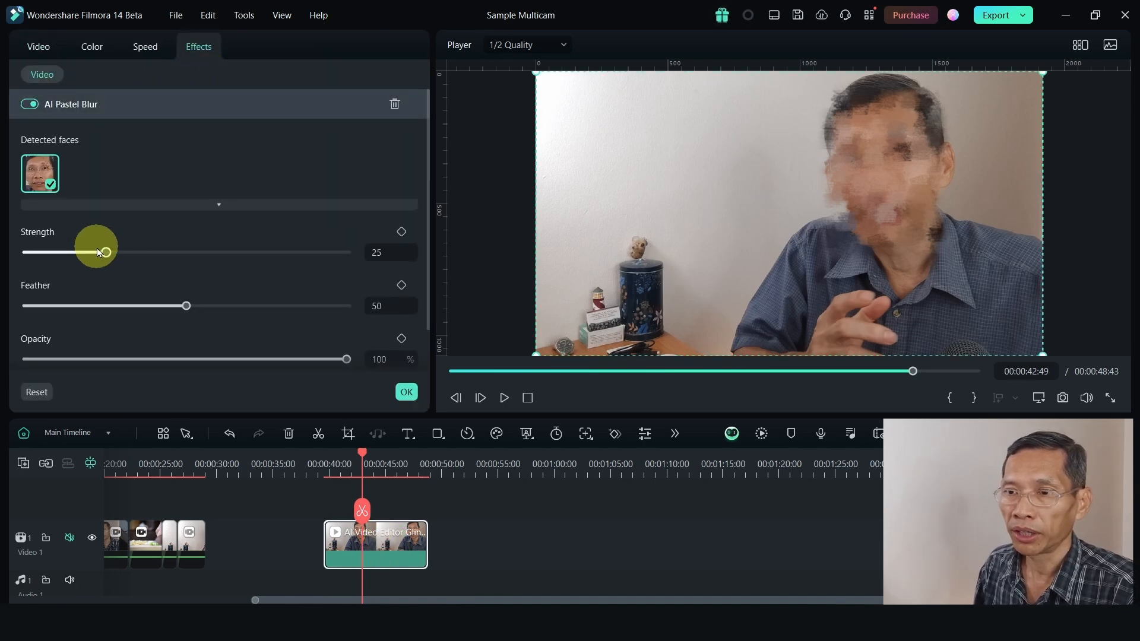
{"action": "left_click_drag", "start_coordinate": [104, 252], "coordinate": [49, 252]}
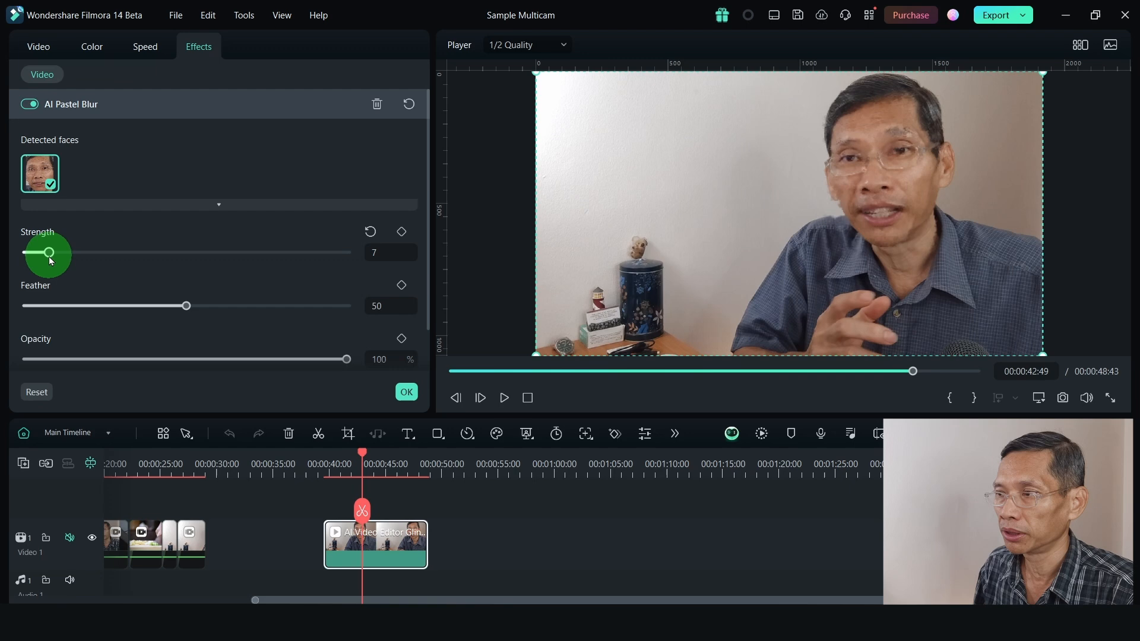
{"action": "left_click_drag", "start_coordinate": [51, 253], "coordinate": [88, 253]}
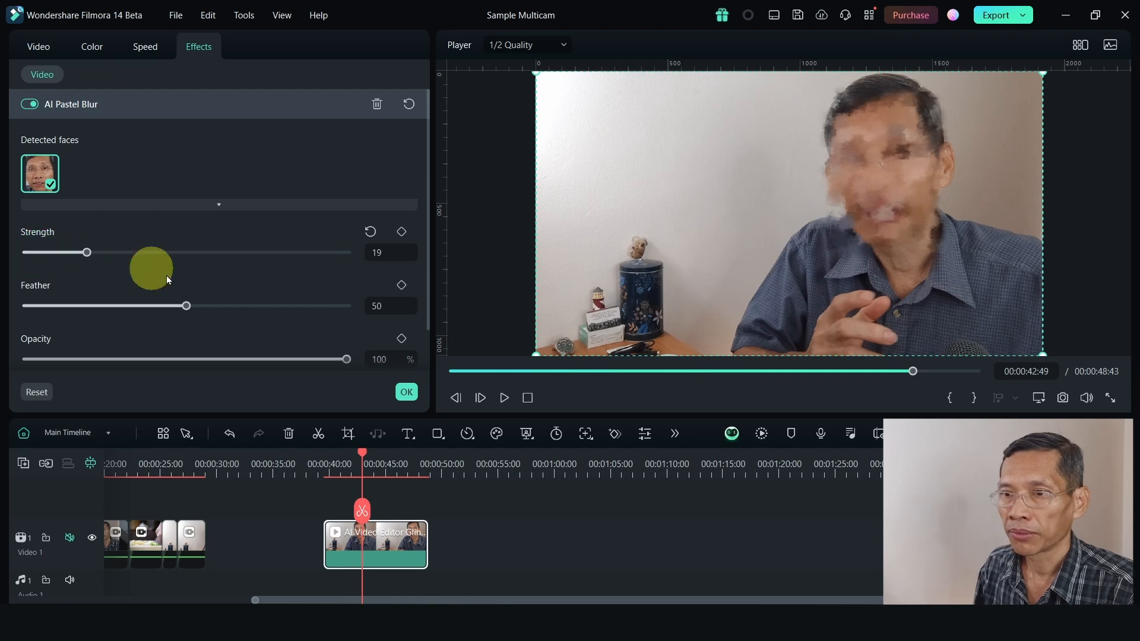
{"action": "left_click_drag", "start_coordinate": [186, 305], "coordinate": [155, 305]}
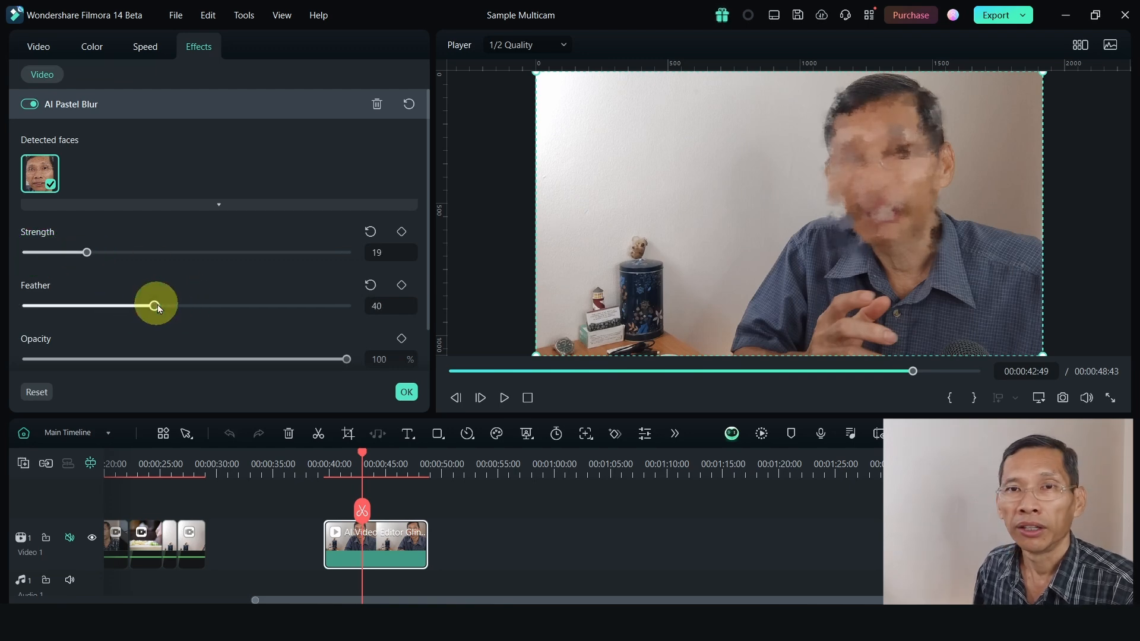
{"action": "left_click_drag", "start_coordinate": [153, 305], "coordinate": [157, 305]}
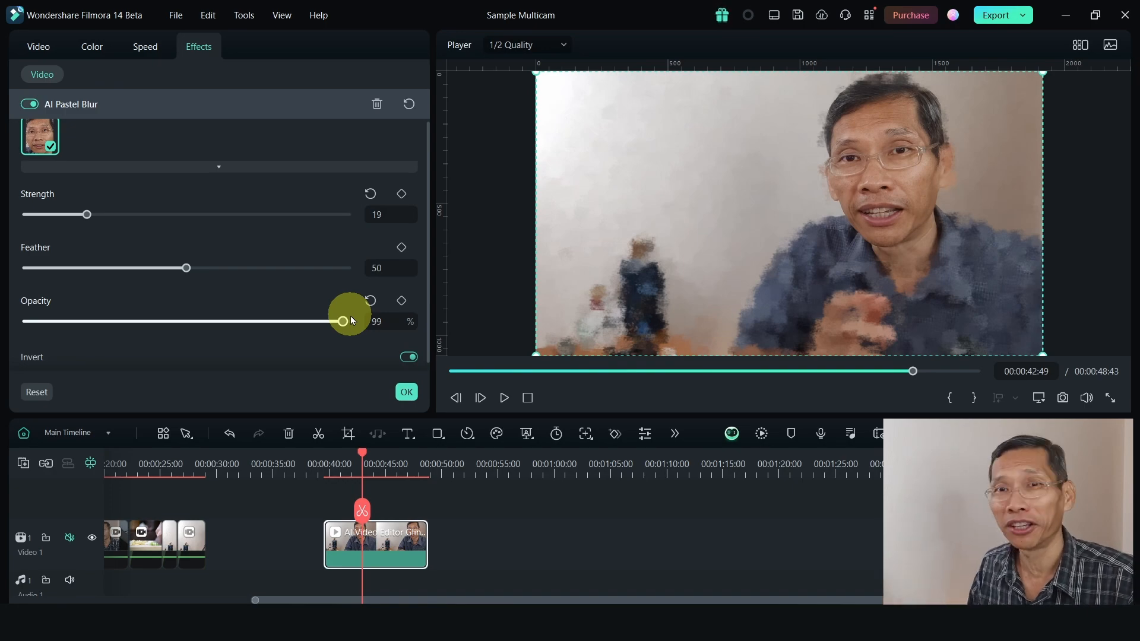
{"action": "left_click", "coordinate": [92, 47]}
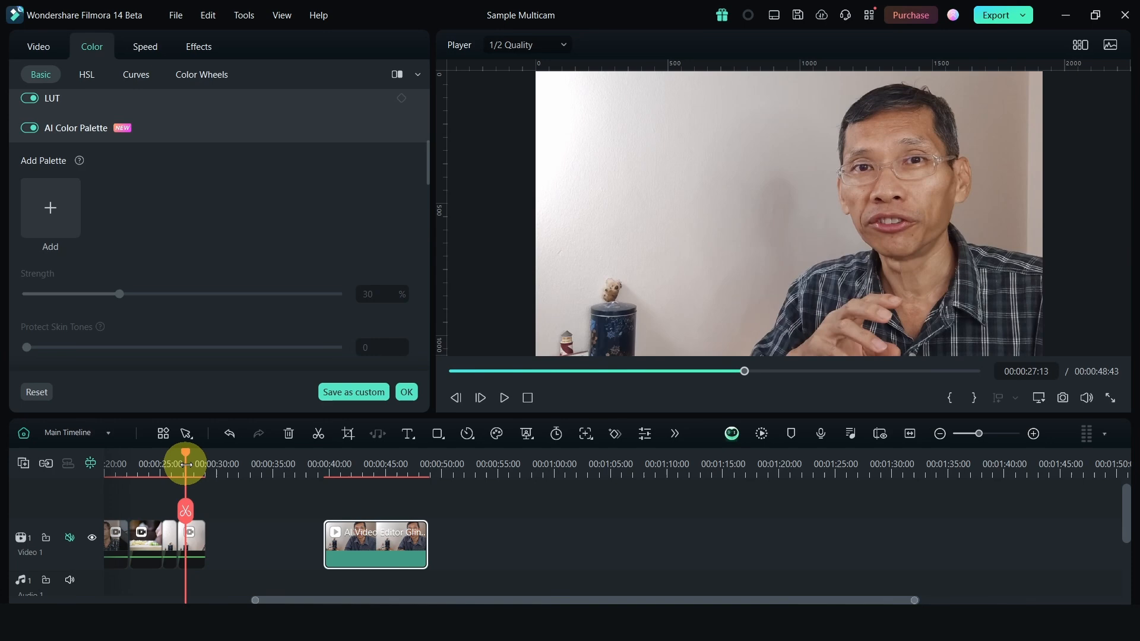
Set the webcam clip's AI Color Palette strength to 30% with no palette image
{"action": "left_click_drag", "start_coordinate": [185, 463], "coordinate": [143, 464]}
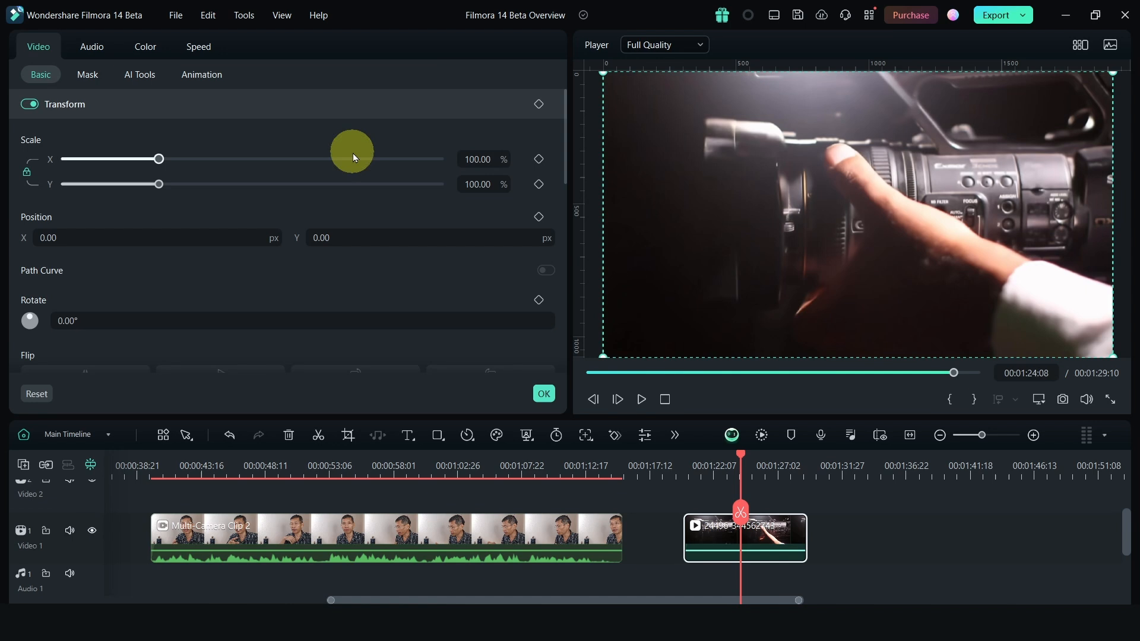
Enable Video Denoise in AI Tools with the Smooth Level at Strong
{"action": "left_click", "coordinate": [140, 74]}
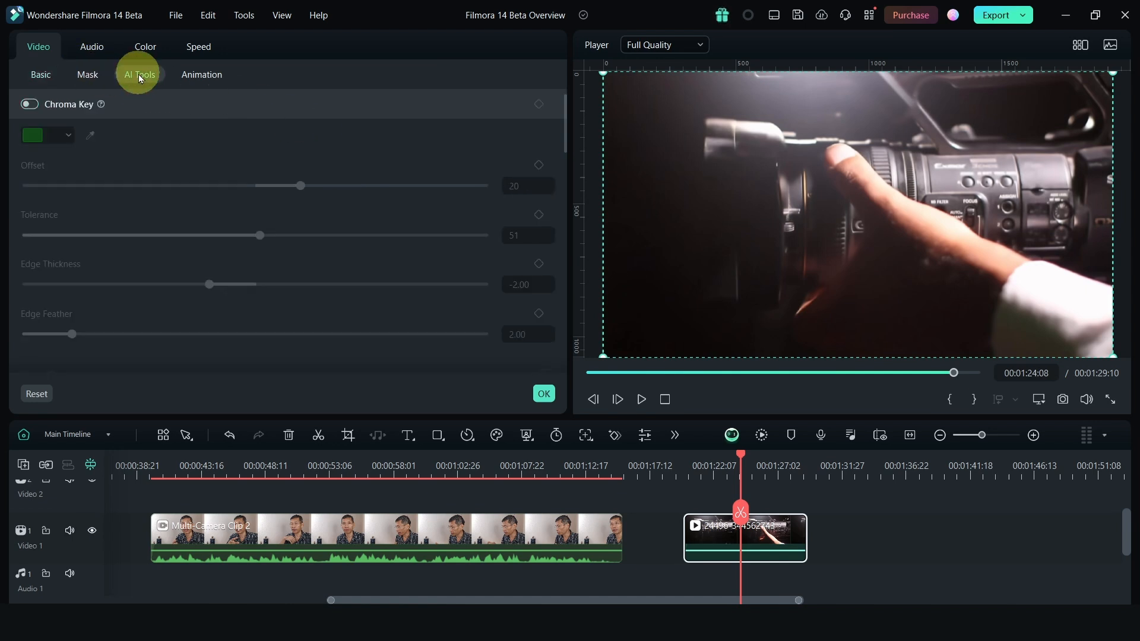
{"action": "left_click", "coordinate": [139, 74]}
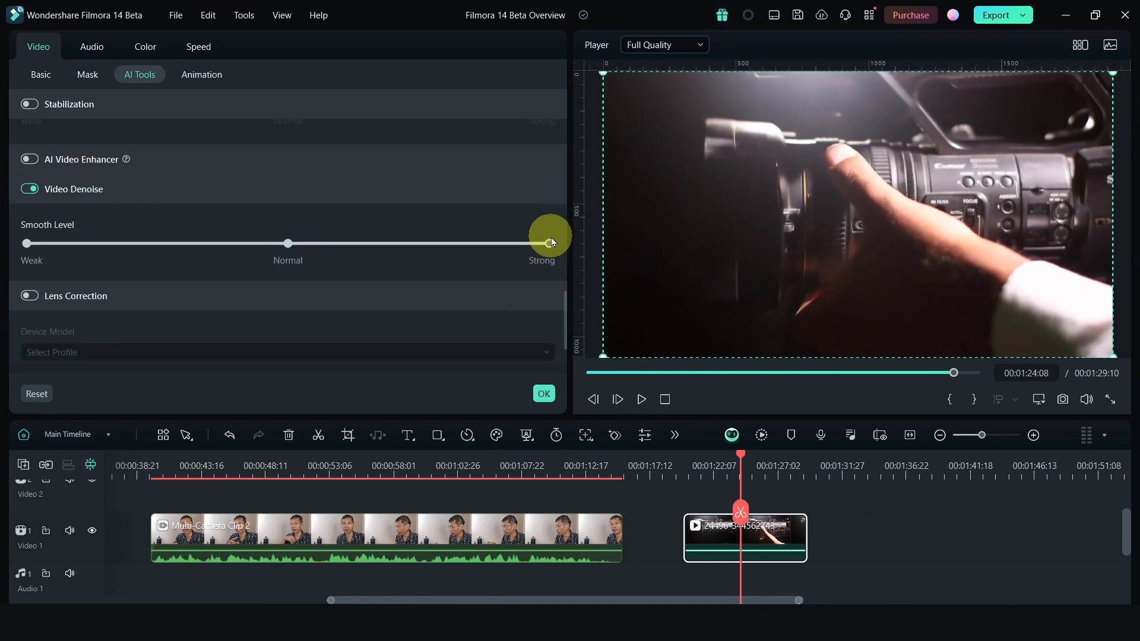
{"action": "left_click_drag", "start_coordinate": [550, 242], "coordinate": [550, 243]}
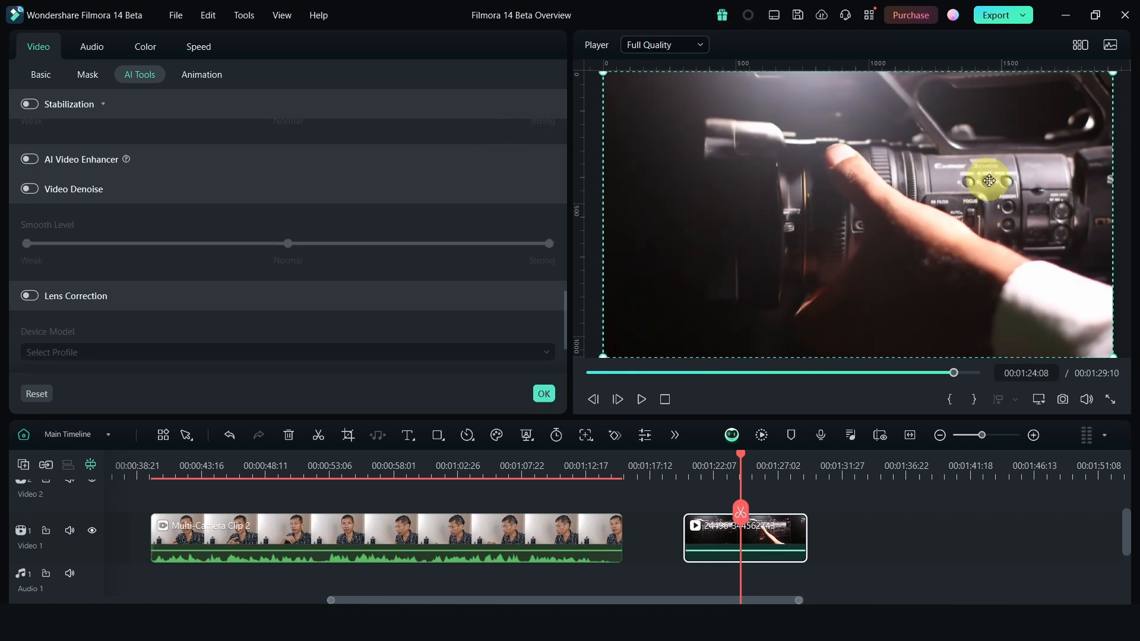
Toggle Video Denoise off and on to compare the clip with and without it
{"action": "left_click", "coordinate": [31, 189]}
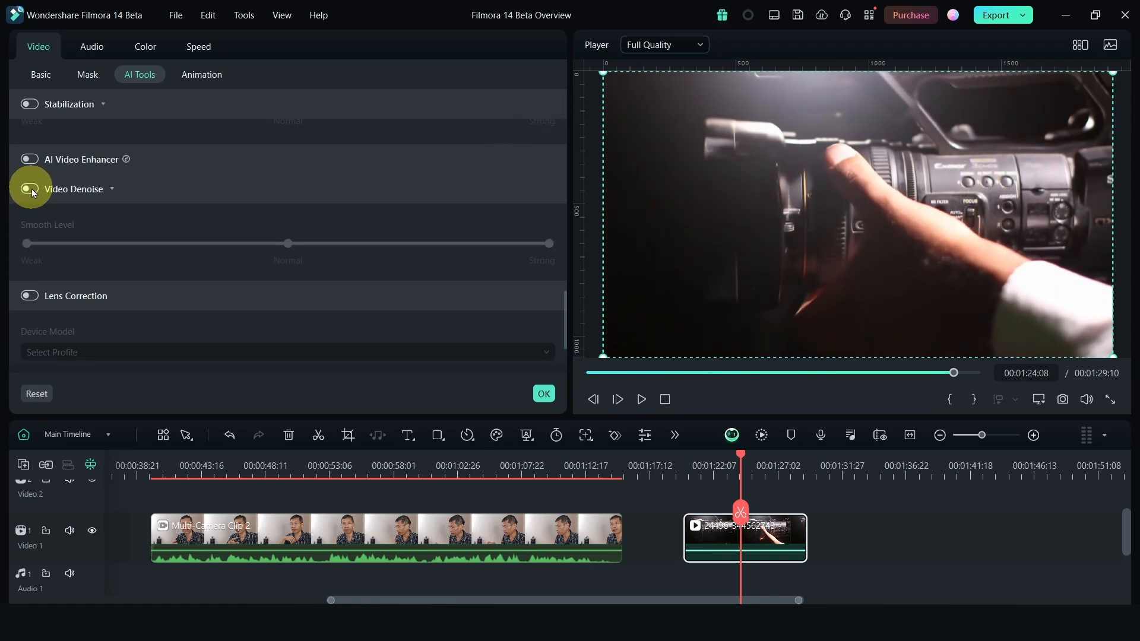
{"action": "left_click", "coordinate": [30, 188]}
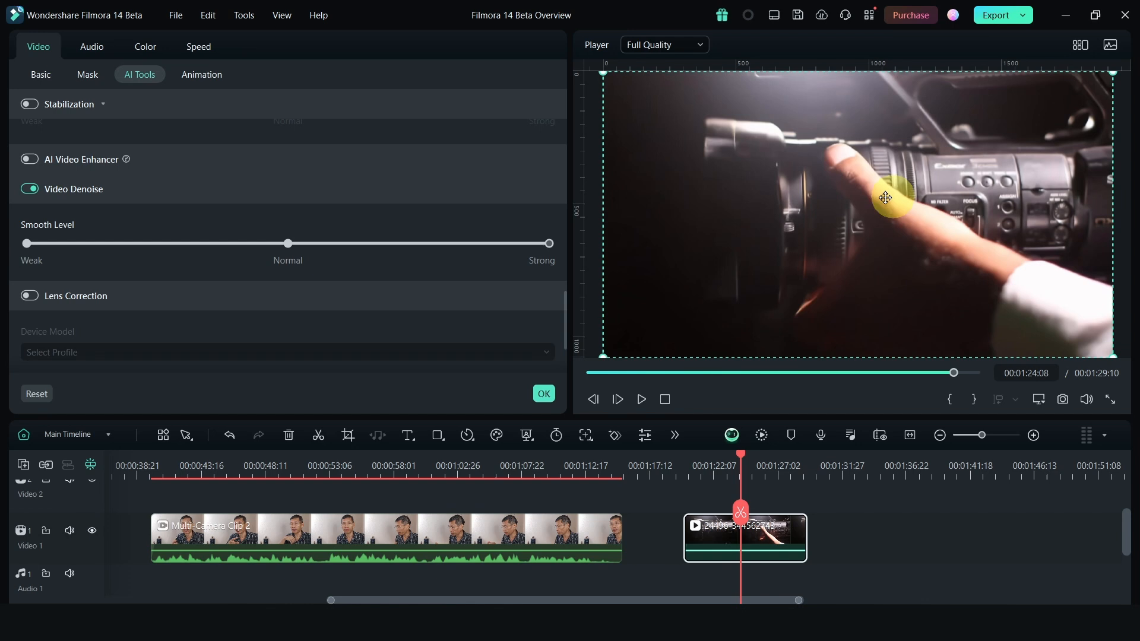
{"action": "left_click", "coordinate": [27, 189]}
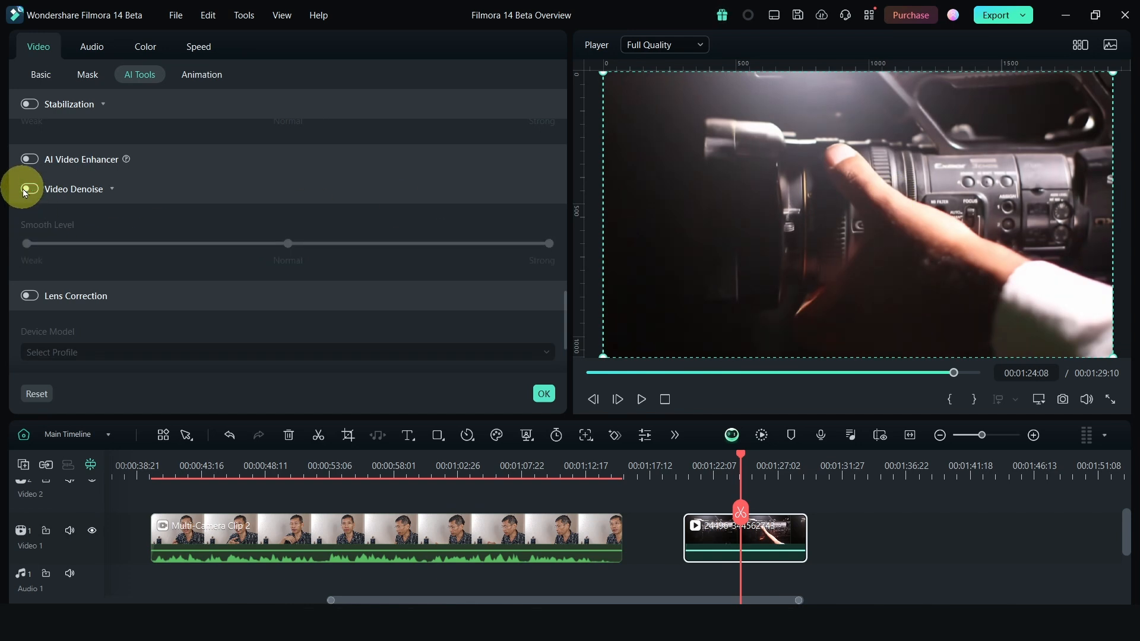
{"action": "left_click", "coordinate": [29, 189]}
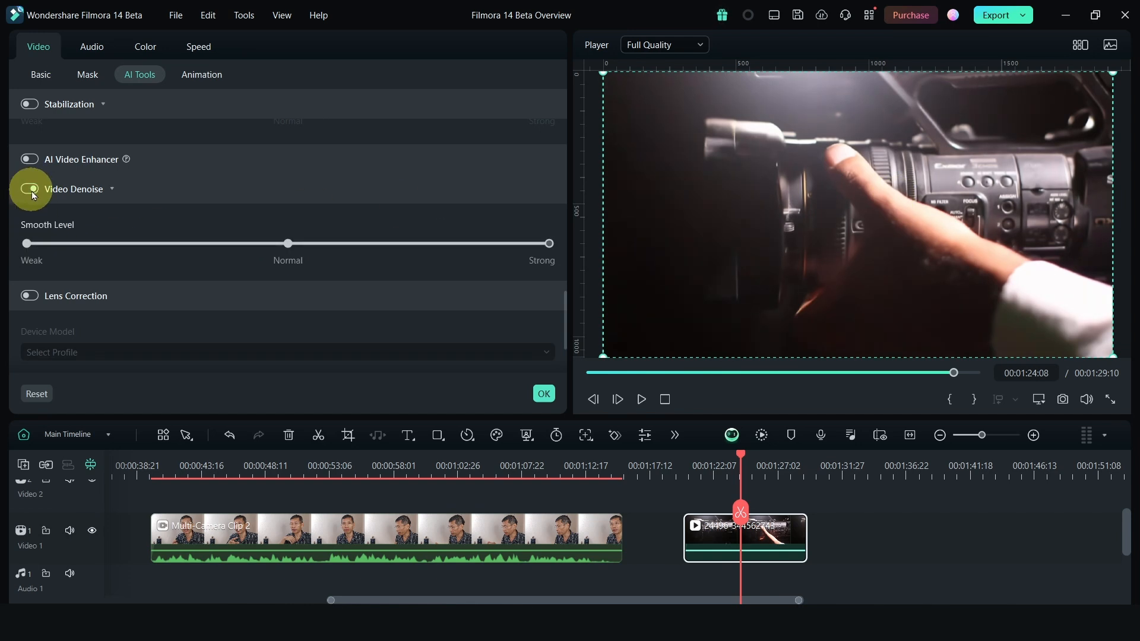
{"action": "left_click", "coordinate": [29, 189]}
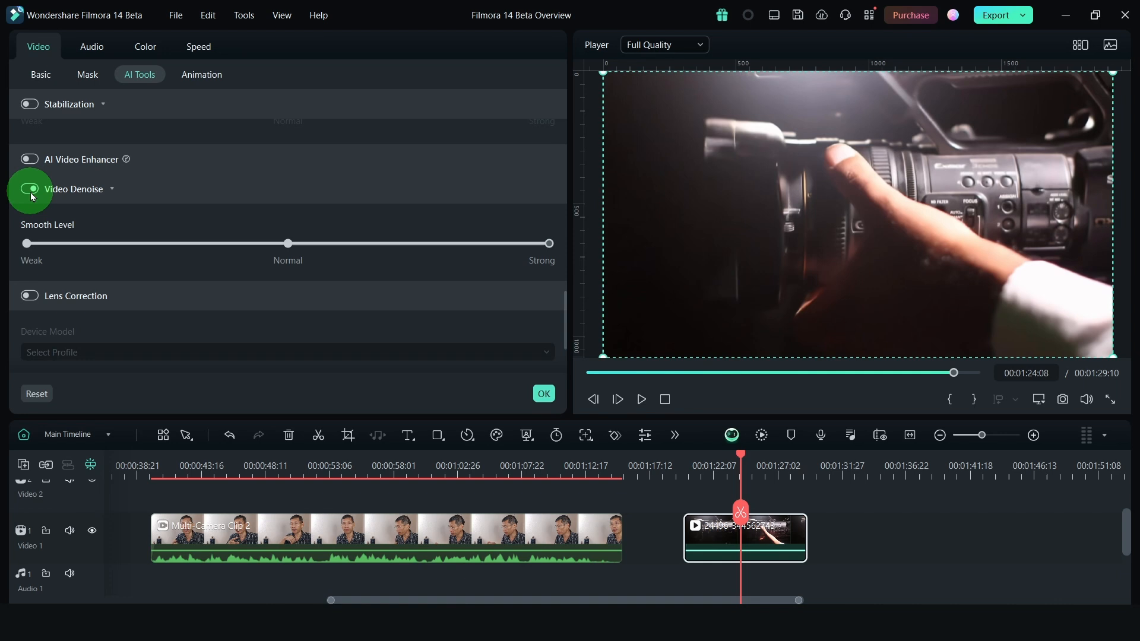
{"action": "left_click", "coordinate": [30, 188]}
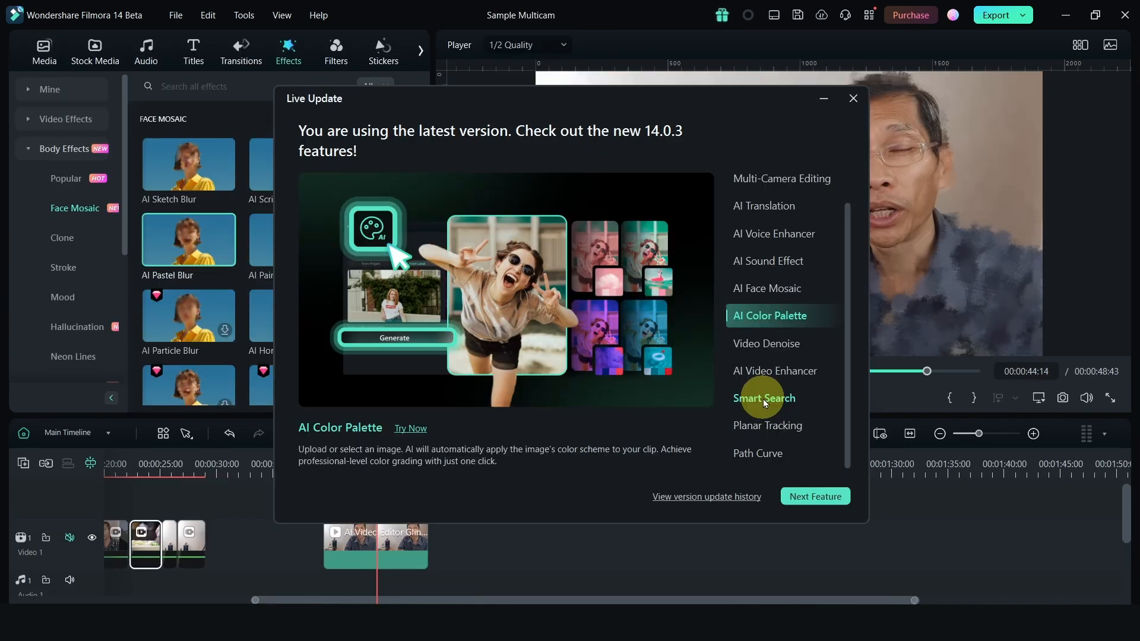
{"action": "mouse_move", "coordinate": [800, 394]}
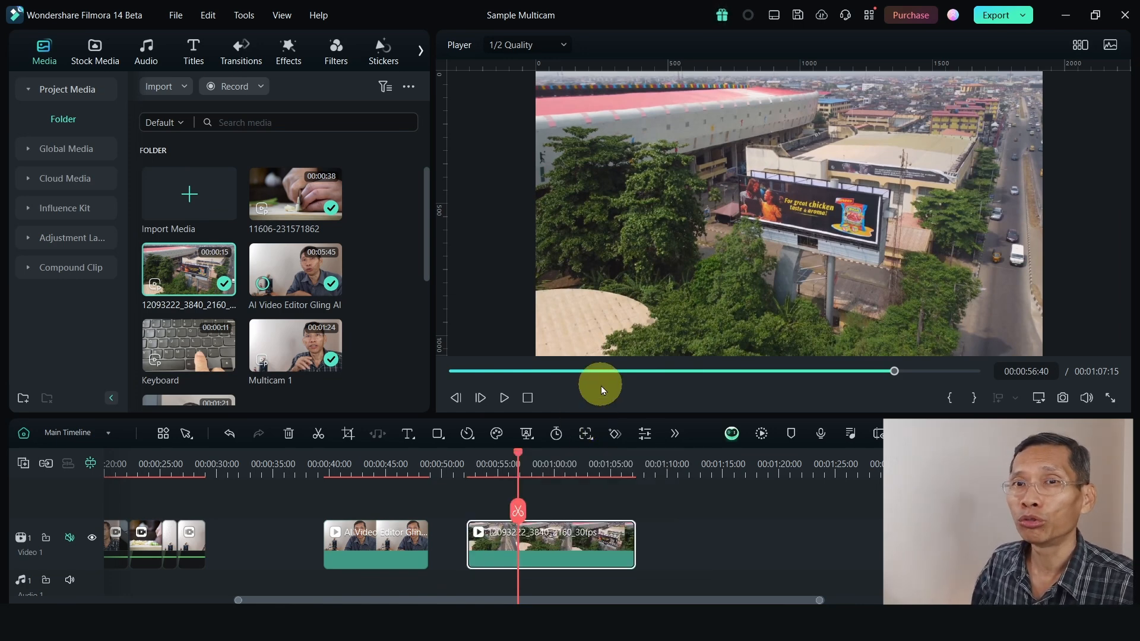
{"action": "mouse_move", "coordinate": [605, 502]}
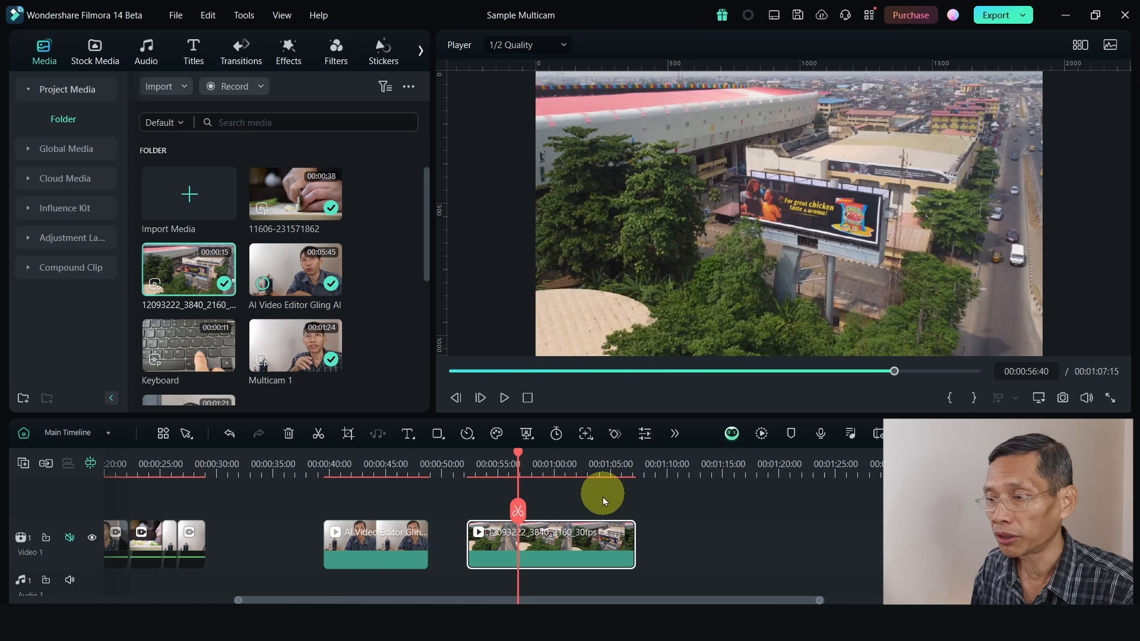
Choose Planar Tracking from the tracking methods for the aerial billboard clip
{"action": "left_click", "coordinate": [586, 433]}
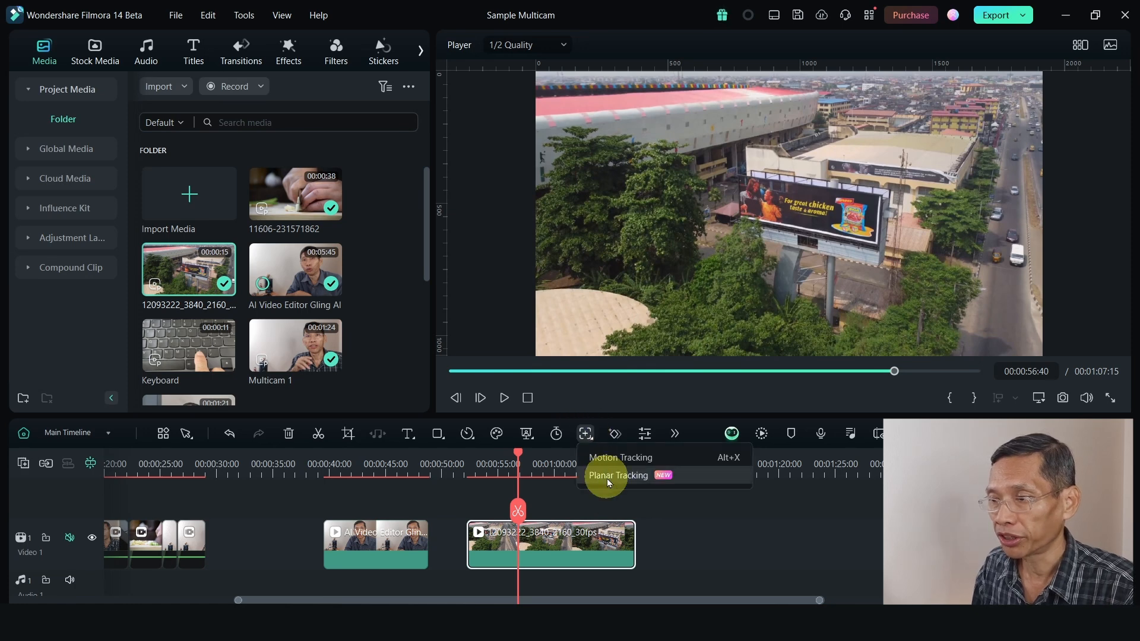
{"action": "left_click", "coordinate": [618, 475]}
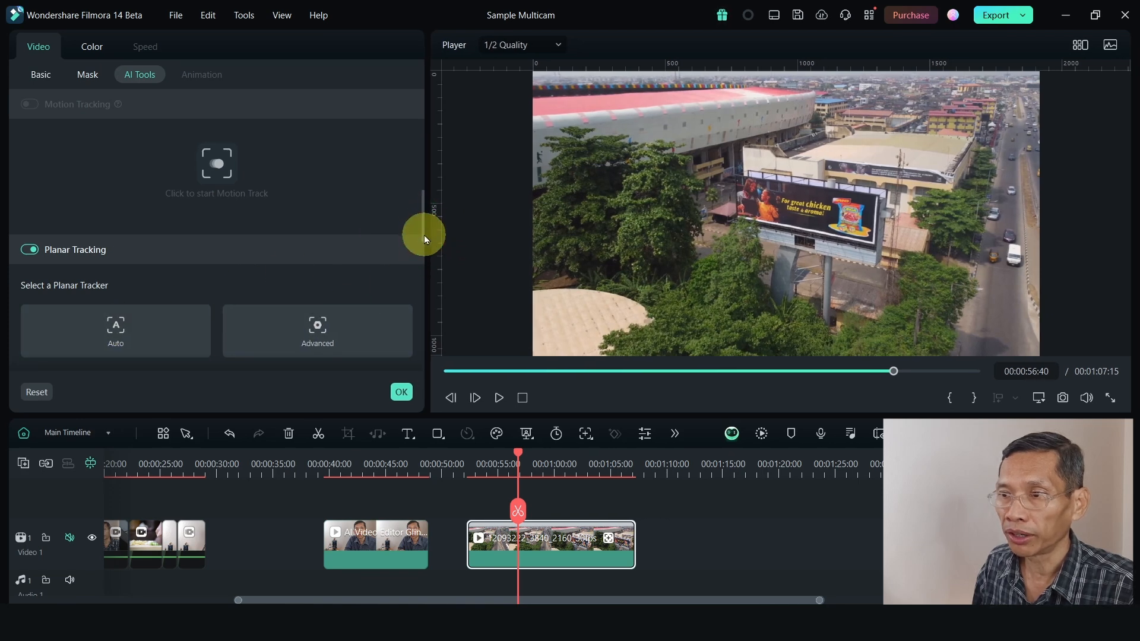
Choose the Auto planar tracker and enlarge the preview for corner placement
{"action": "left_click", "coordinate": [115, 205]}
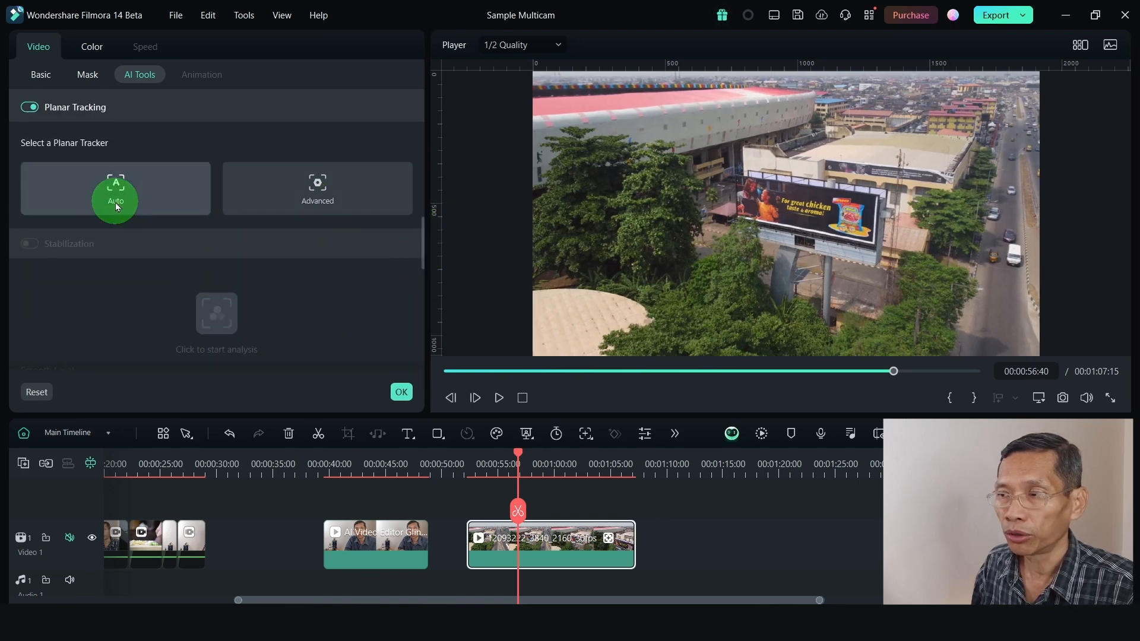
{"action": "left_click", "coordinate": [115, 188]}
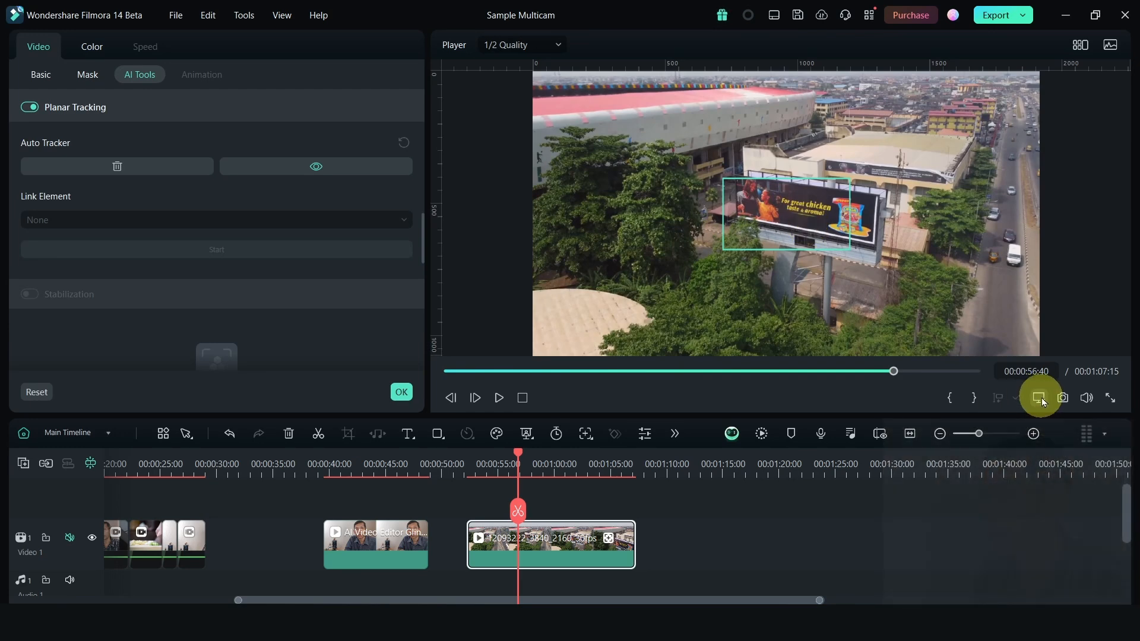
{"action": "left_click", "coordinate": [1039, 398]}
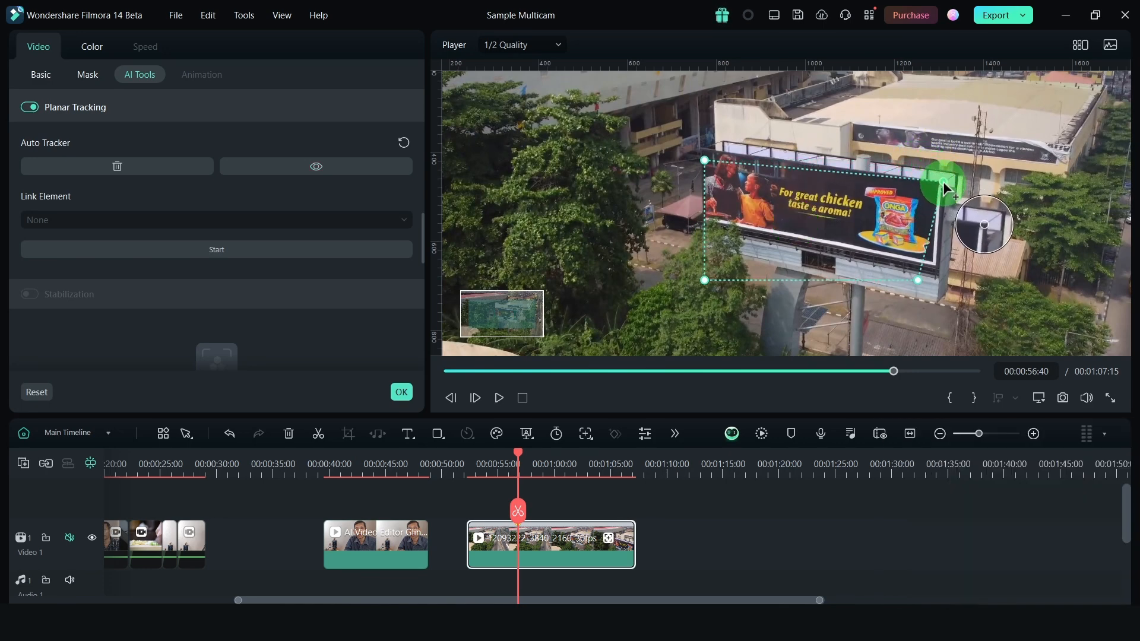
Fit the tracking box to the billboard's corners, run tracking, and play back to check
{"action": "left_click_drag", "start_coordinate": [940, 187], "coordinate": [706, 158]}
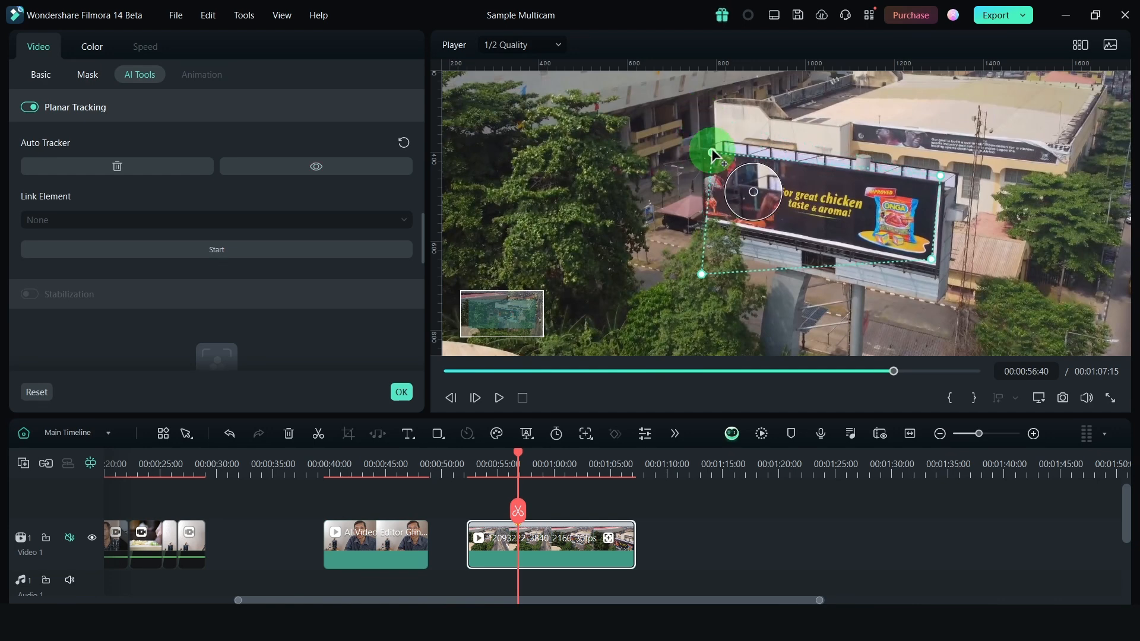
{"action": "left_click", "coordinate": [216, 250]}
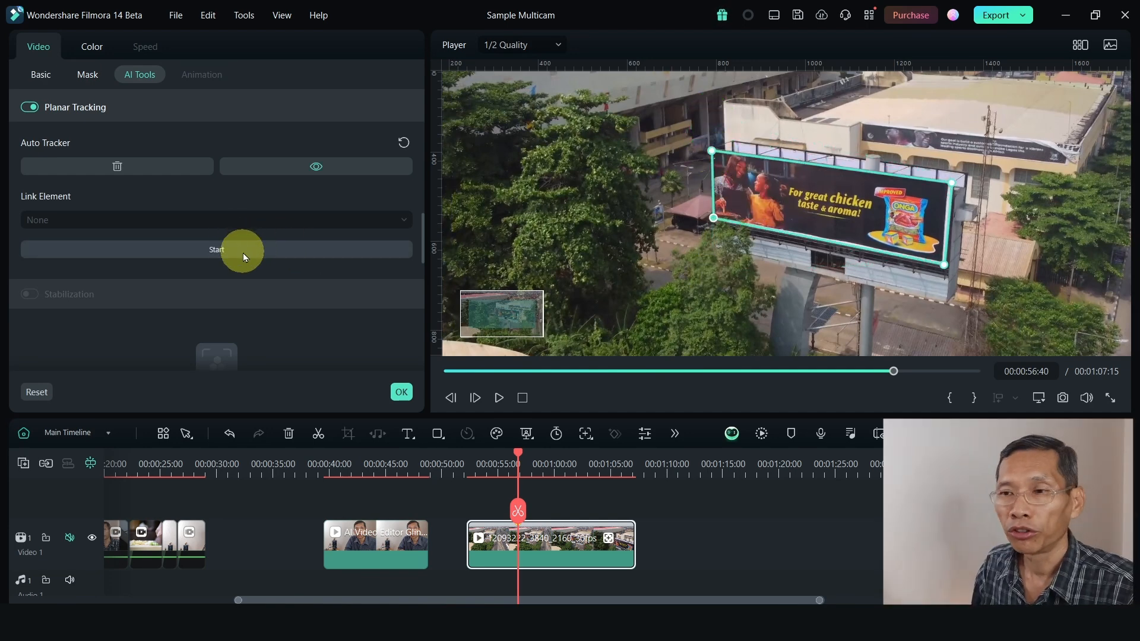
{"action": "left_click", "coordinate": [217, 249]}
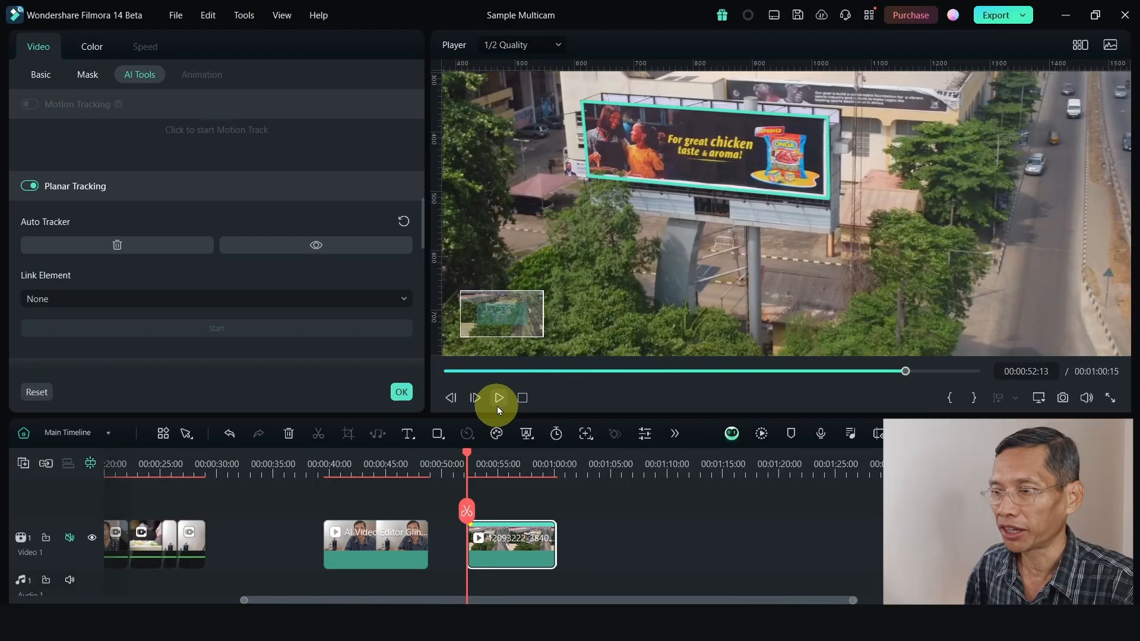
{"action": "left_click", "coordinate": [499, 398]}
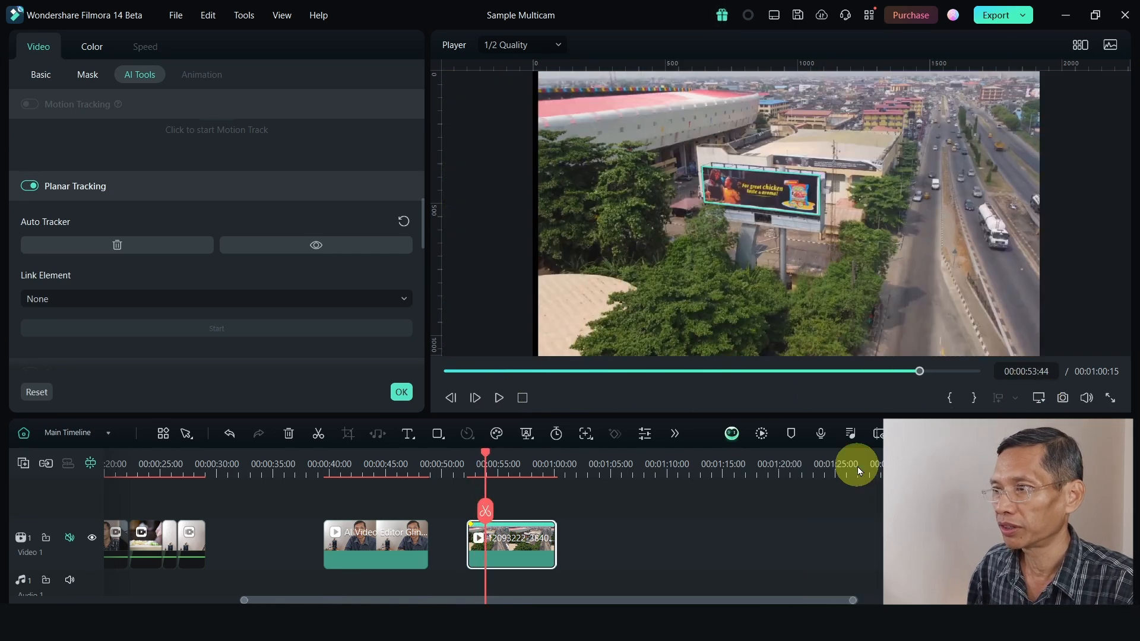
{"action": "left_click", "coordinate": [498, 397]}
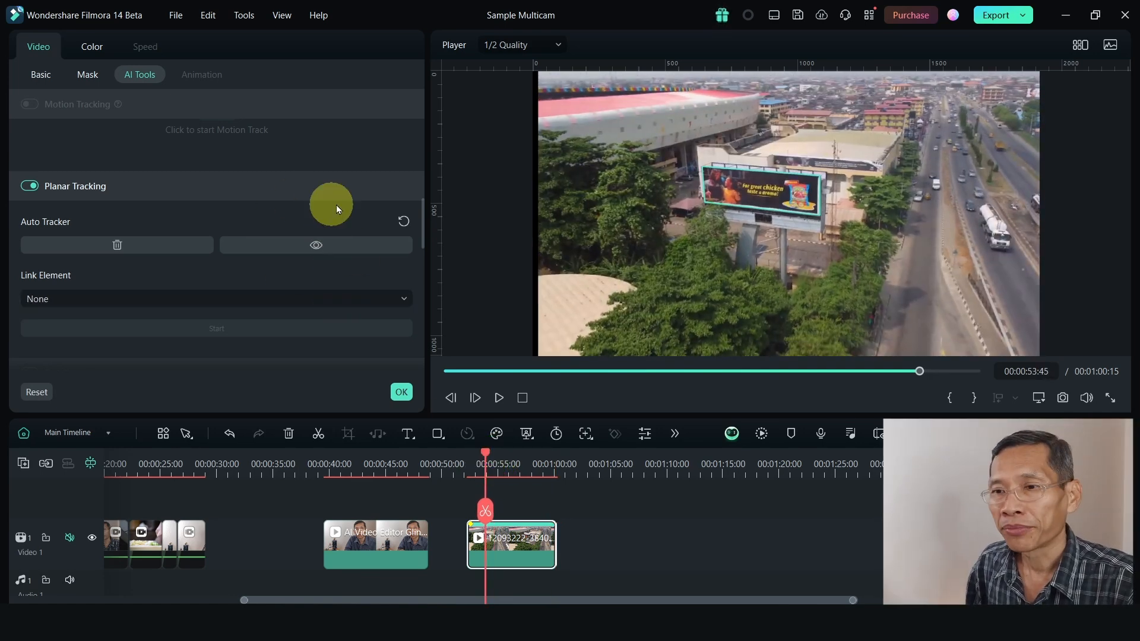
Set Link Element to the Multicam 1 footage and close the tracking panel with OK
{"action": "left_click", "coordinate": [217, 299]}
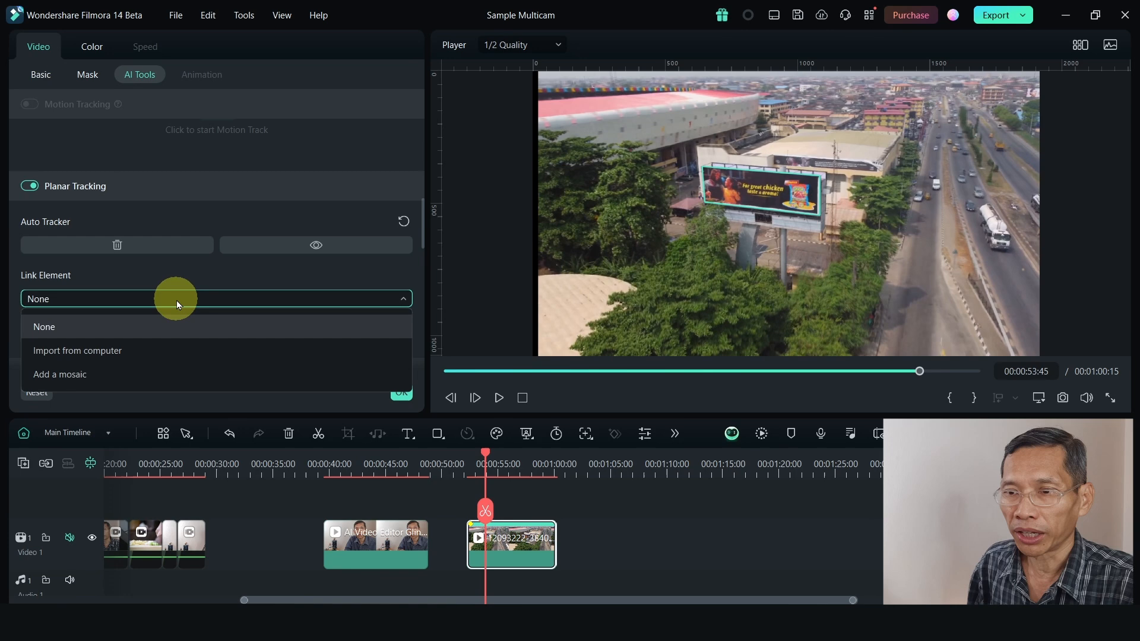
{"action": "mouse_move", "coordinate": [118, 375]}
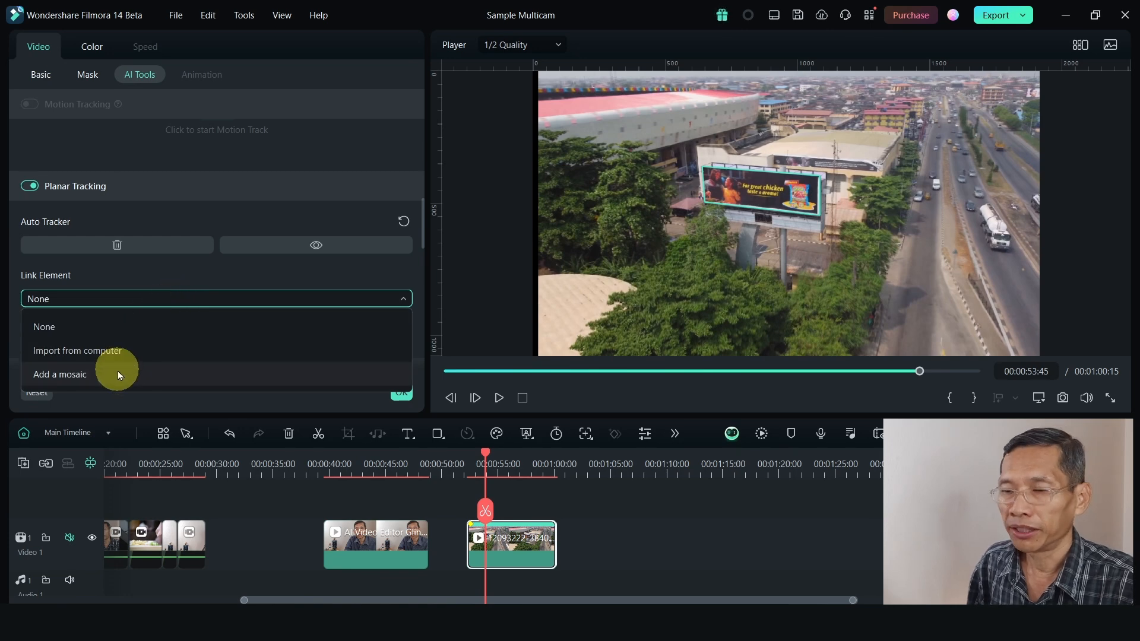
{"action": "mouse_move", "coordinate": [123, 358]}
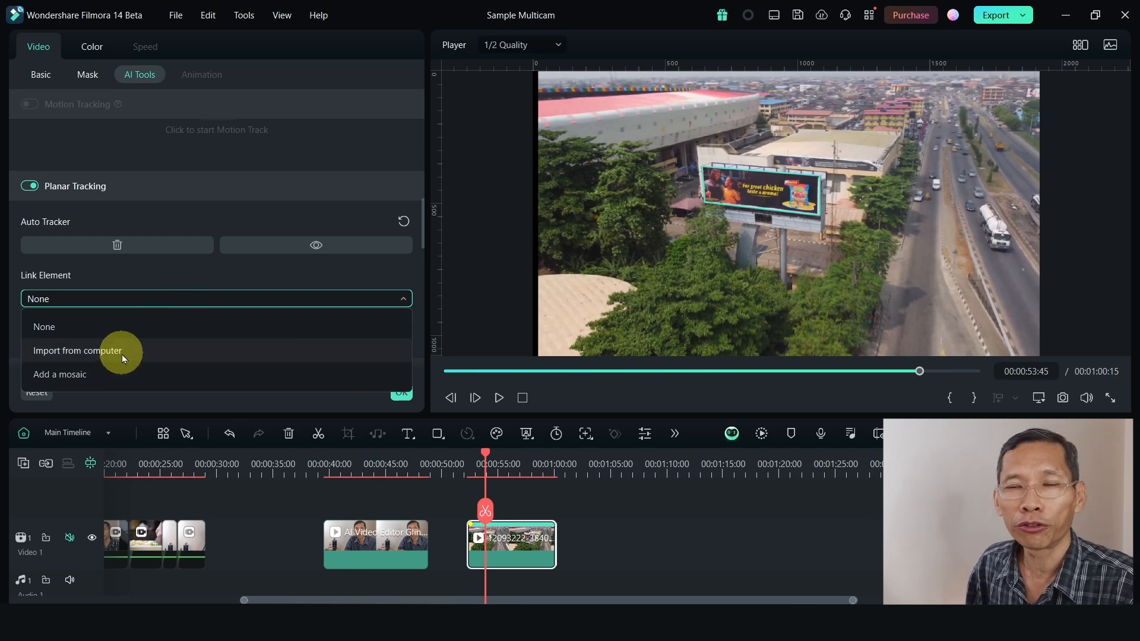
{"action": "left_click", "coordinate": [77, 350]}
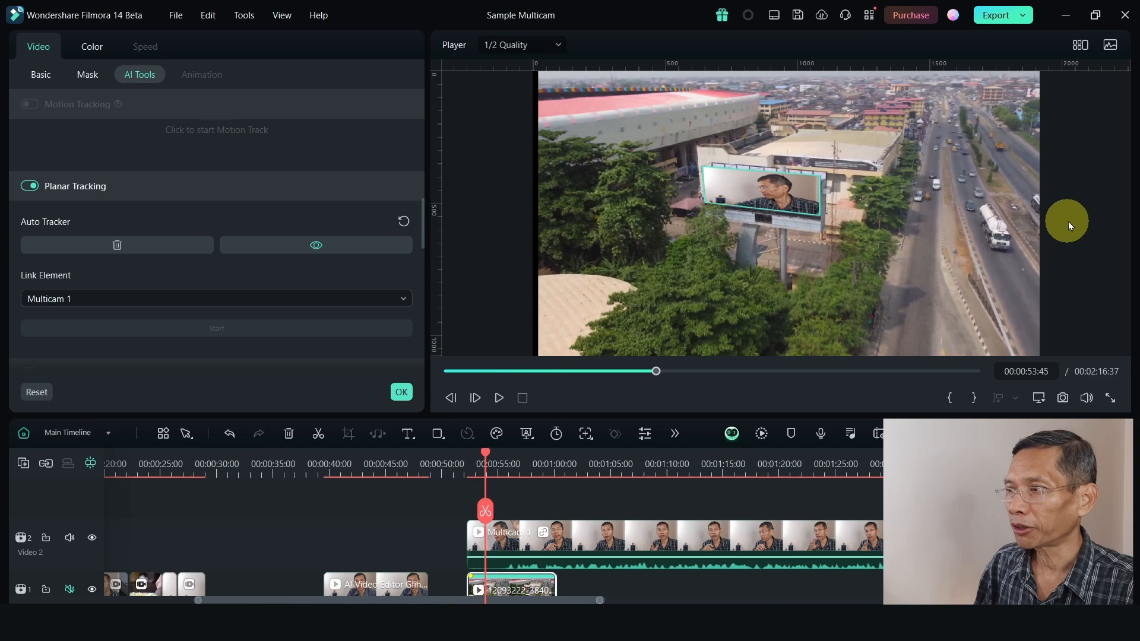
{"action": "mouse_move", "coordinate": [838, 411]}
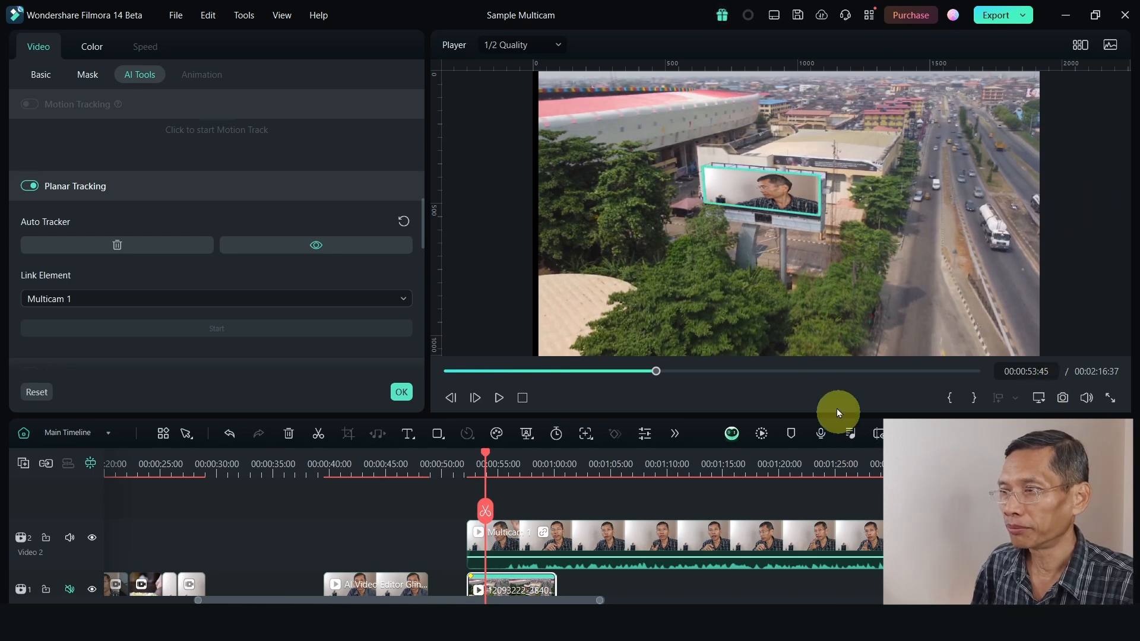
{"action": "left_click", "coordinate": [499, 398]}
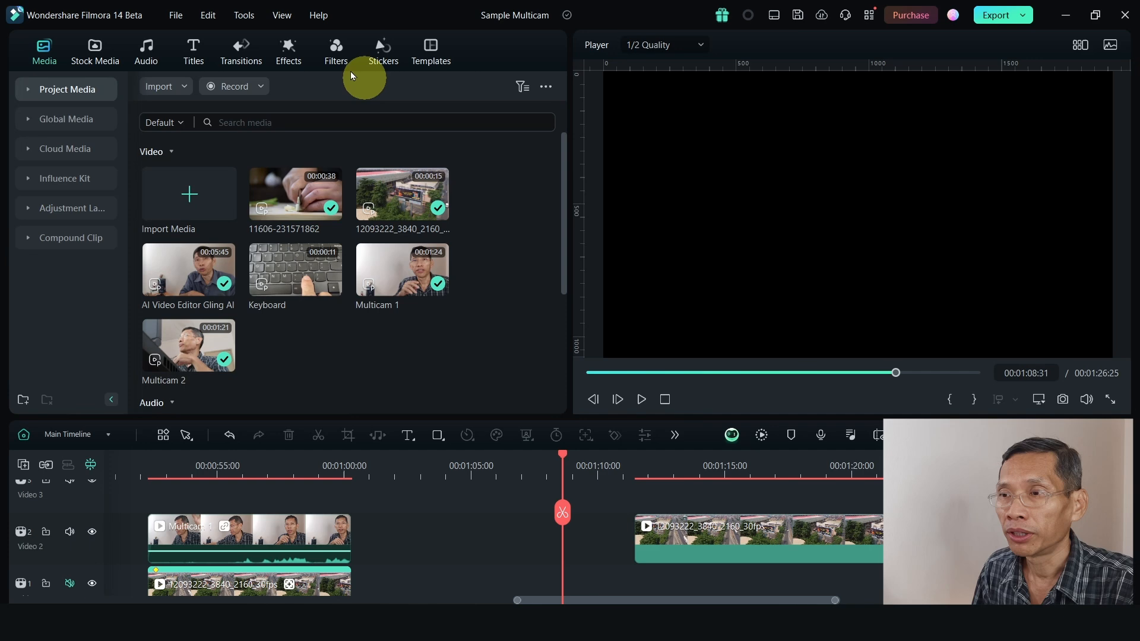
Drag the Trending sunglasses emoji sticker onto Video 3 above the aerial clip
{"action": "left_click", "coordinate": [383, 50]}
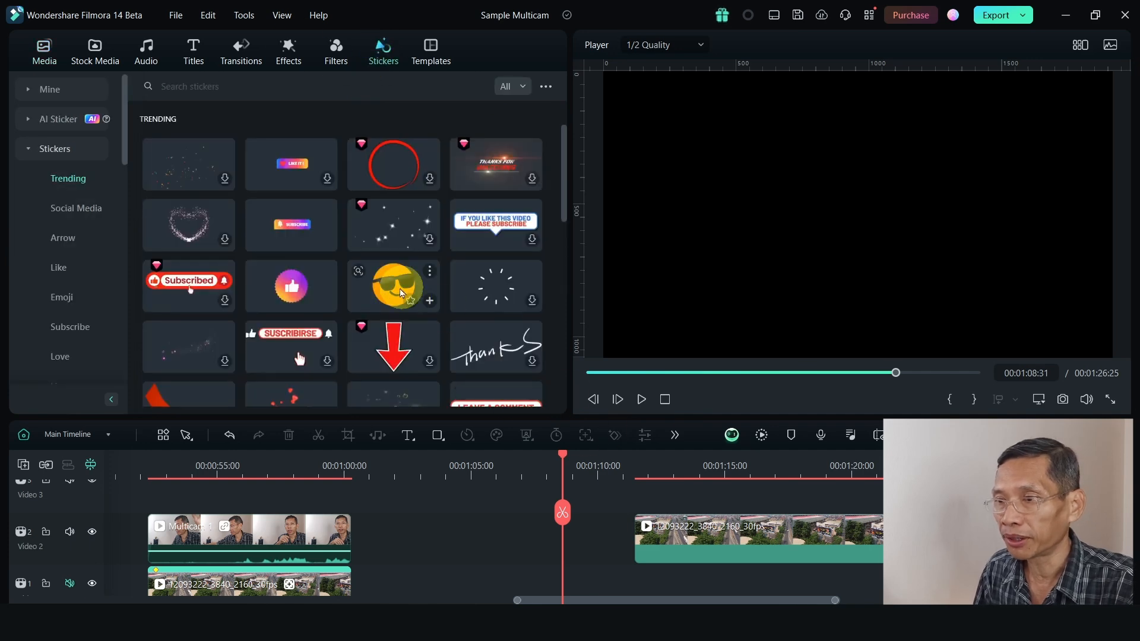
{"action": "left_click_drag", "start_coordinate": [392, 284], "coordinate": [650, 527]}
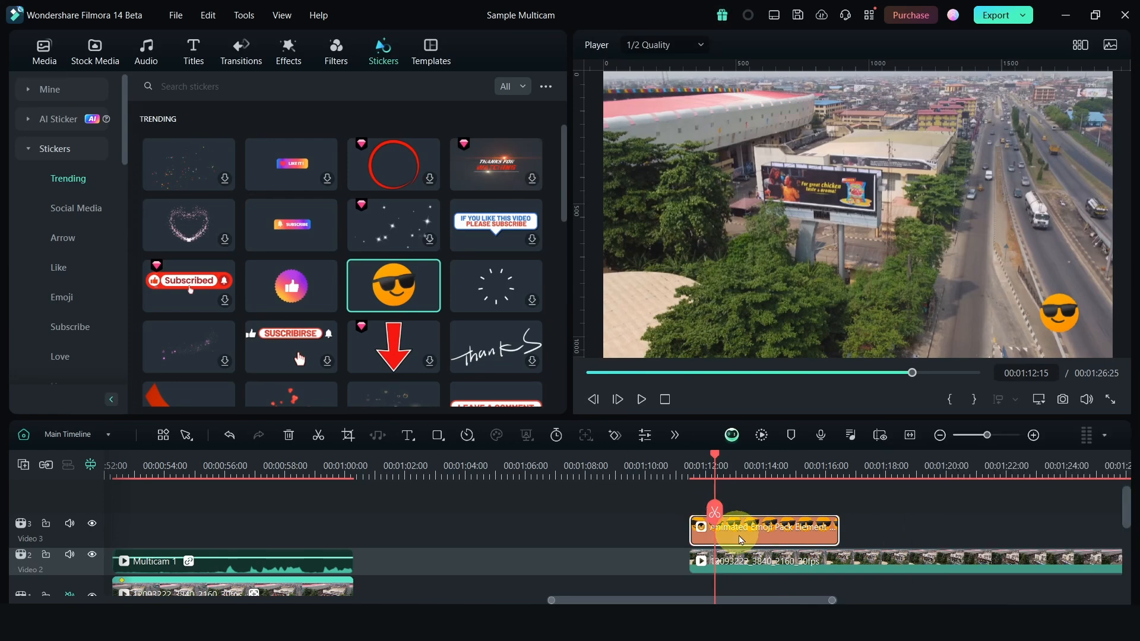
Keyframe the sticker's Transform with Path Curve on, then shift it horizontally for another keyframe
{"action": "double_click", "coordinate": [740, 540]}
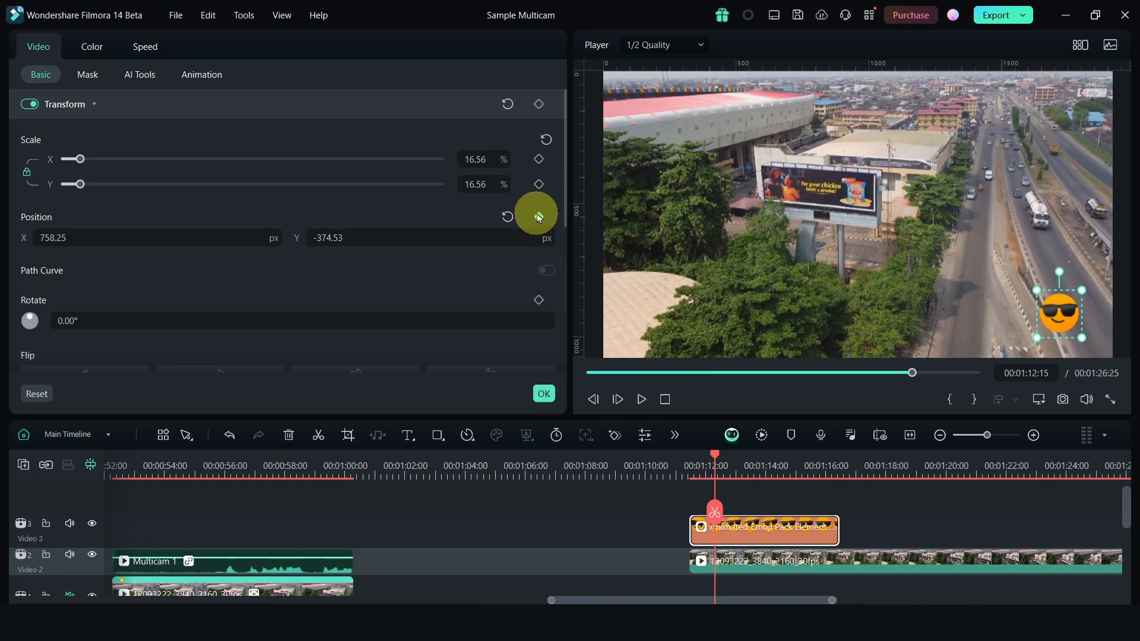
{"action": "mouse_move", "coordinate": [538, 103]}
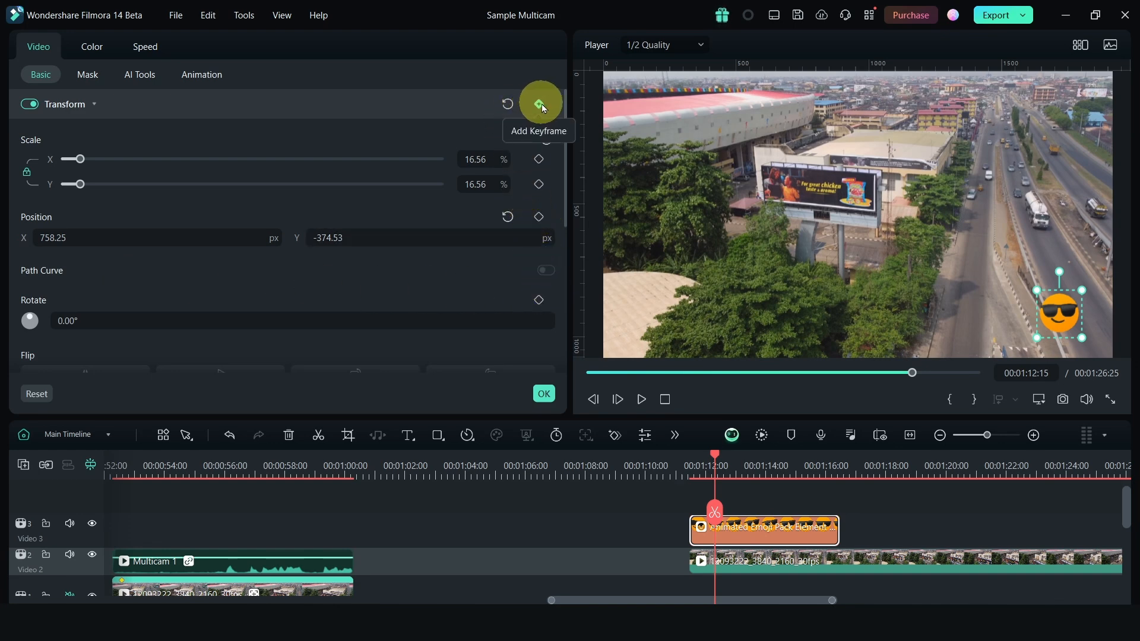
{"action": "left_click", "coordinate": [539, 103]}
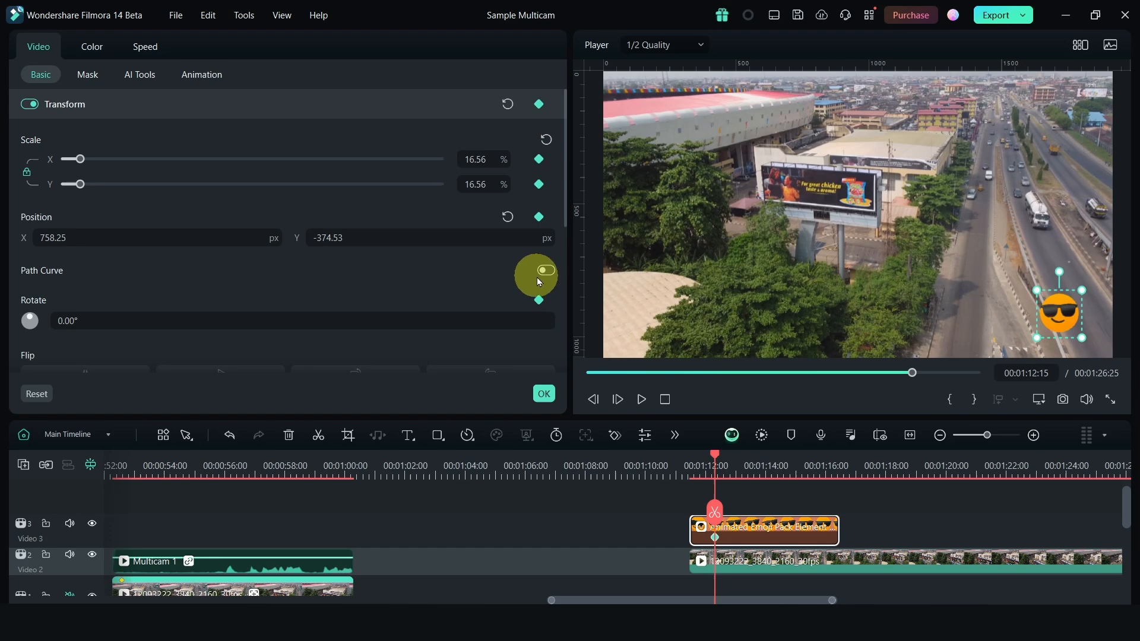
{"action": "left_click", "coordinate": [545, 269]}
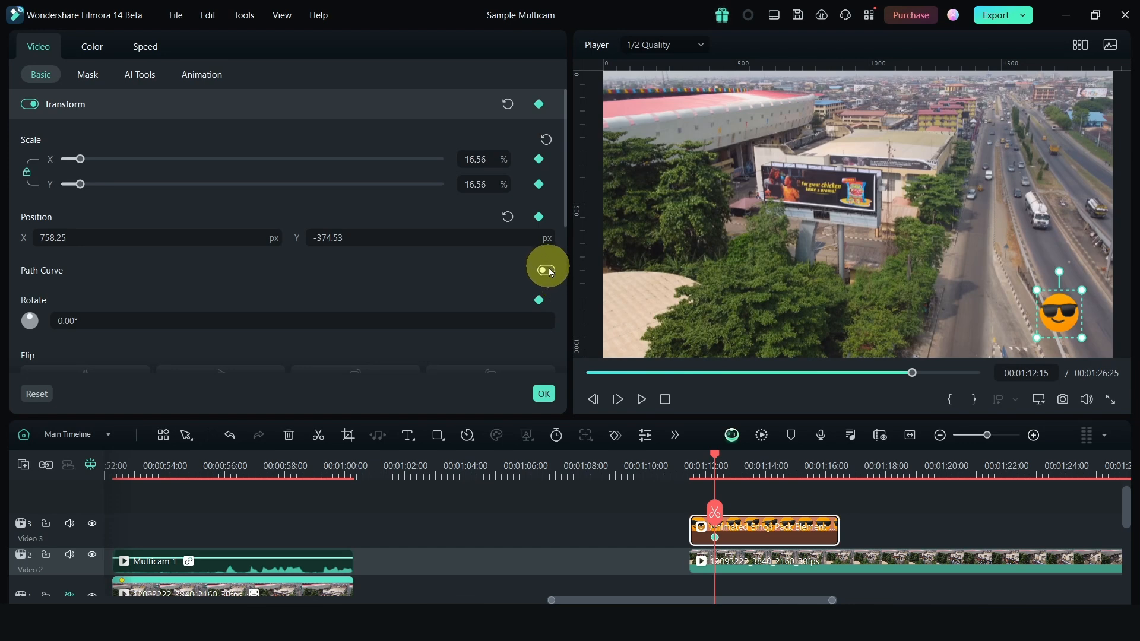
{"action": "left_click", "coordinate": [544, 270]}
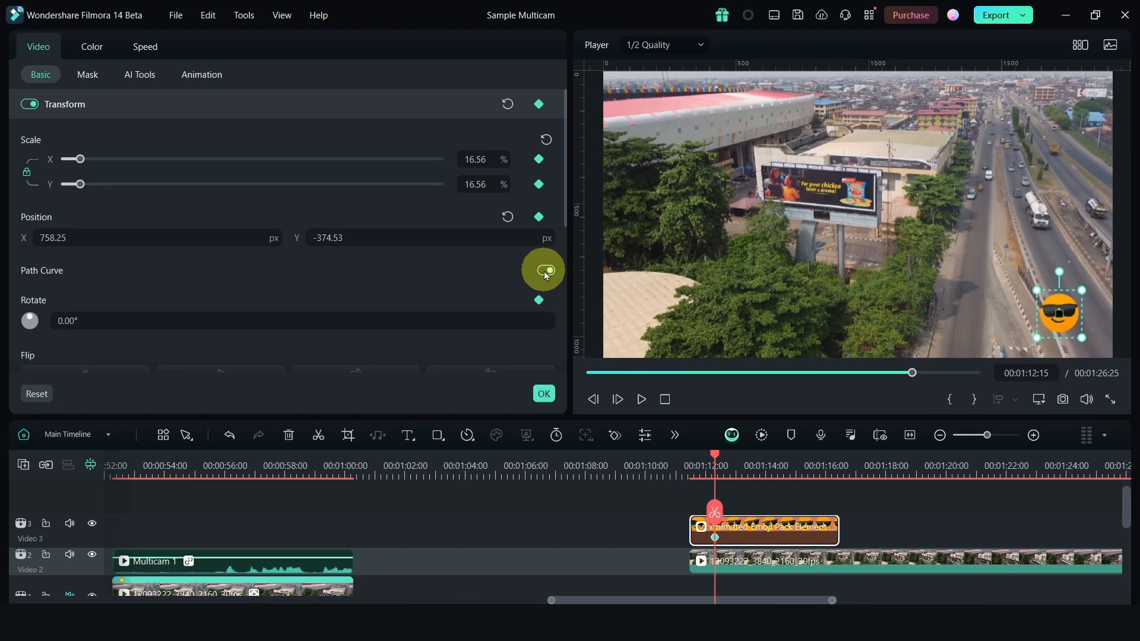
{"action": "left_click", "coordinate": [545, 270]}
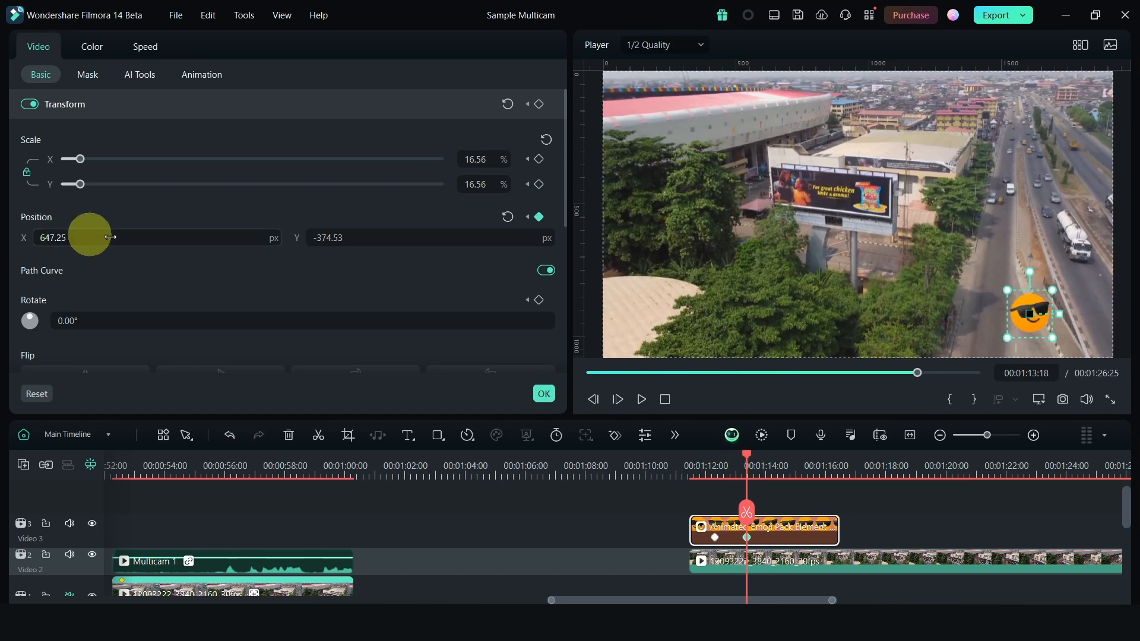
{"action": "left_click_drag", "start_coordinate": [1029, 311], "coordinate": [927, 316]}
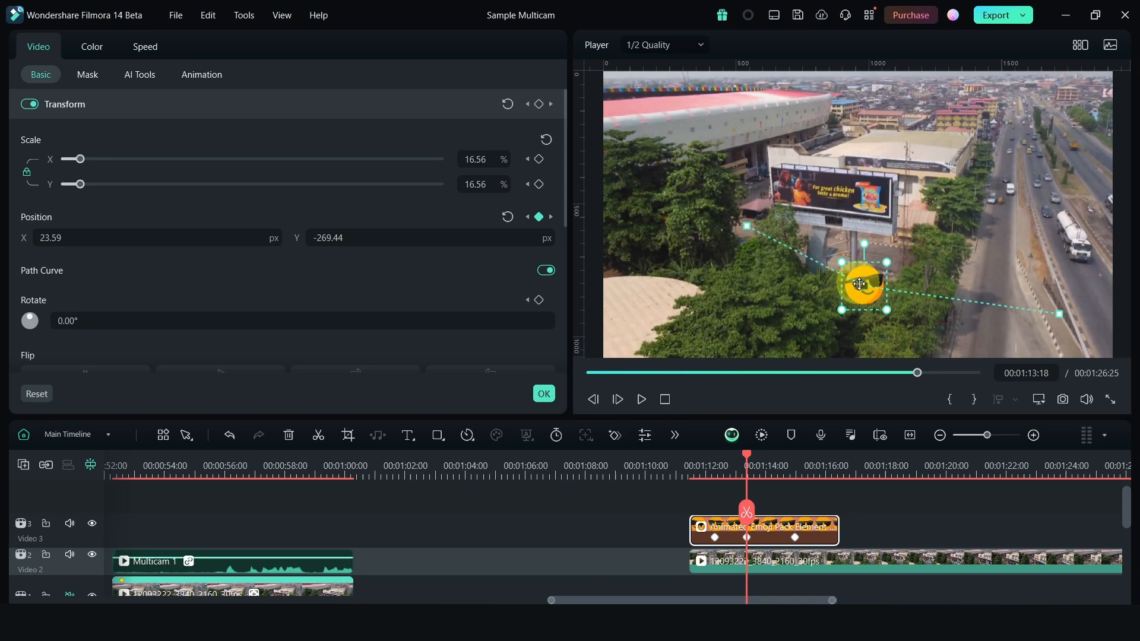
Make the middle keyframe a Continuous Curve and adjust its point and curve handle
{"action": "right_click", "coordinate": [859, 283]}
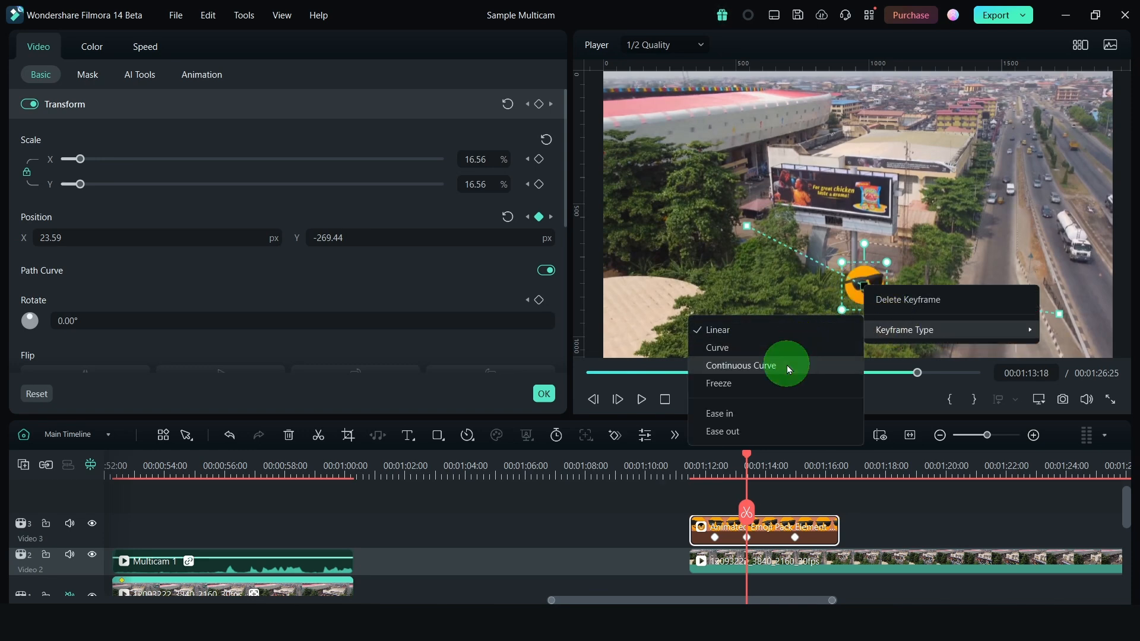
{"action": "left_click", "coordinate": [740, 365]}
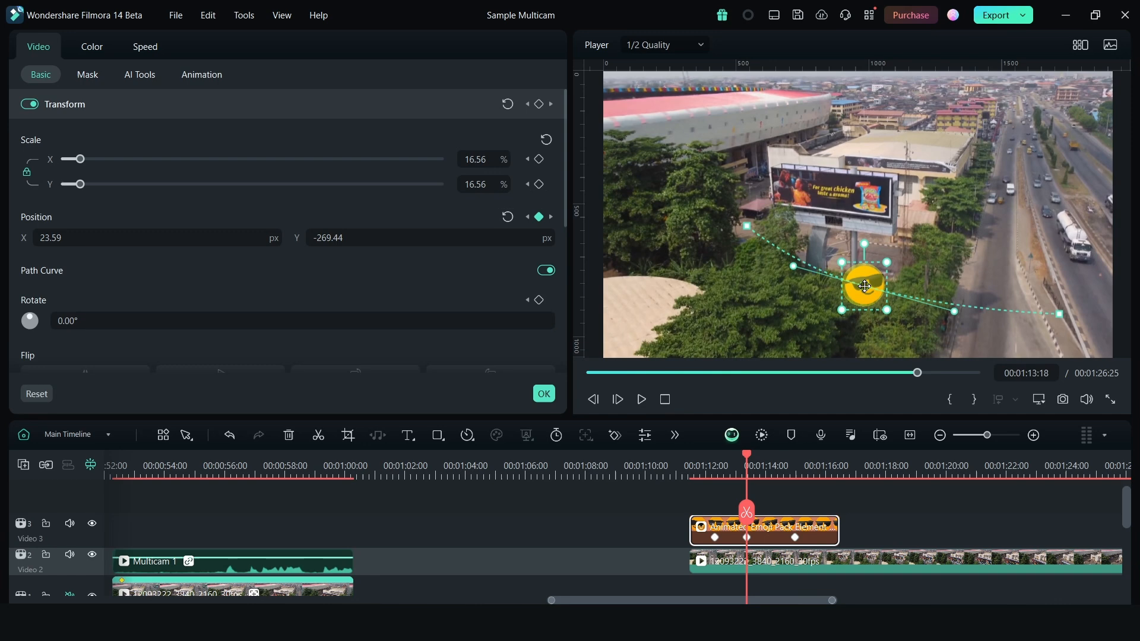
{"action": "left_click_drag", "start_coordinate": [863, 286], "coordinate": [856, 294]}
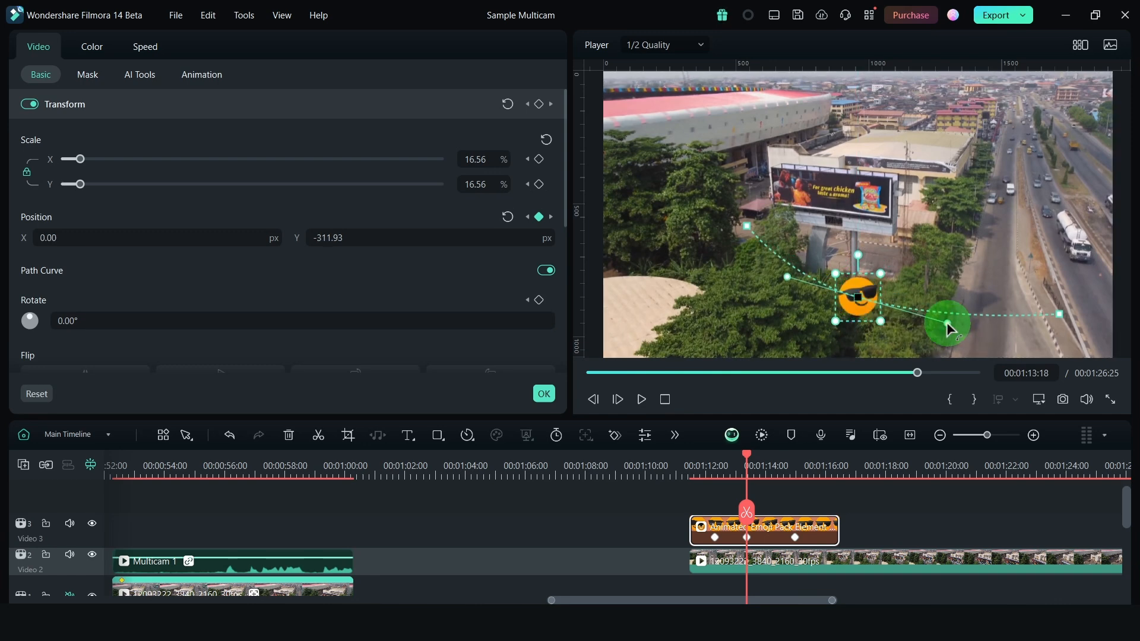
{"action": "left_click_drag", "start_coordinate": [746, 465], "coordinate": [699, 466]}
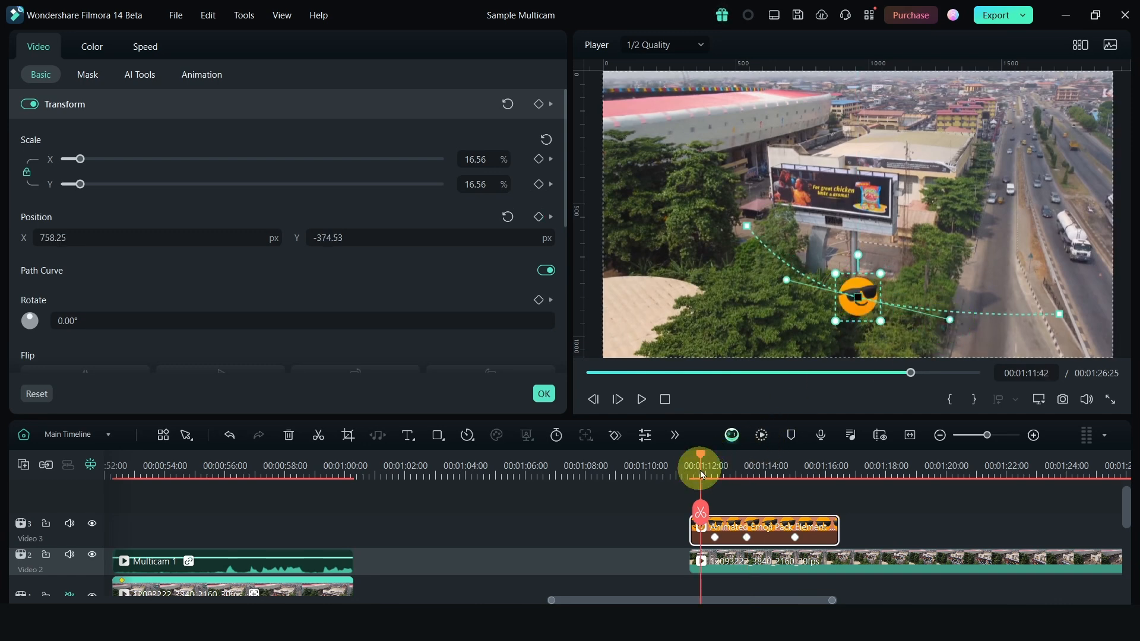
{"action": "left_click", "coordinate": [642, 400]}
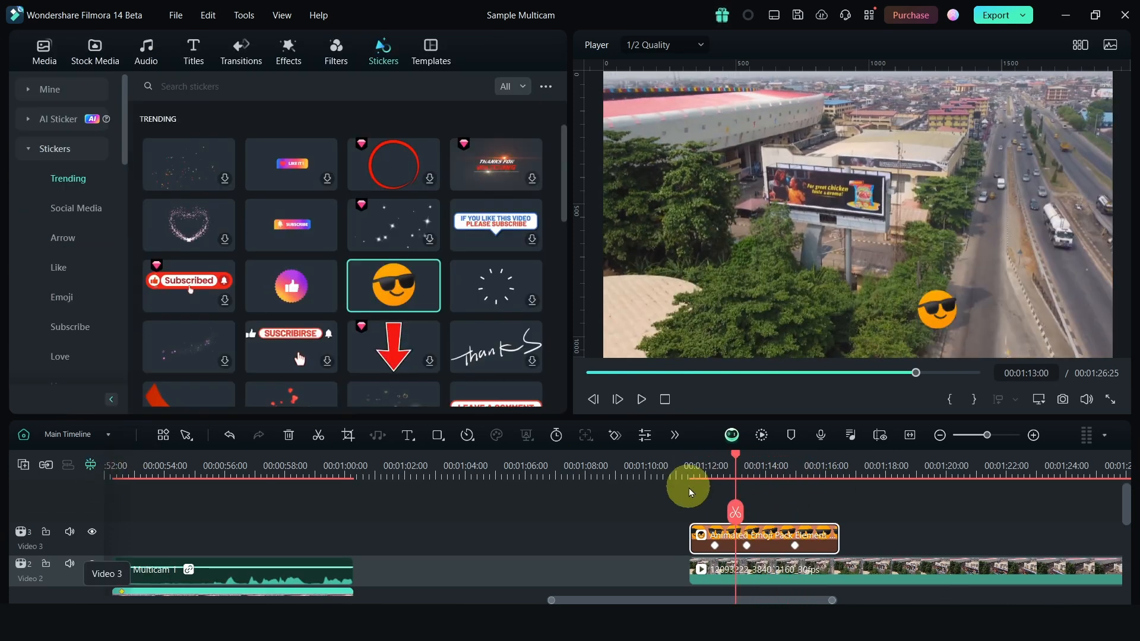
Show the sticker clip's keyframe animation on the timeline and expand the Transform rows
{"action": "right_click", "coordinate": [763, 540]}
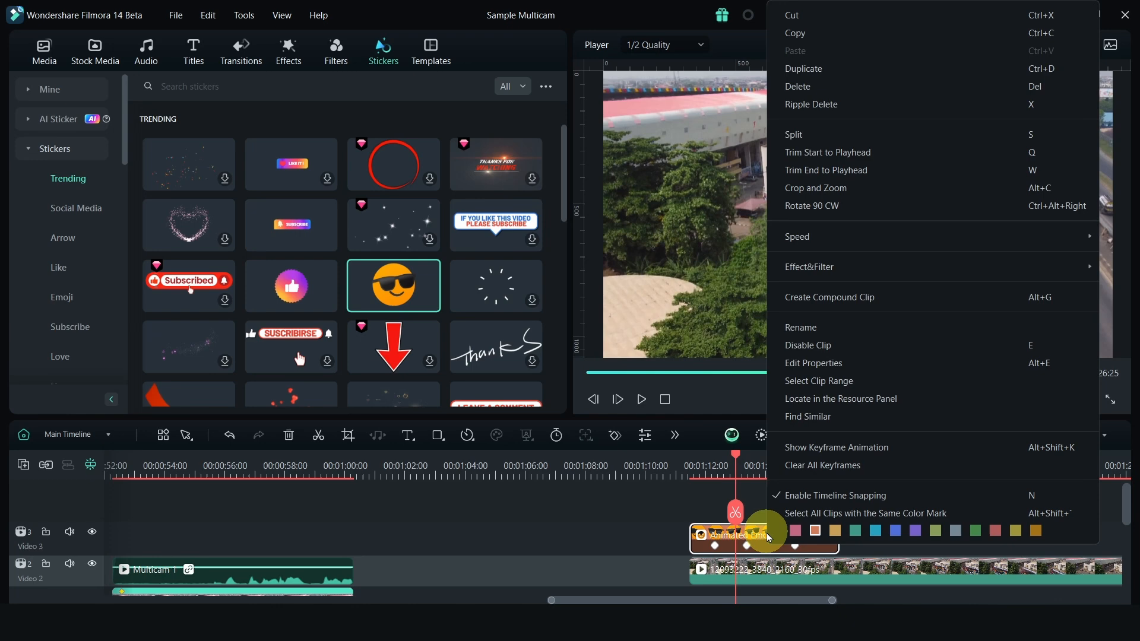
{"action": "mouse_move", "coordinate": [759, 529]}
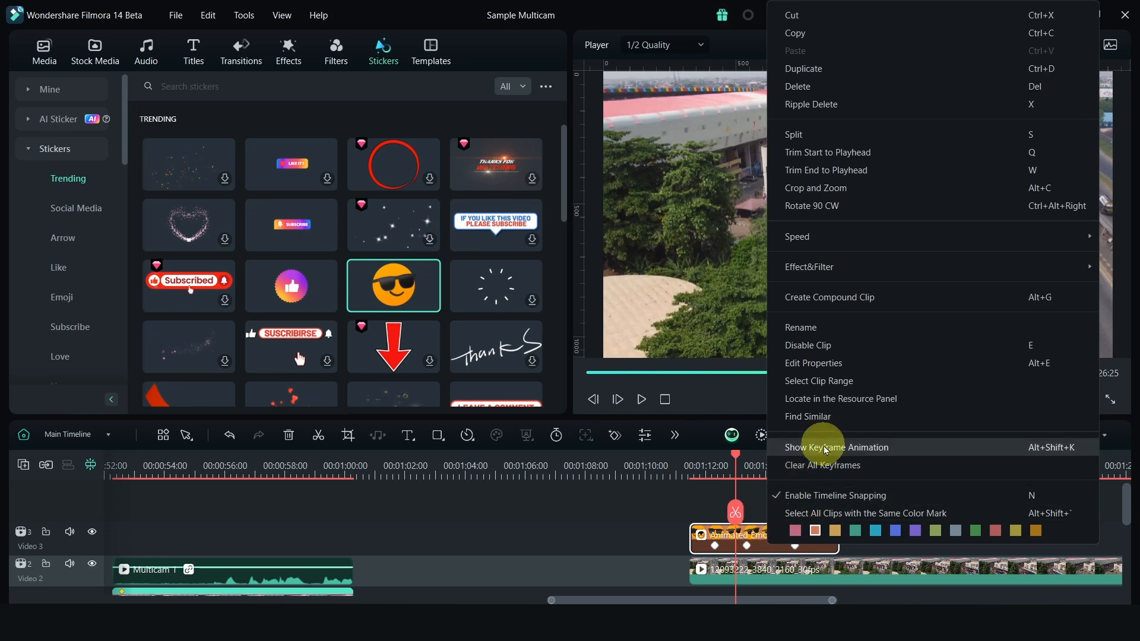
{"action": "left_click", "coordinate": [837, 447]}
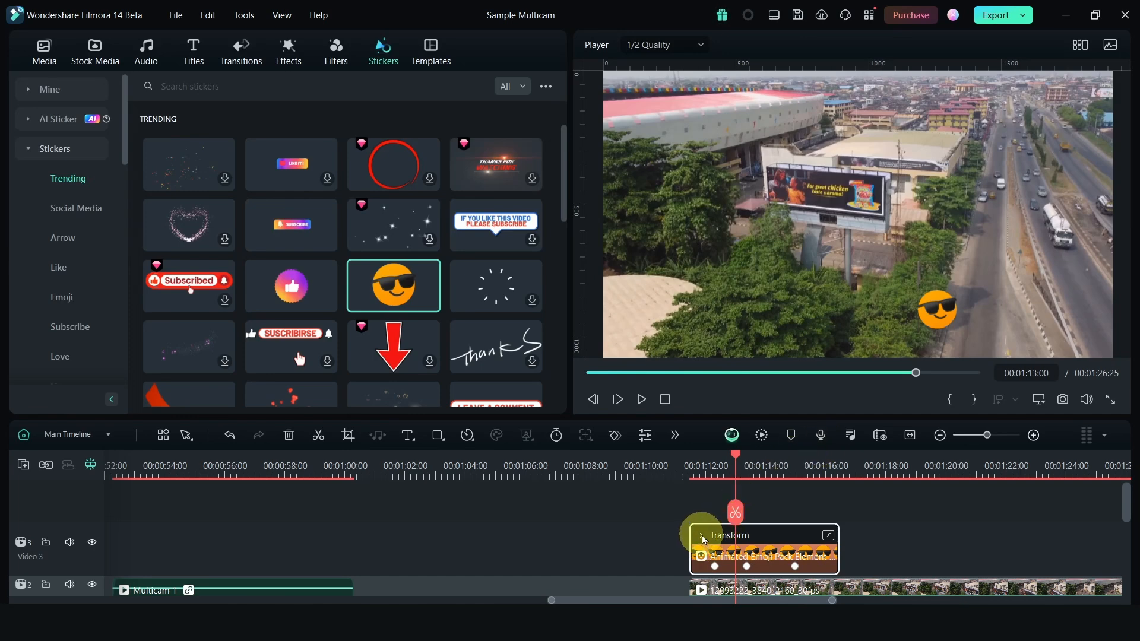
{"action": "left_click", "coordinate": [702, 535]}
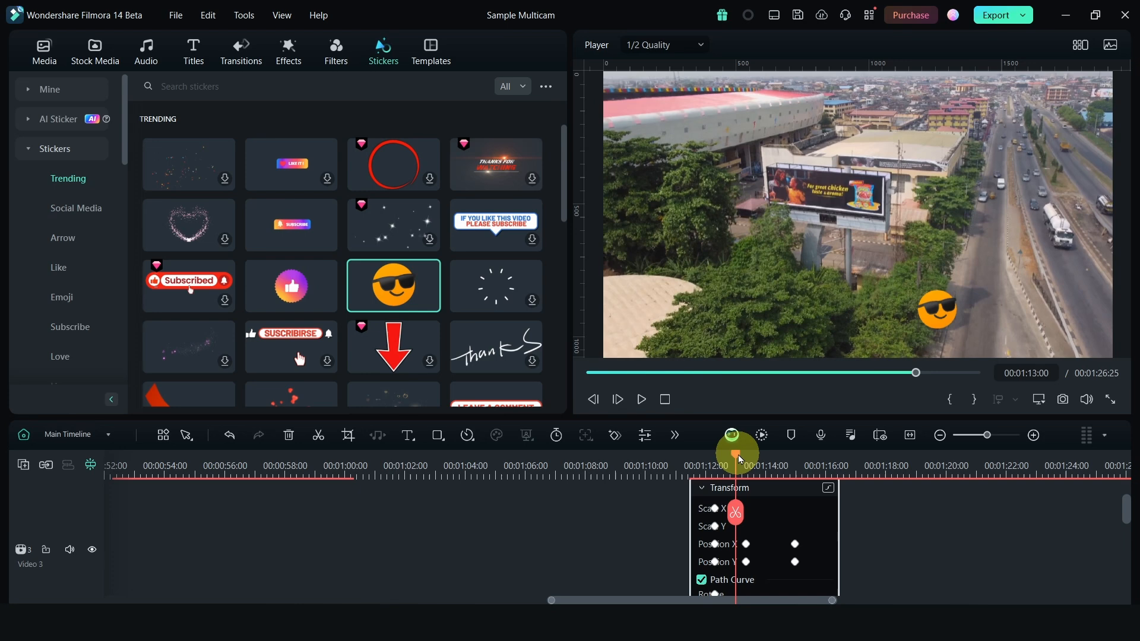
Reopen the sticker's properties and scrub the playhead to preview its curved path
{"action": "left_click_drag", "start_coordinate": [736, 454], "coordinate": [822, 454]}
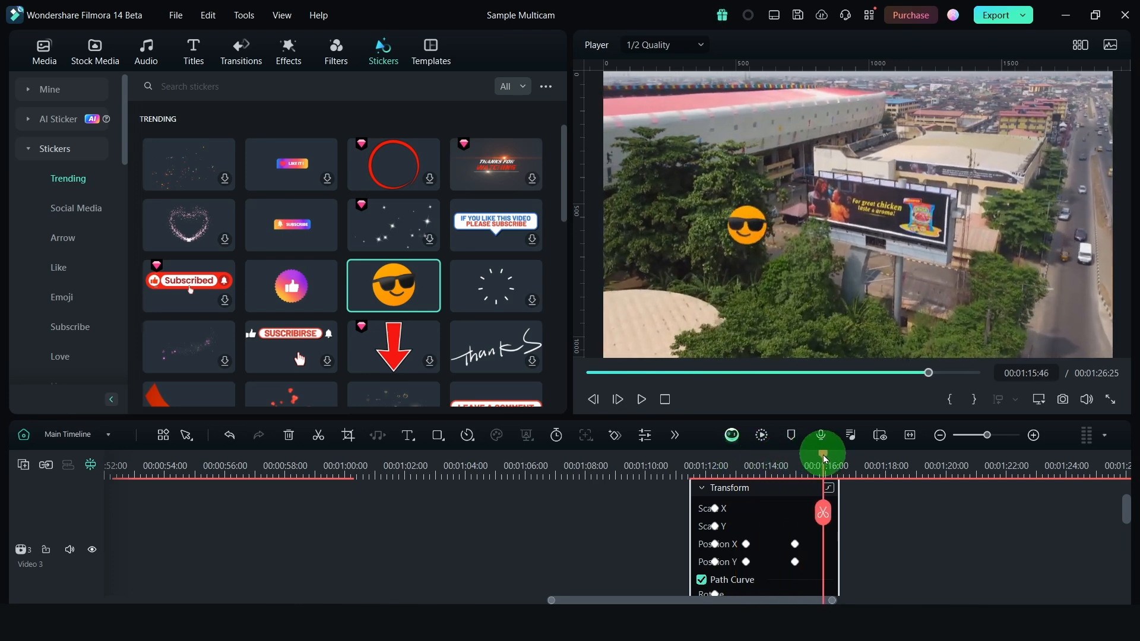
{"action": "left_click", "coordinate": [45, 45]}
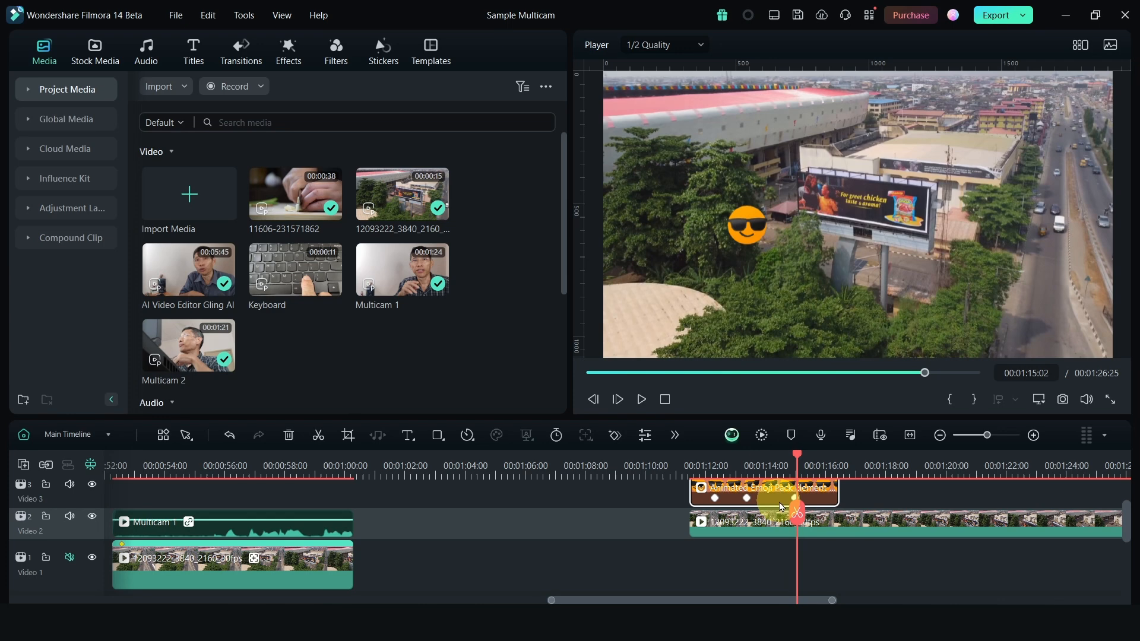
{"action": "double_click", "coordinate": [762, 490]}
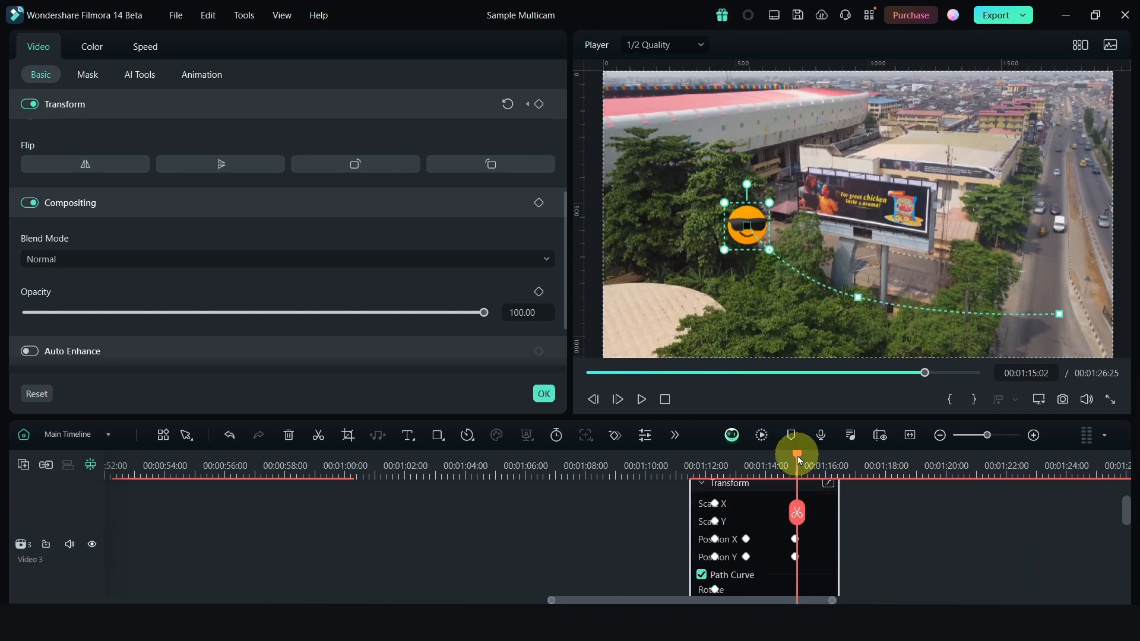
{"action": "left_click_drag", "start_coordinate": [796, 465], "coordinate": [758, 466]}
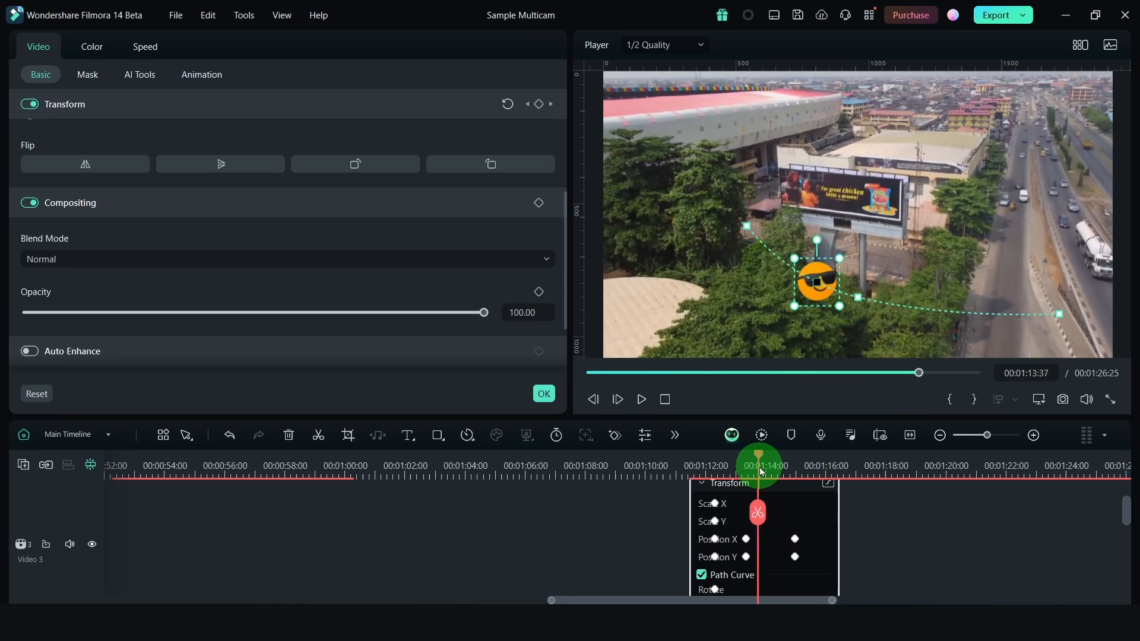